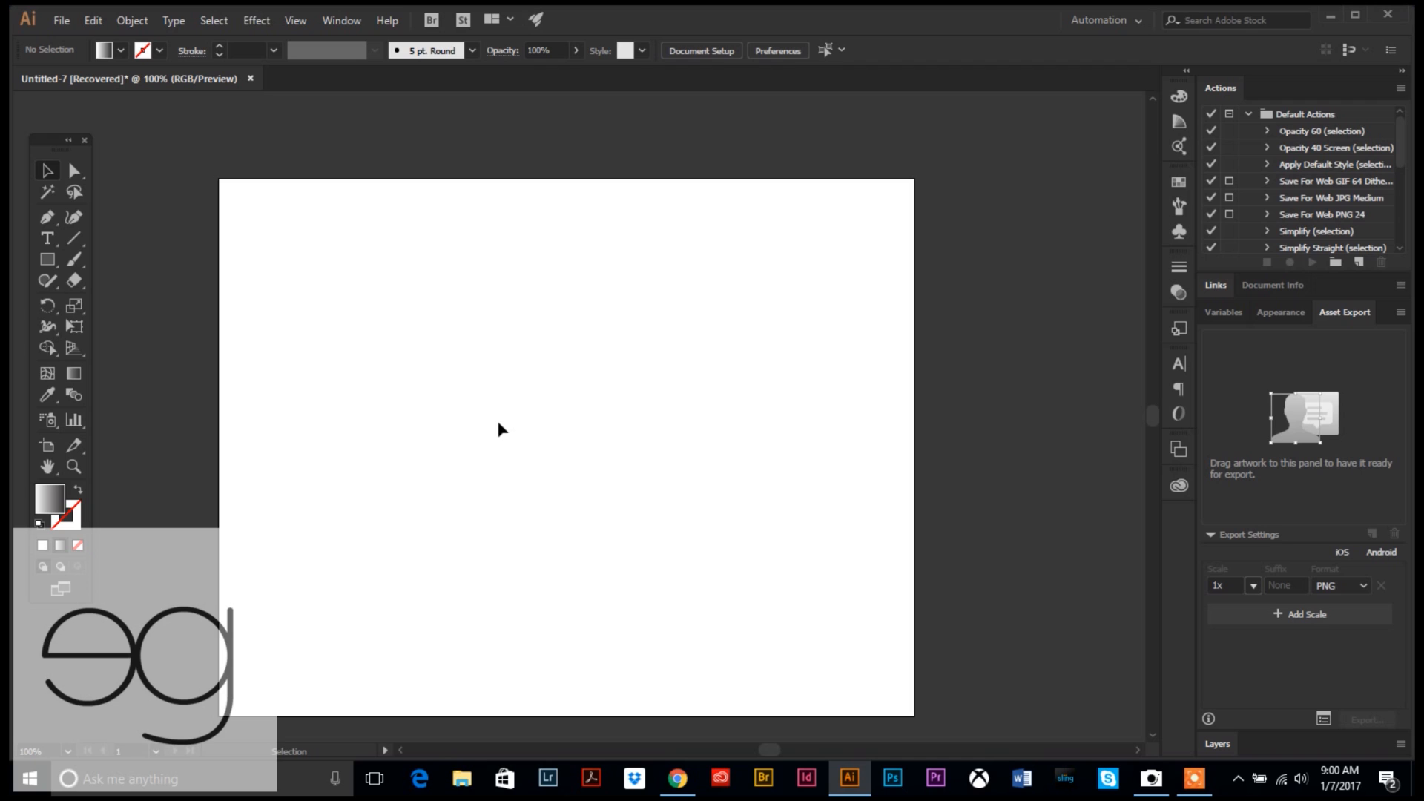
mouse_move(508, 450)
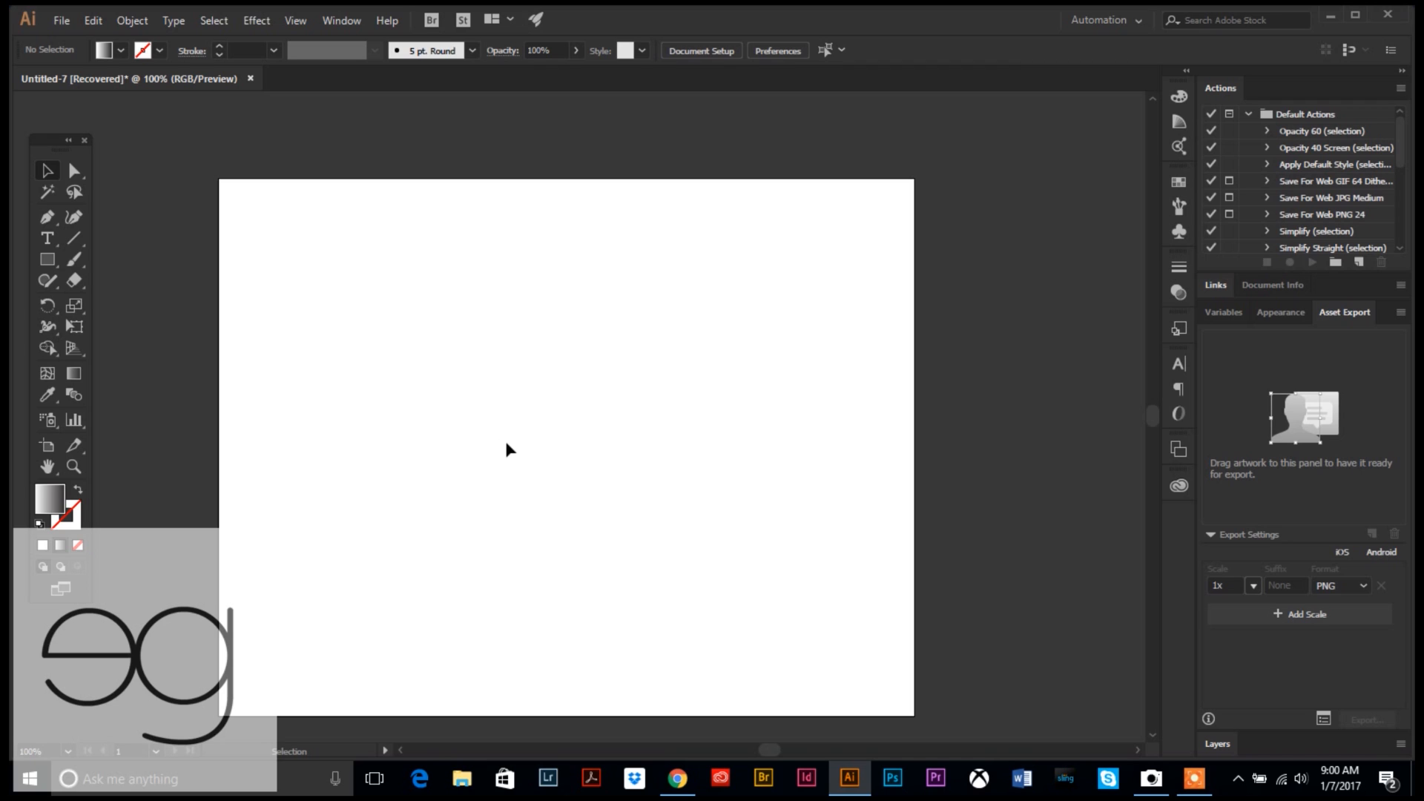
mouse_move(50, 466)
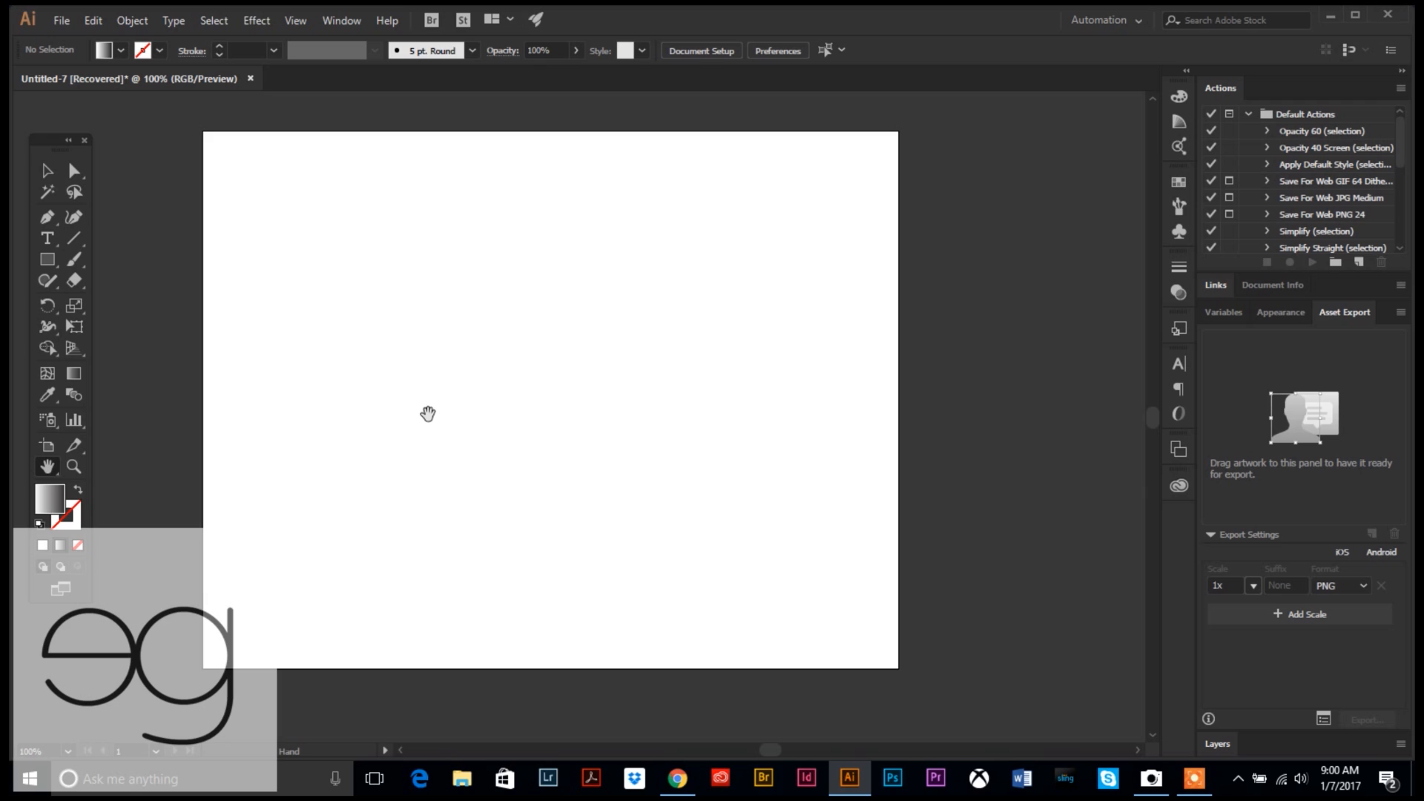
mouse_move(66, 427)
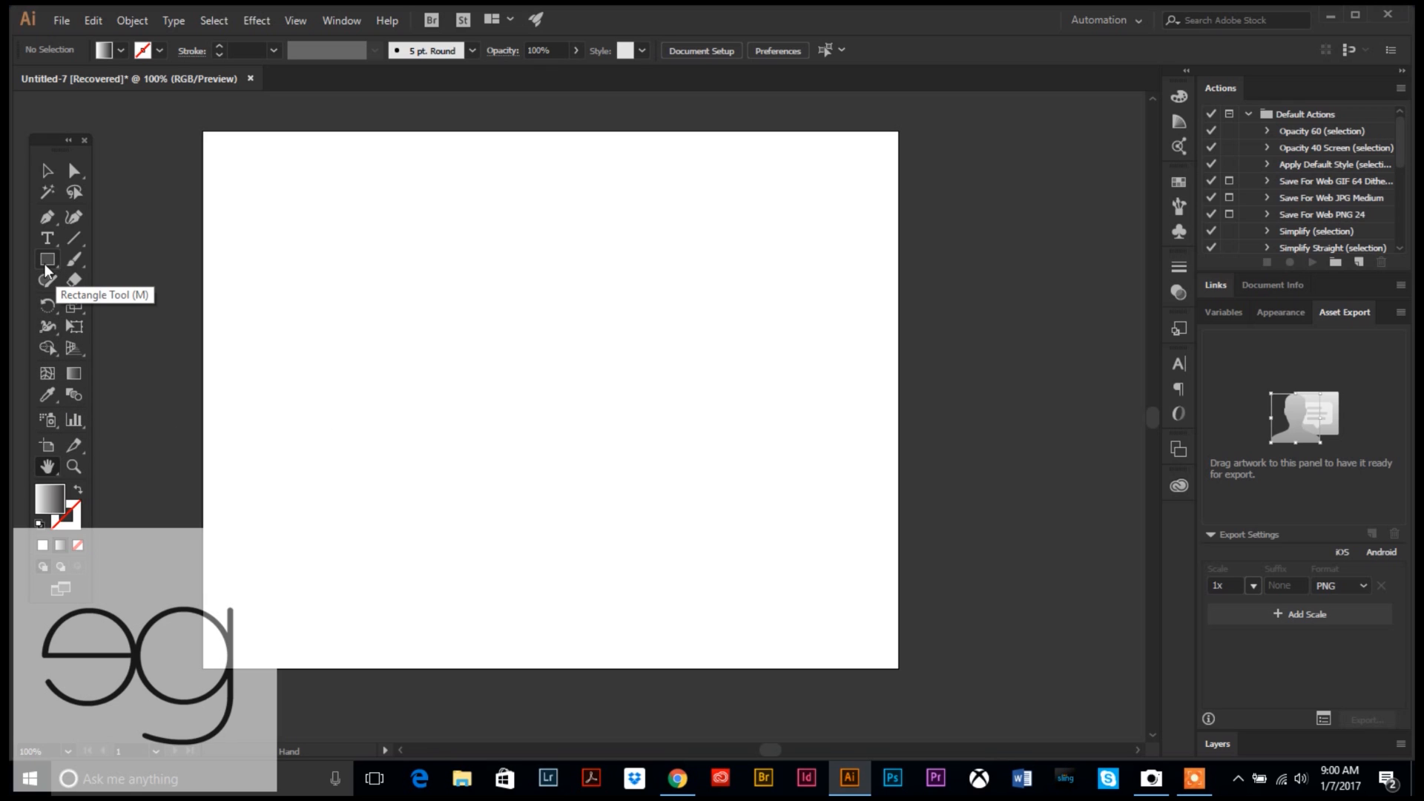
- Draw a large rectangle across the upper part of the artboard with the Rectangle Tool
left_click(48, 260)
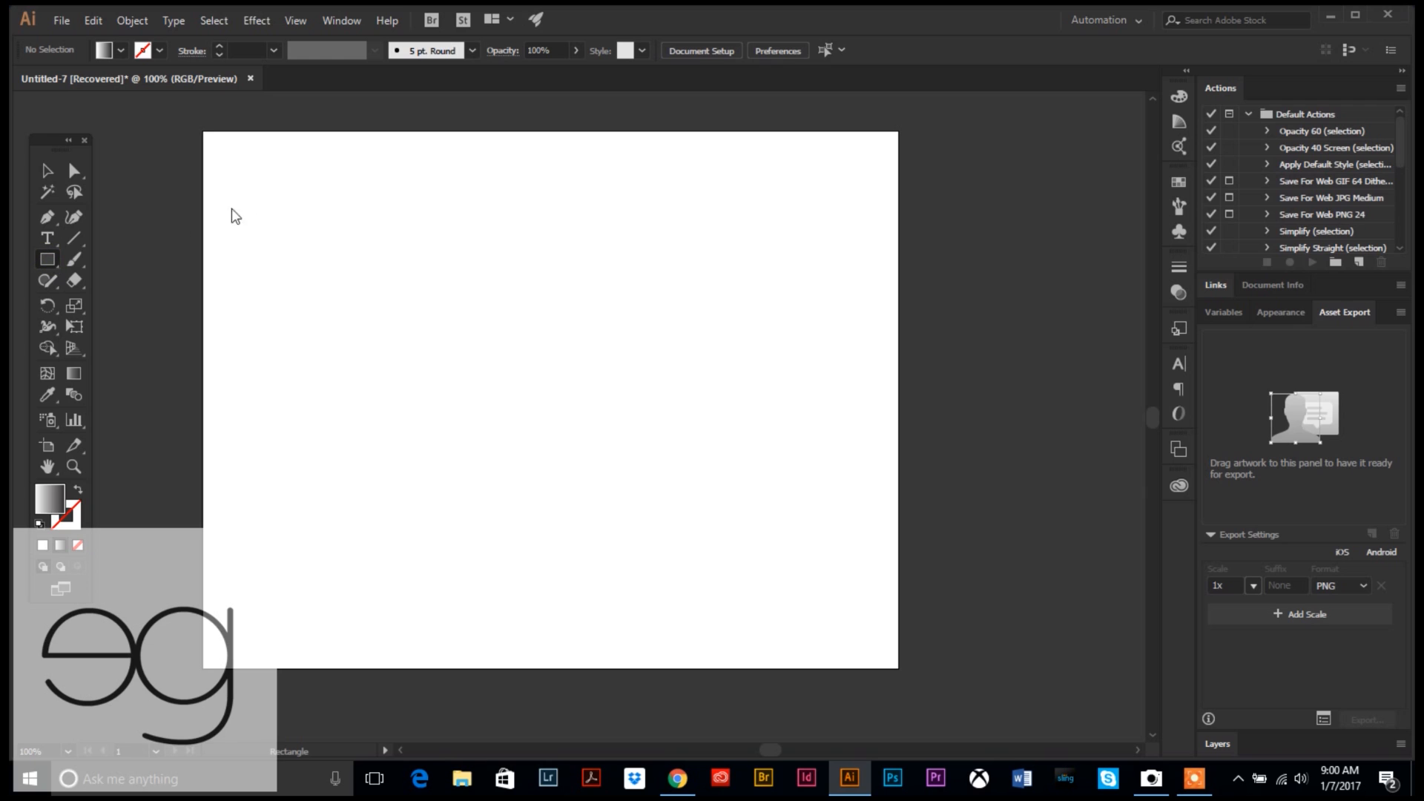
left_click_drag(255, 188, 791, 491)
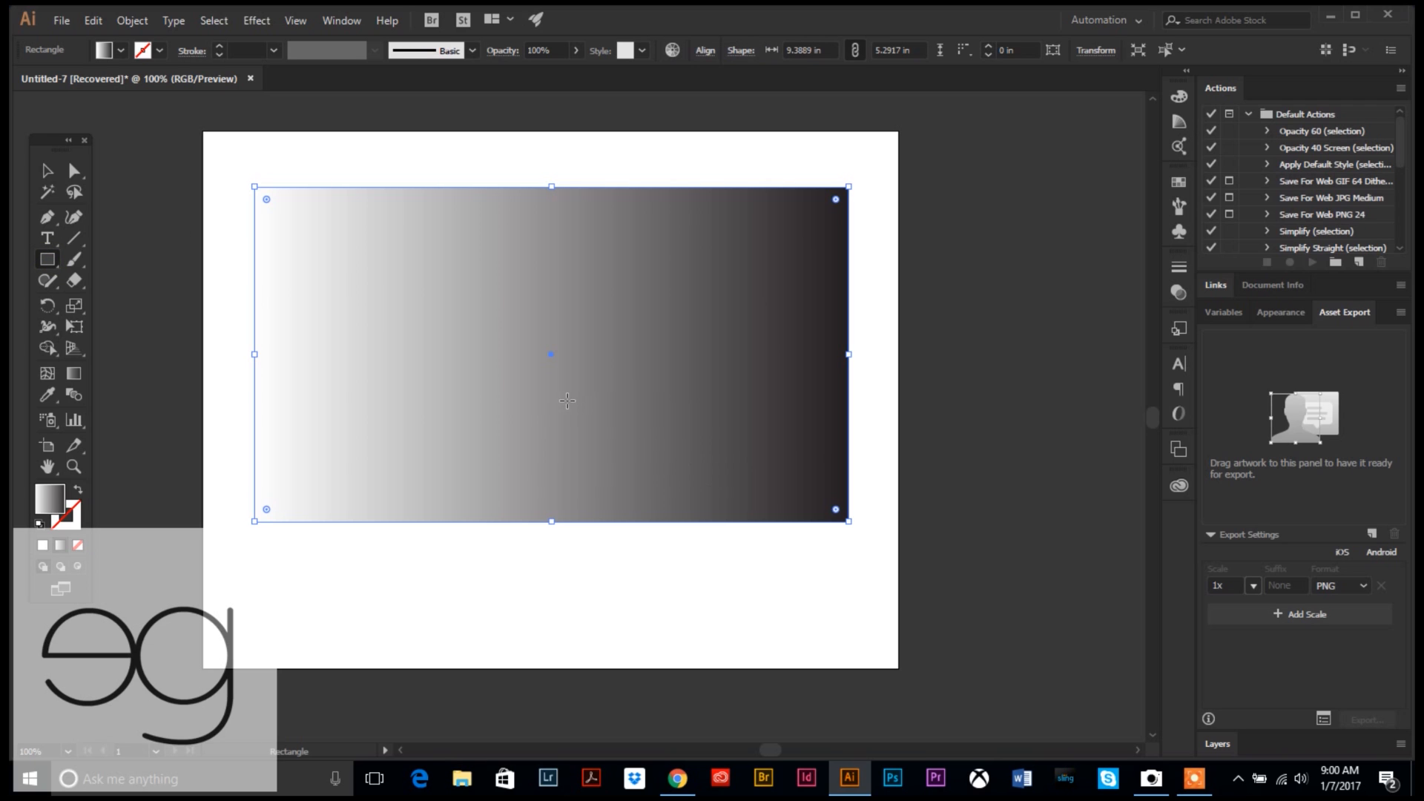
mouse_move(298, 311)
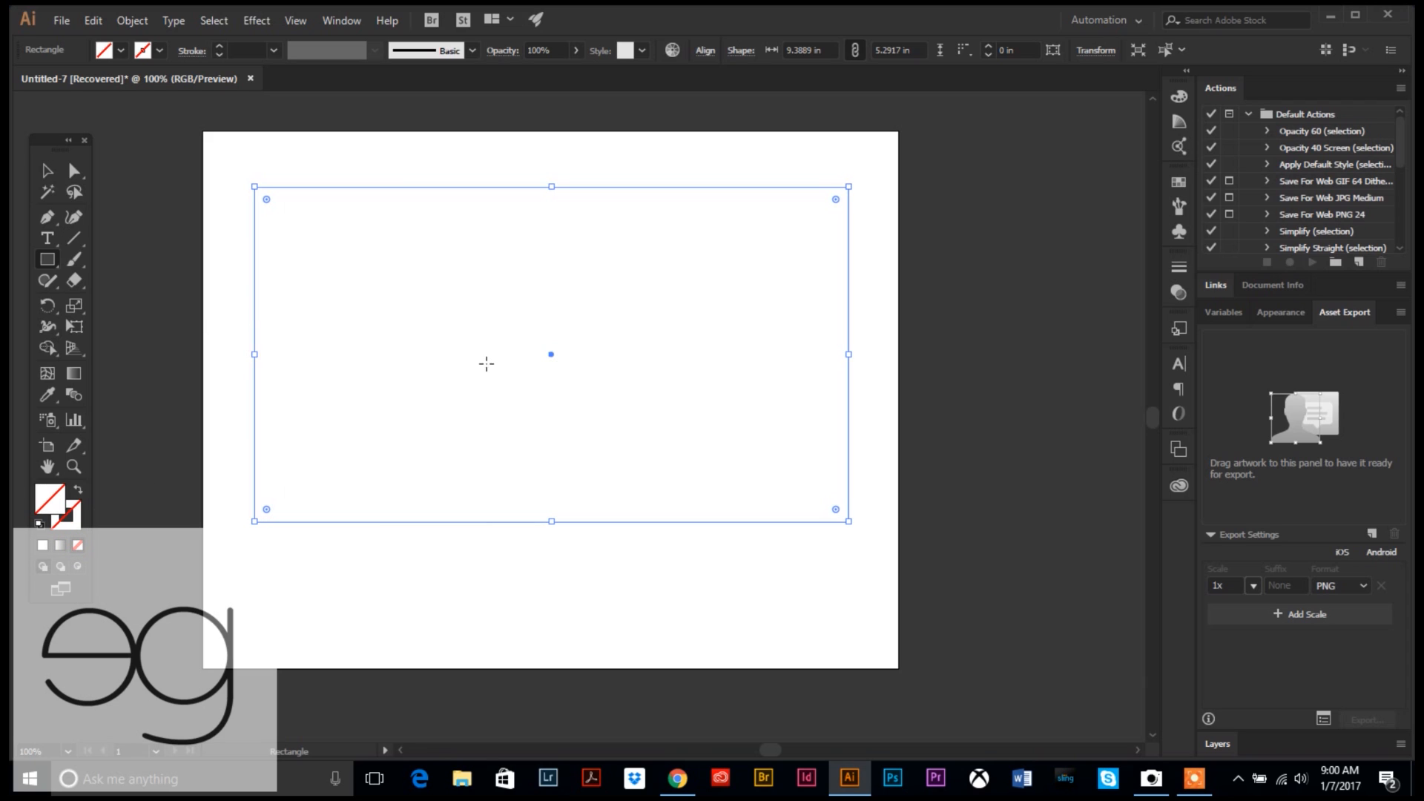
mouse_move(408, 315)
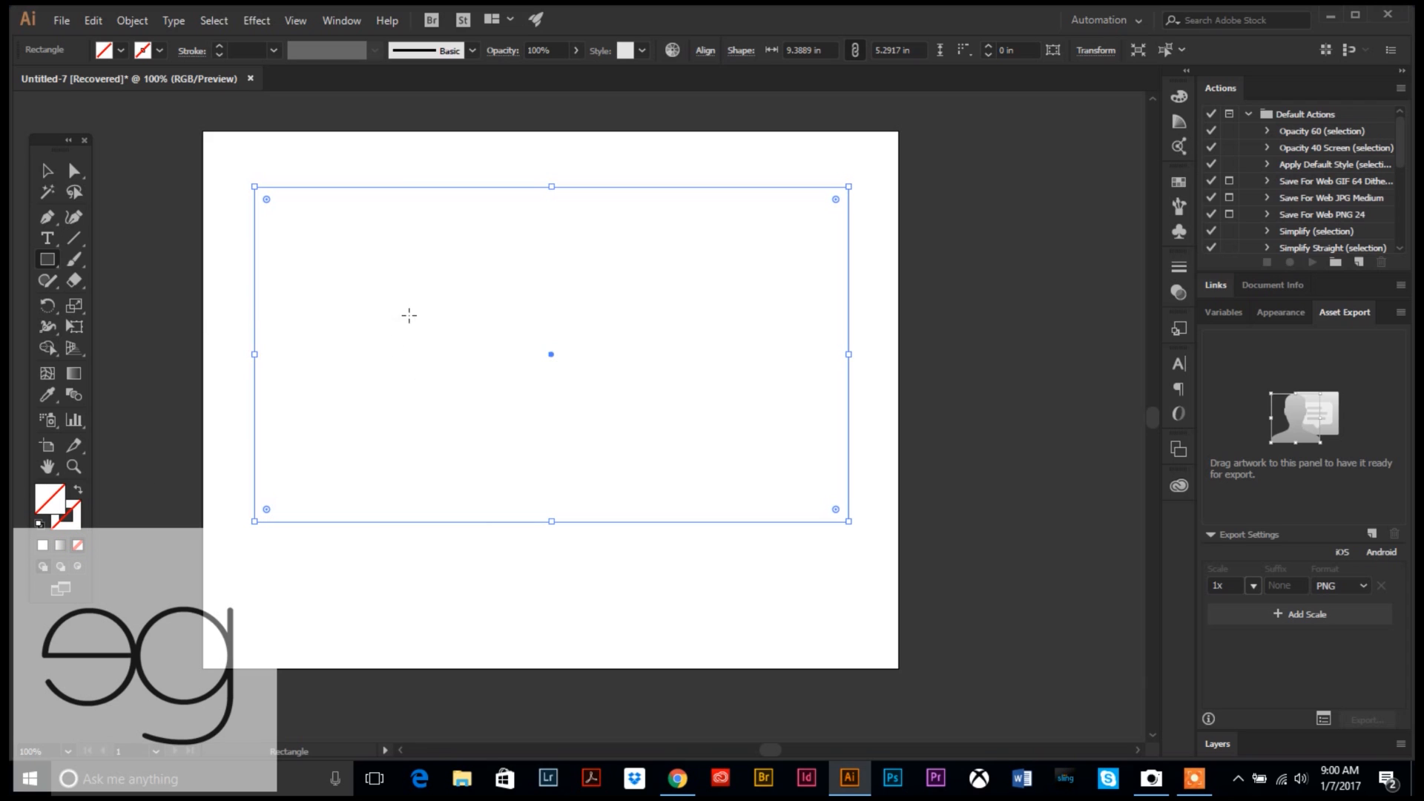
mouse_move(365, 271)
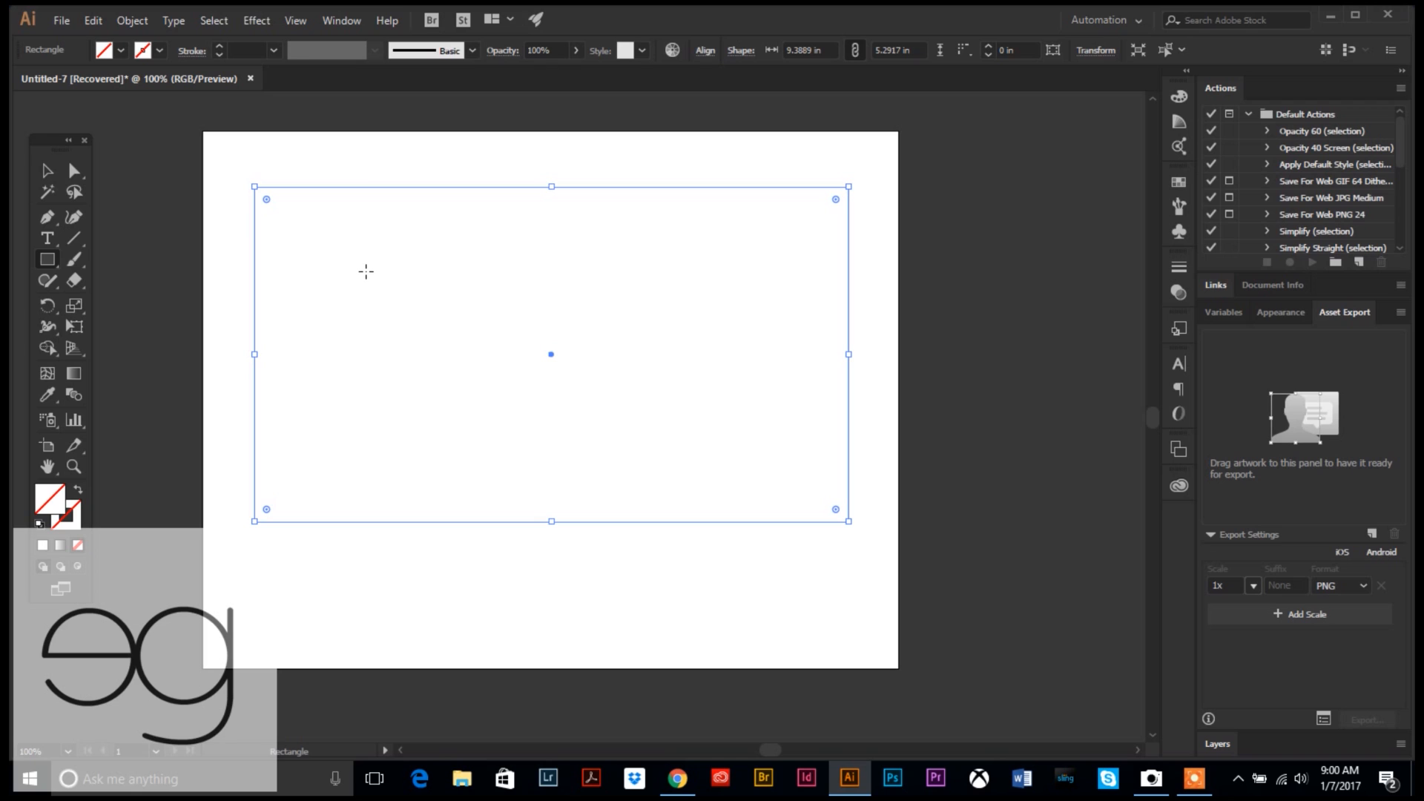
mouse_move(325, 142)
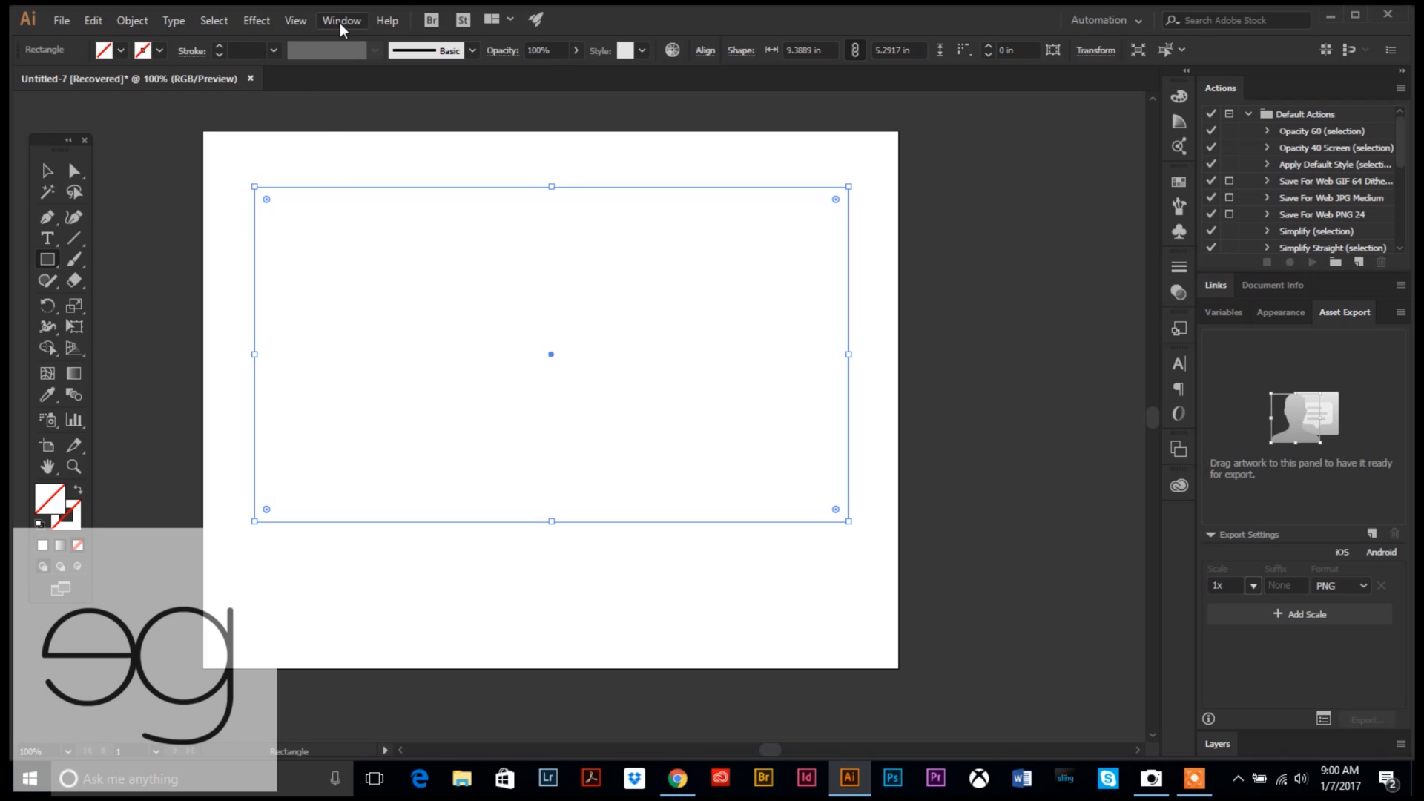
- Show the Gradient panel from the Window menu
left_click(340, 20)
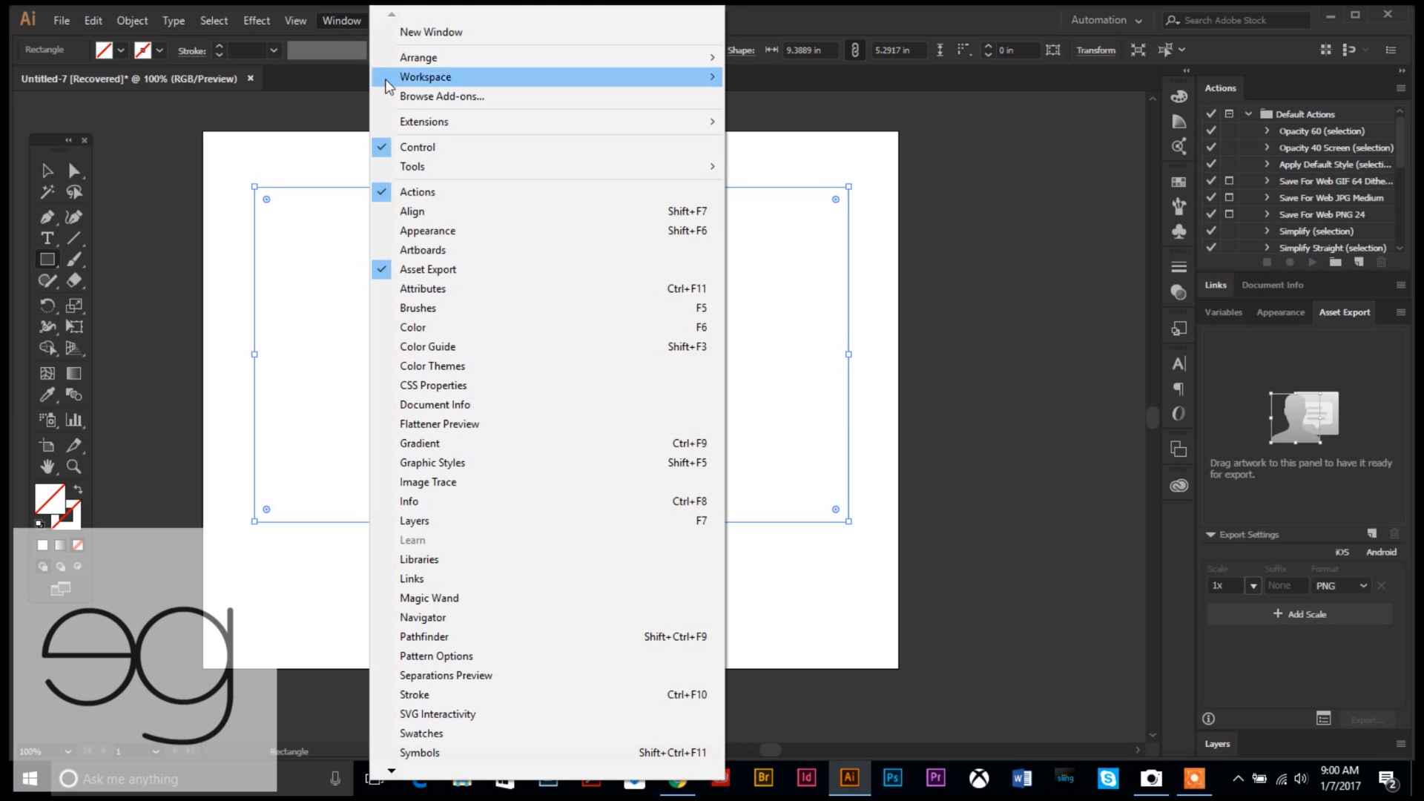
mouse_move(420, 443)
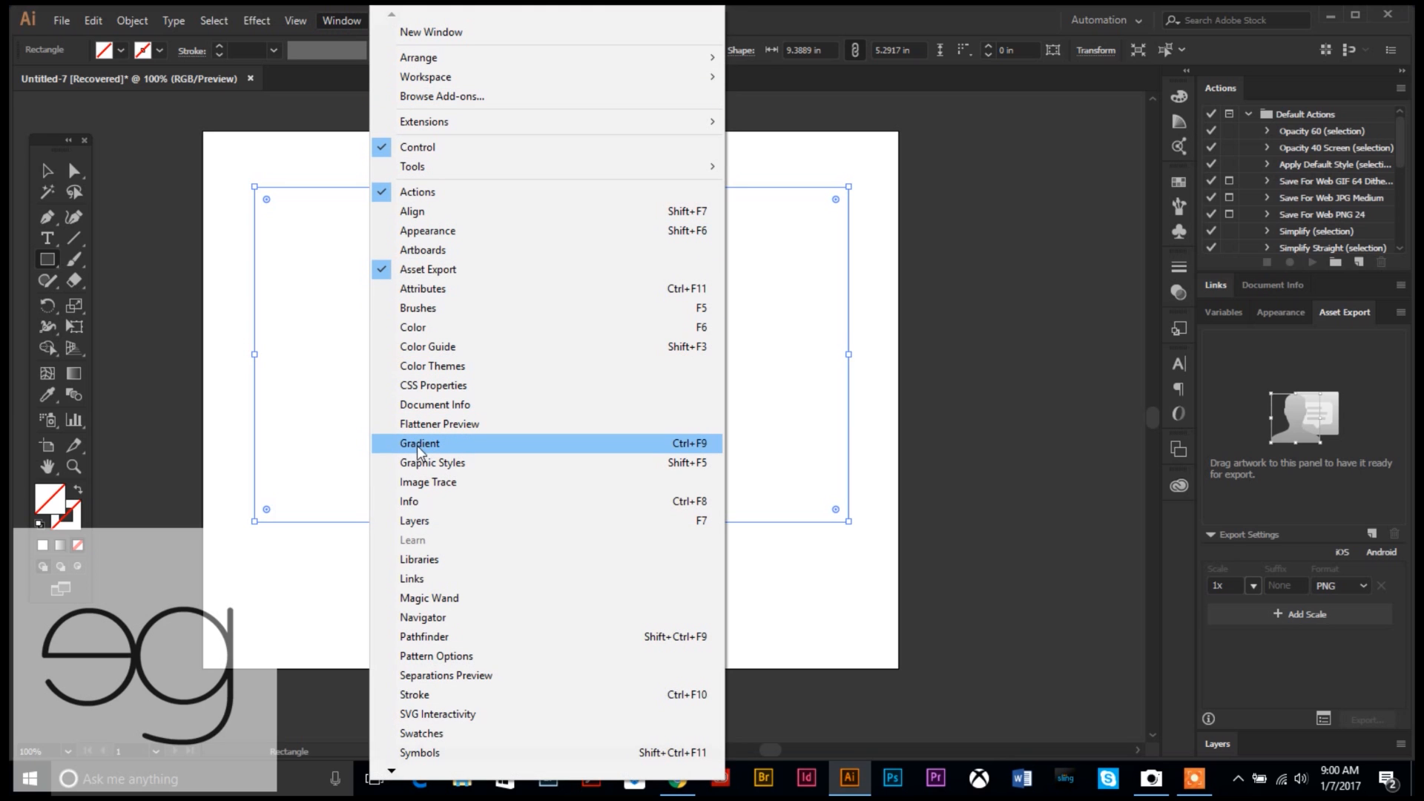
mouse_move(420, 452)
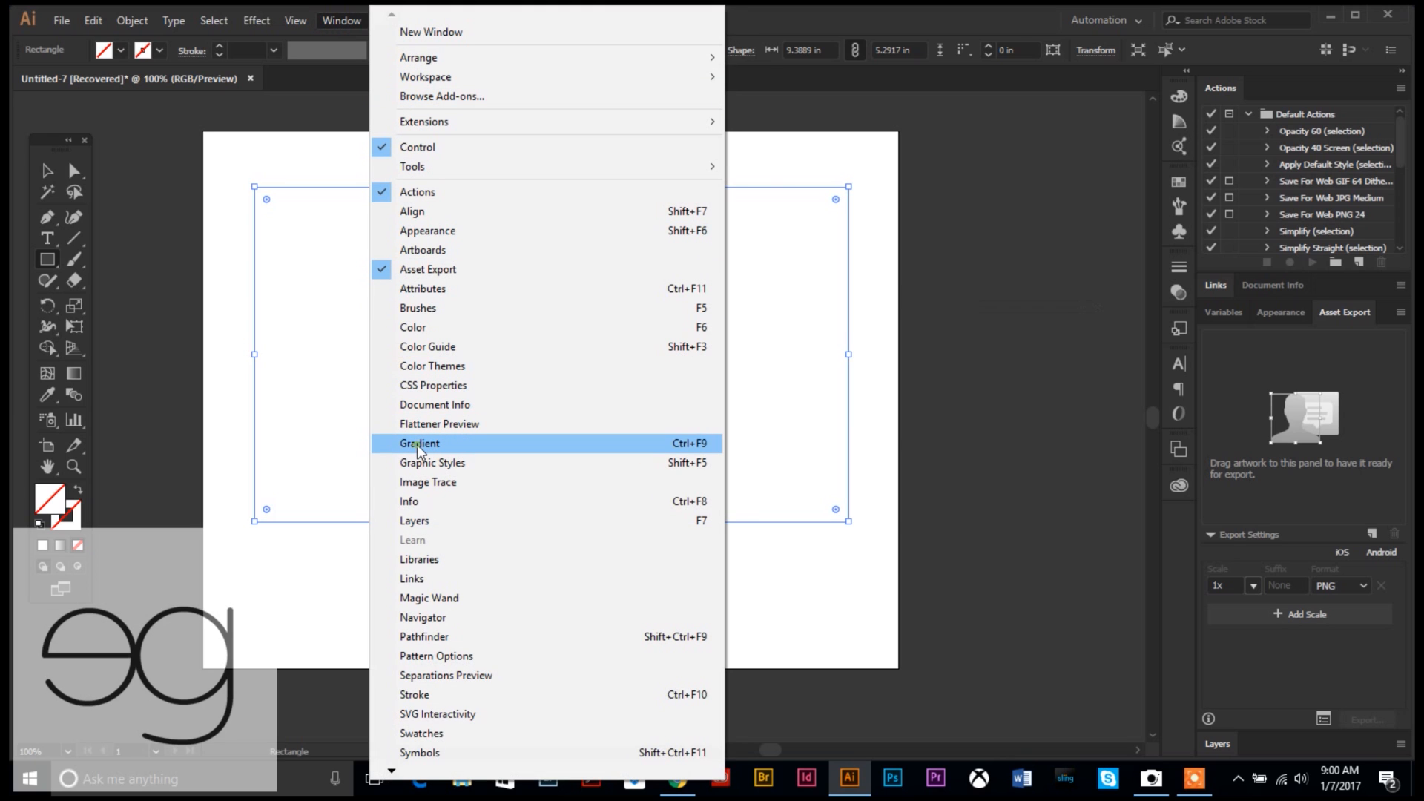
left_click(419, 443)
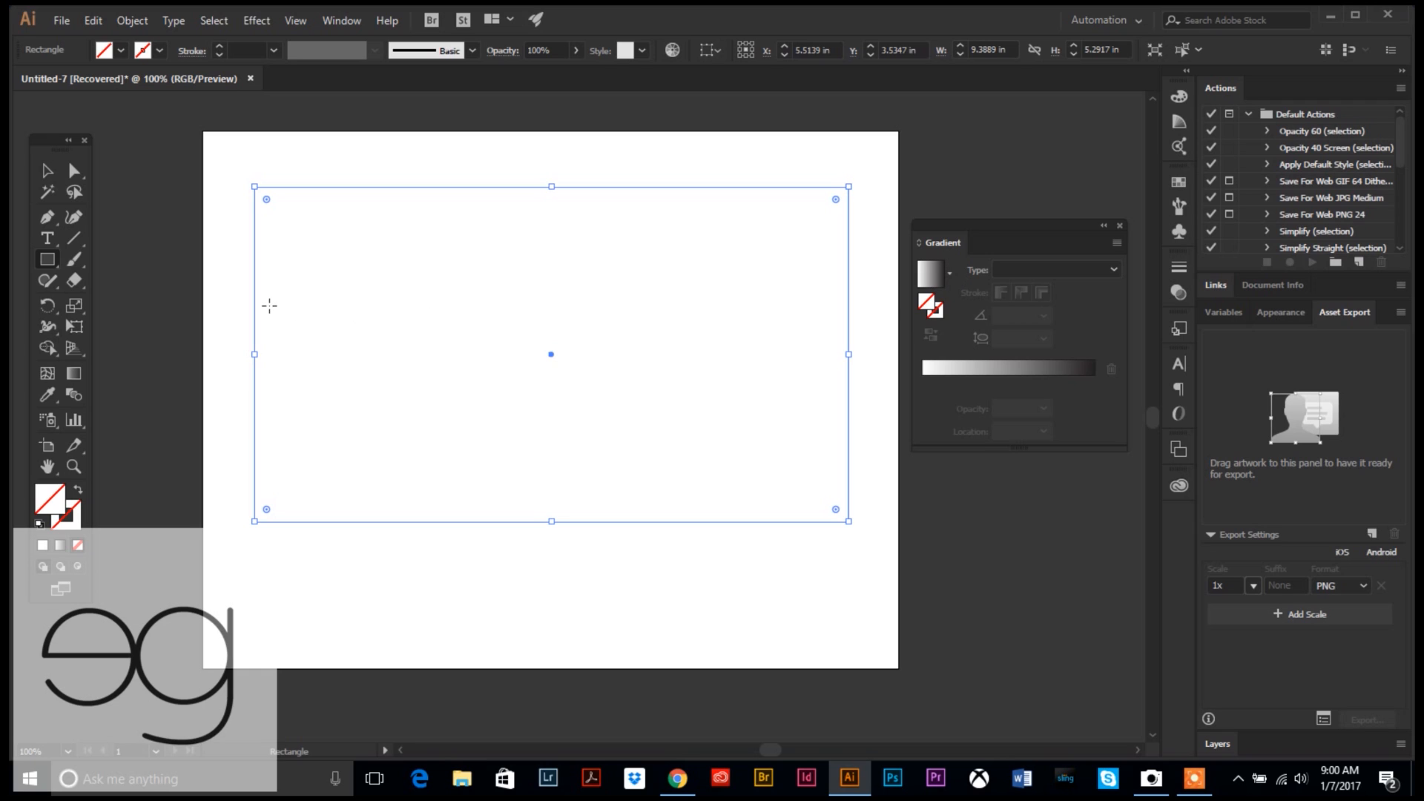
mouse_move(942, 276)
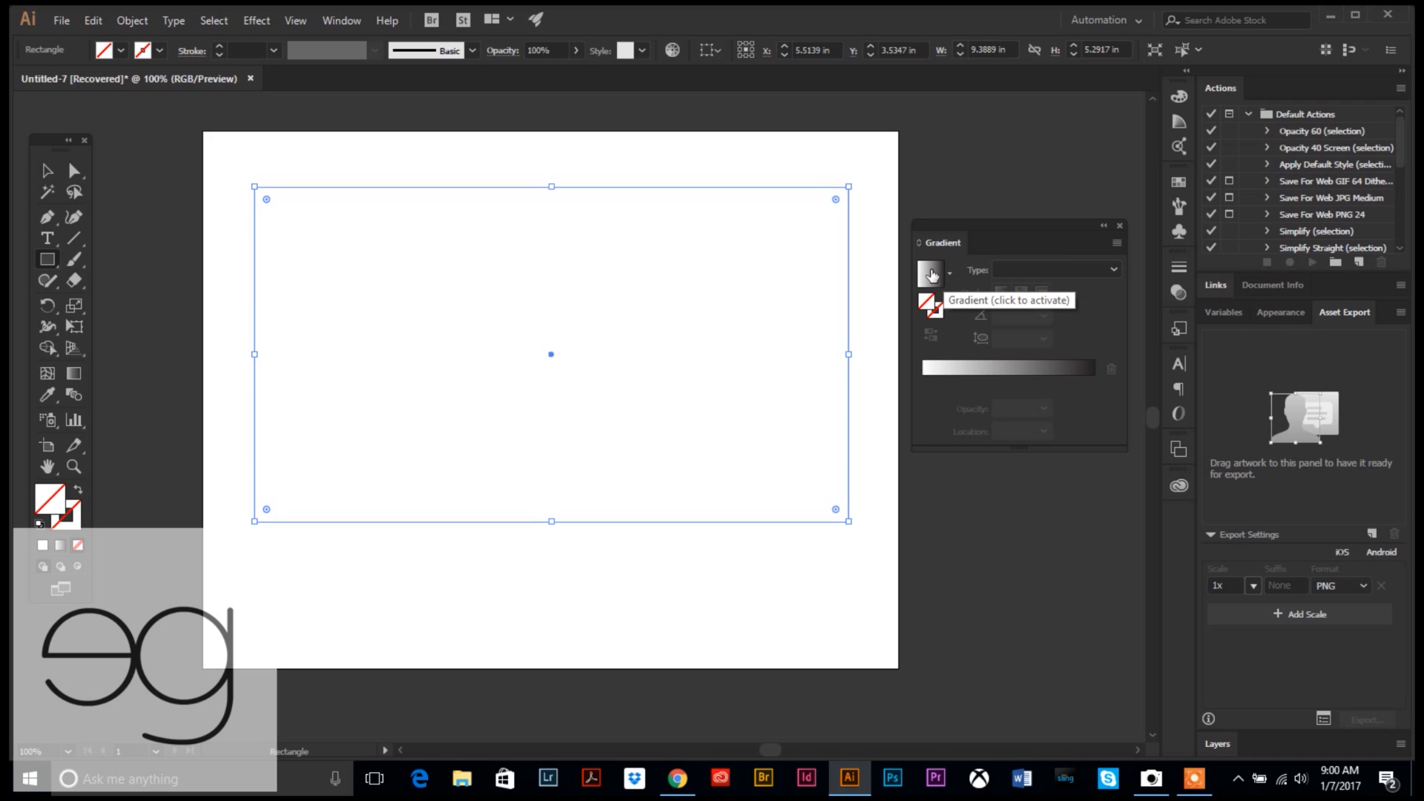
- Apply the default white-to-black linear gradient to the rectangle's fill
left_click(930, 274)
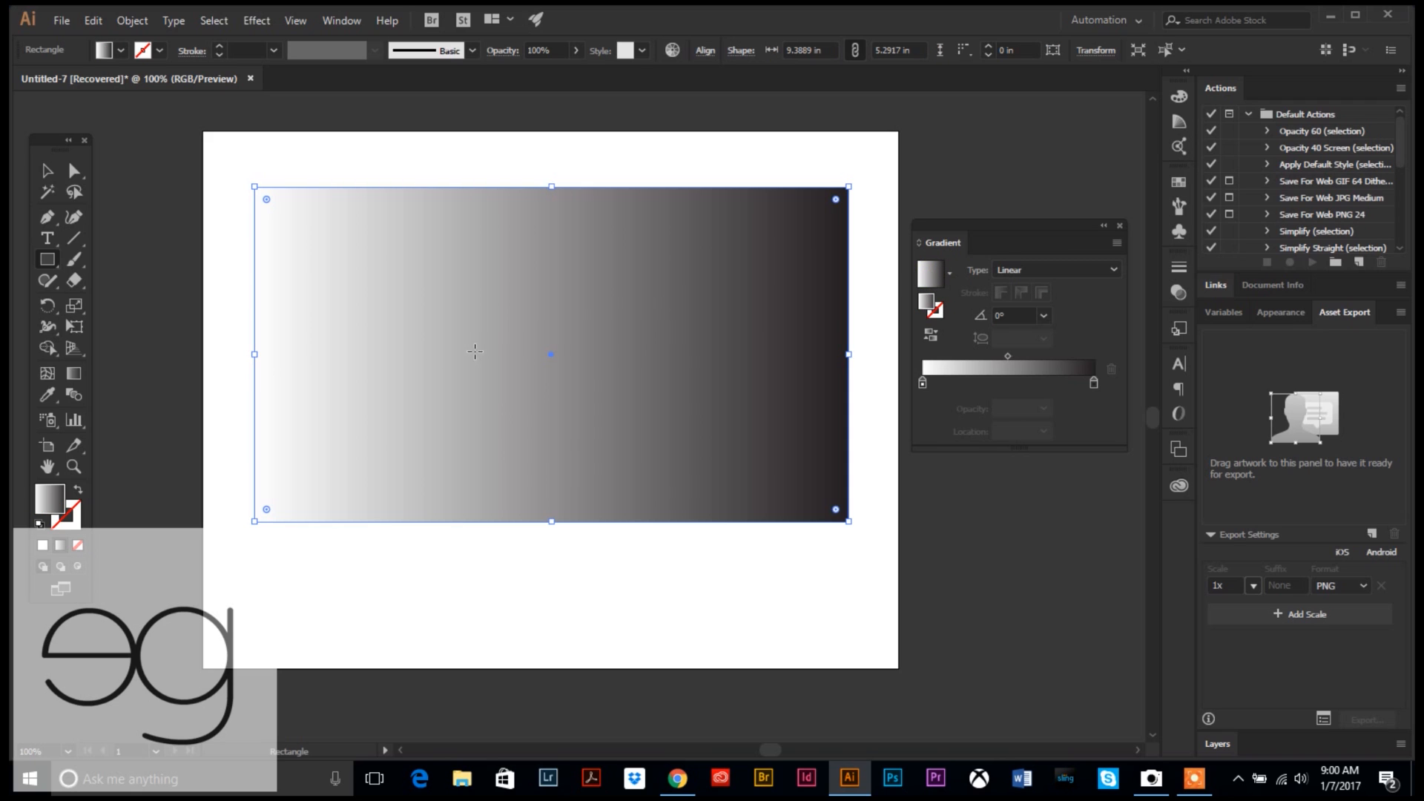
mouse_move(917, 445)
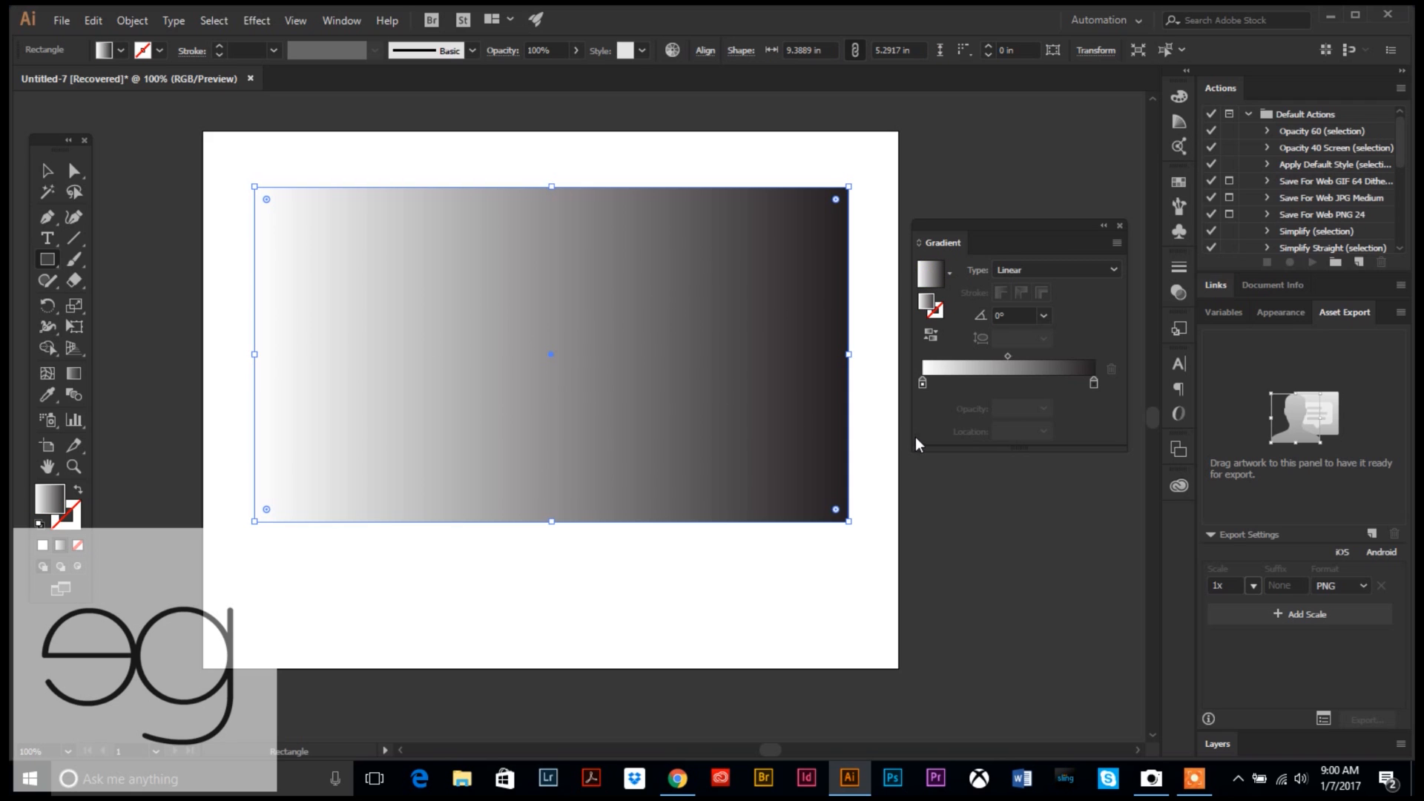
mouse_move(920, 433)
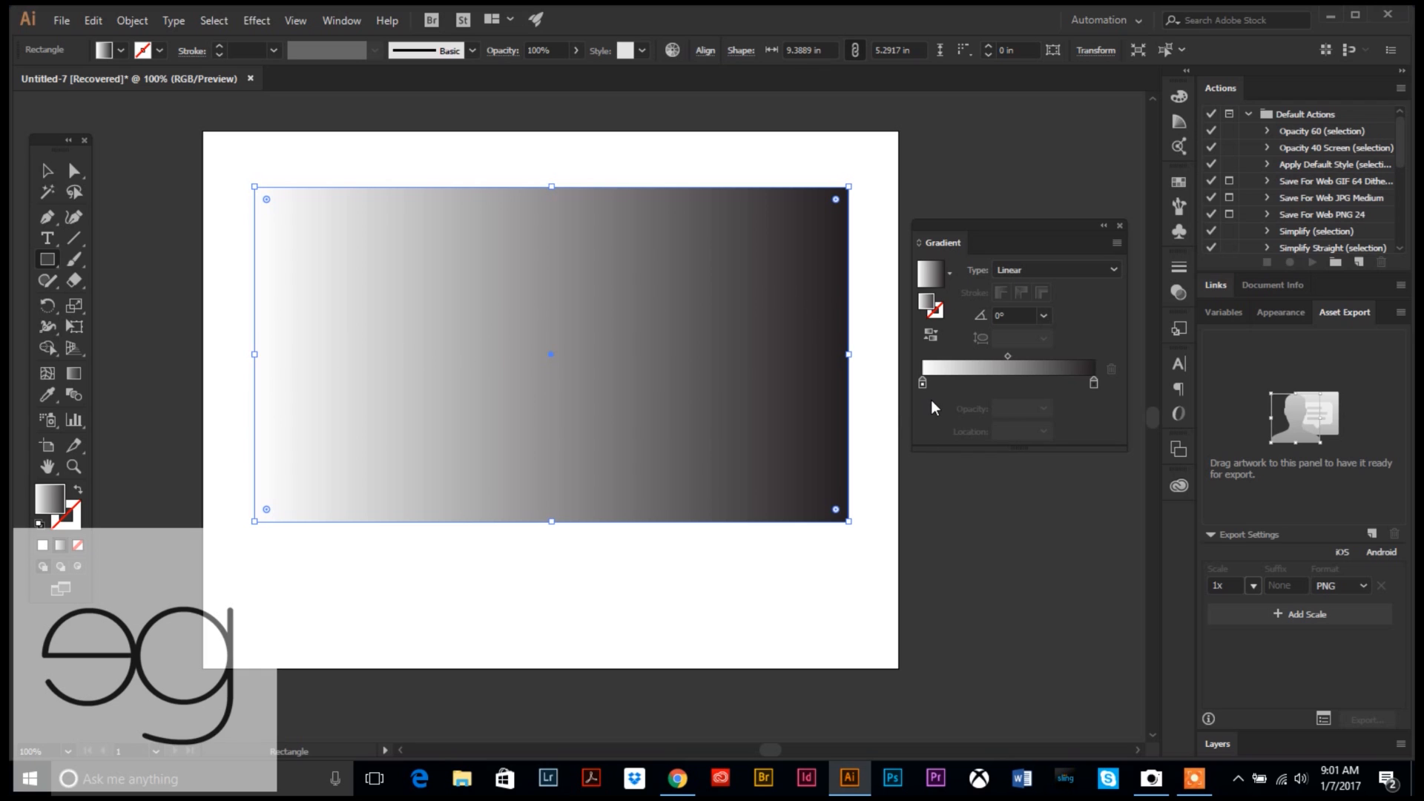
mouse_move(929, 416)
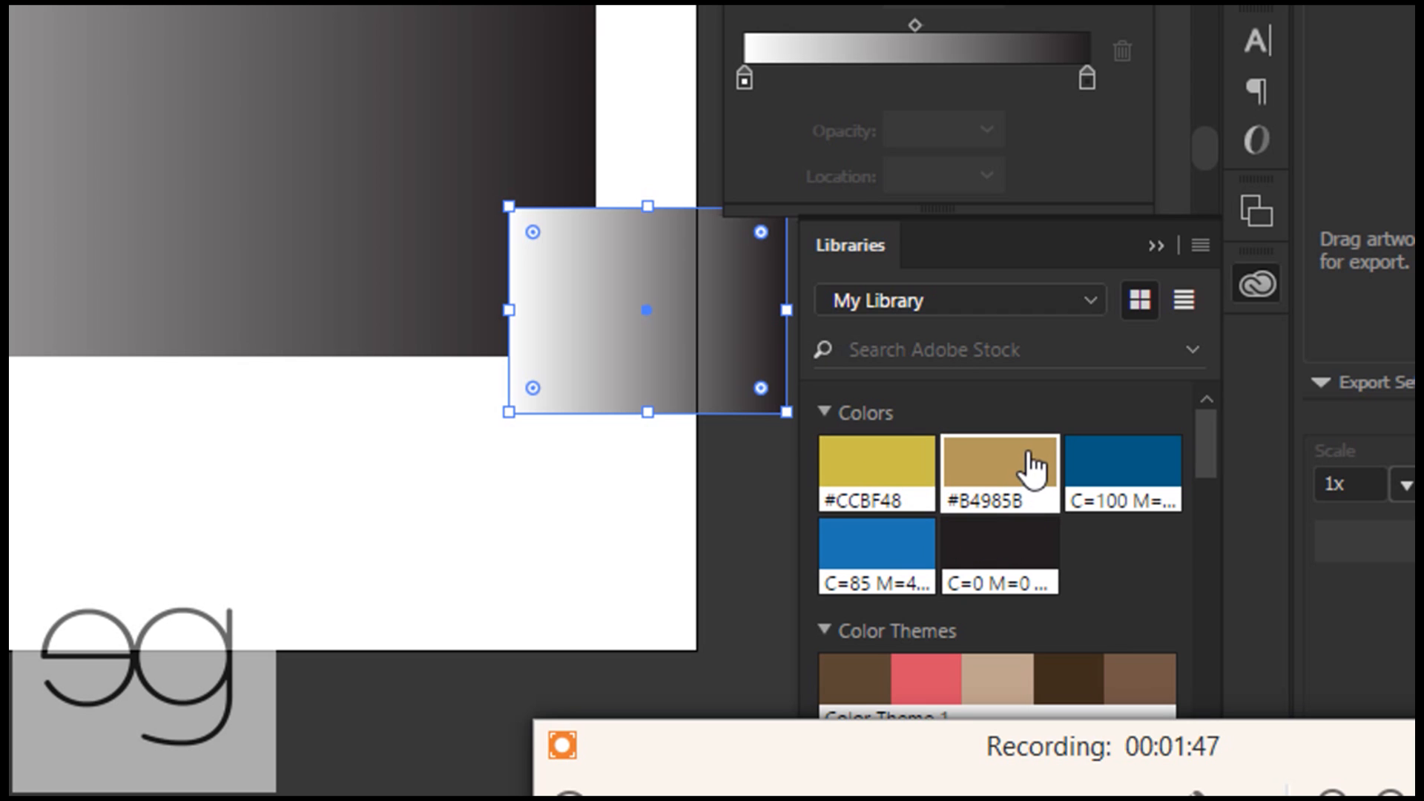
mouse_move(998, 463)
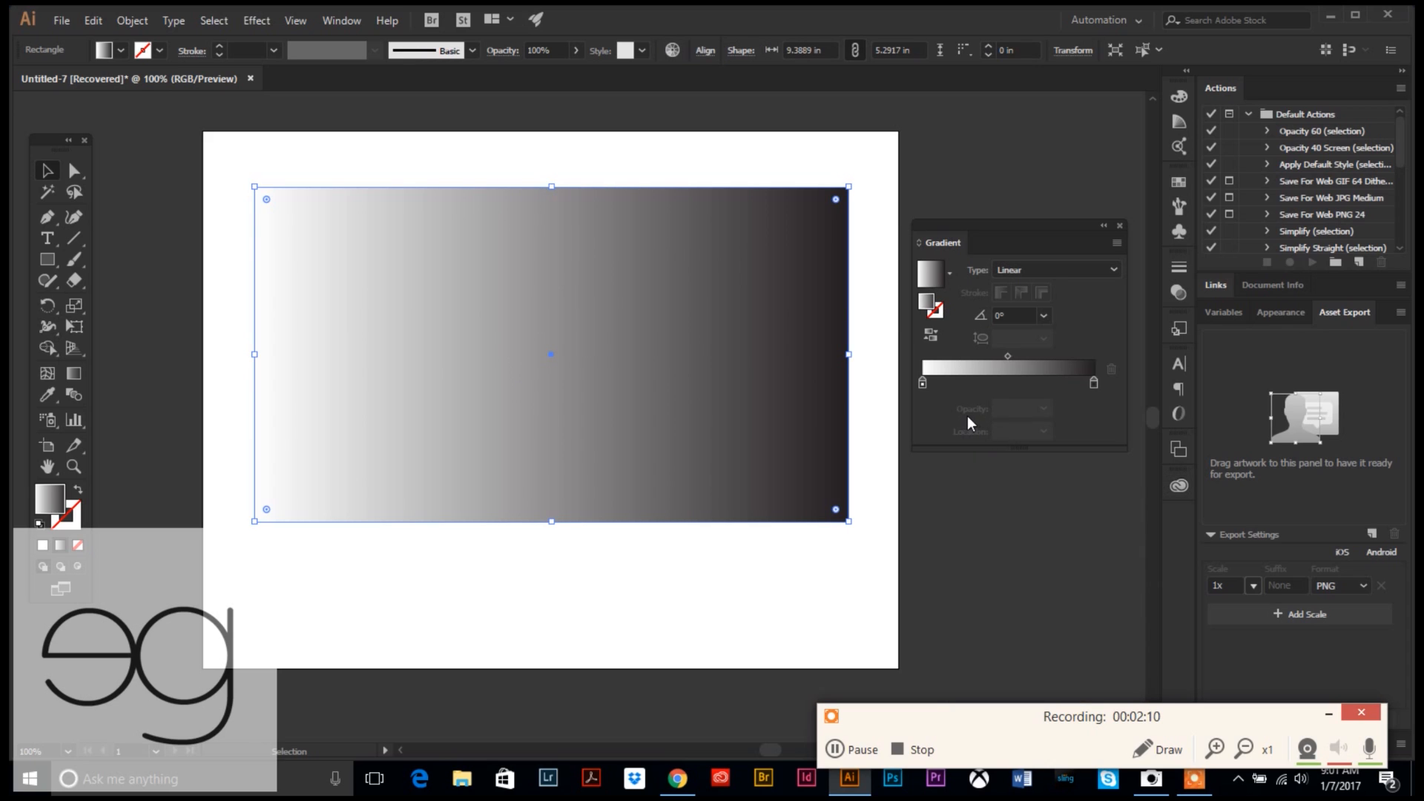
mouse_move(928, 404)
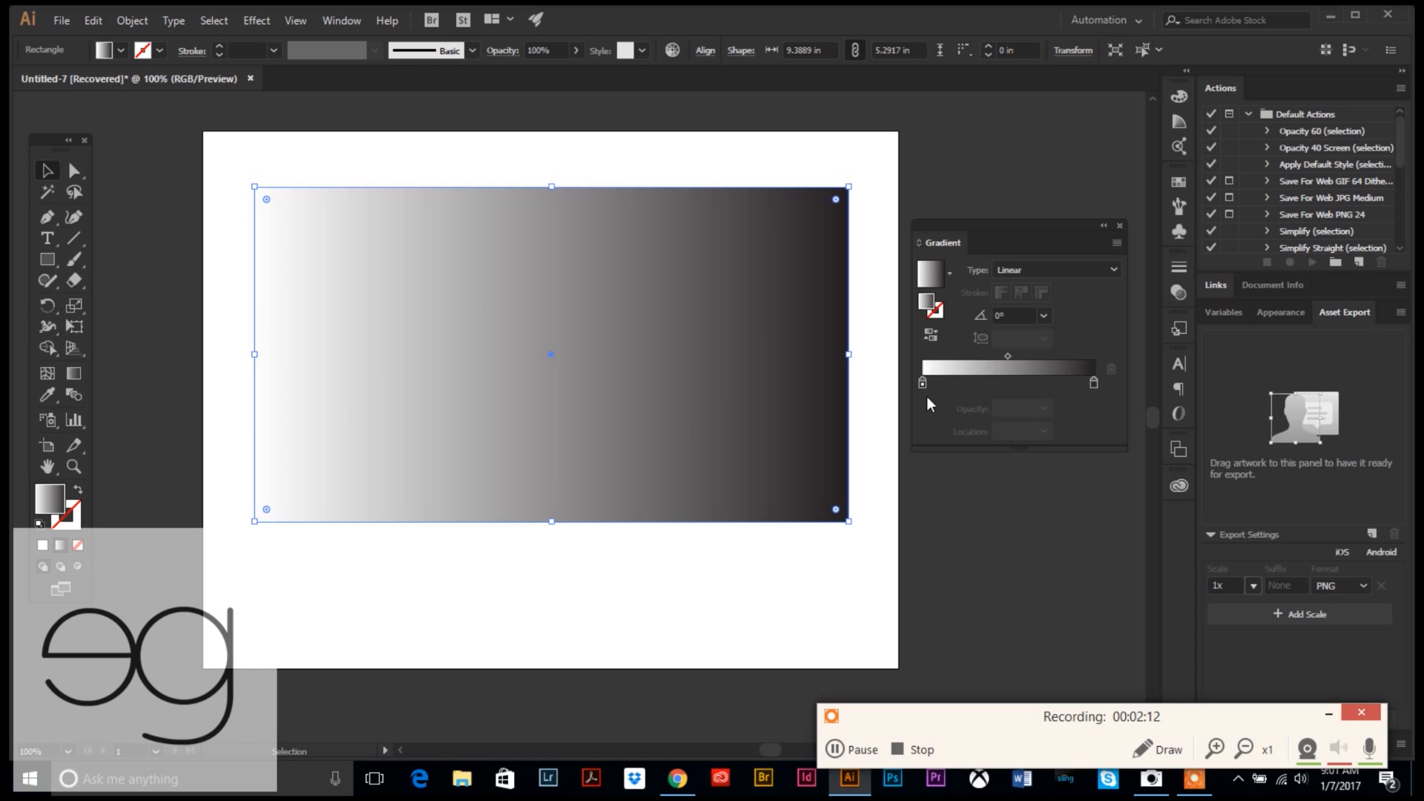
mouse_move(990, 384)
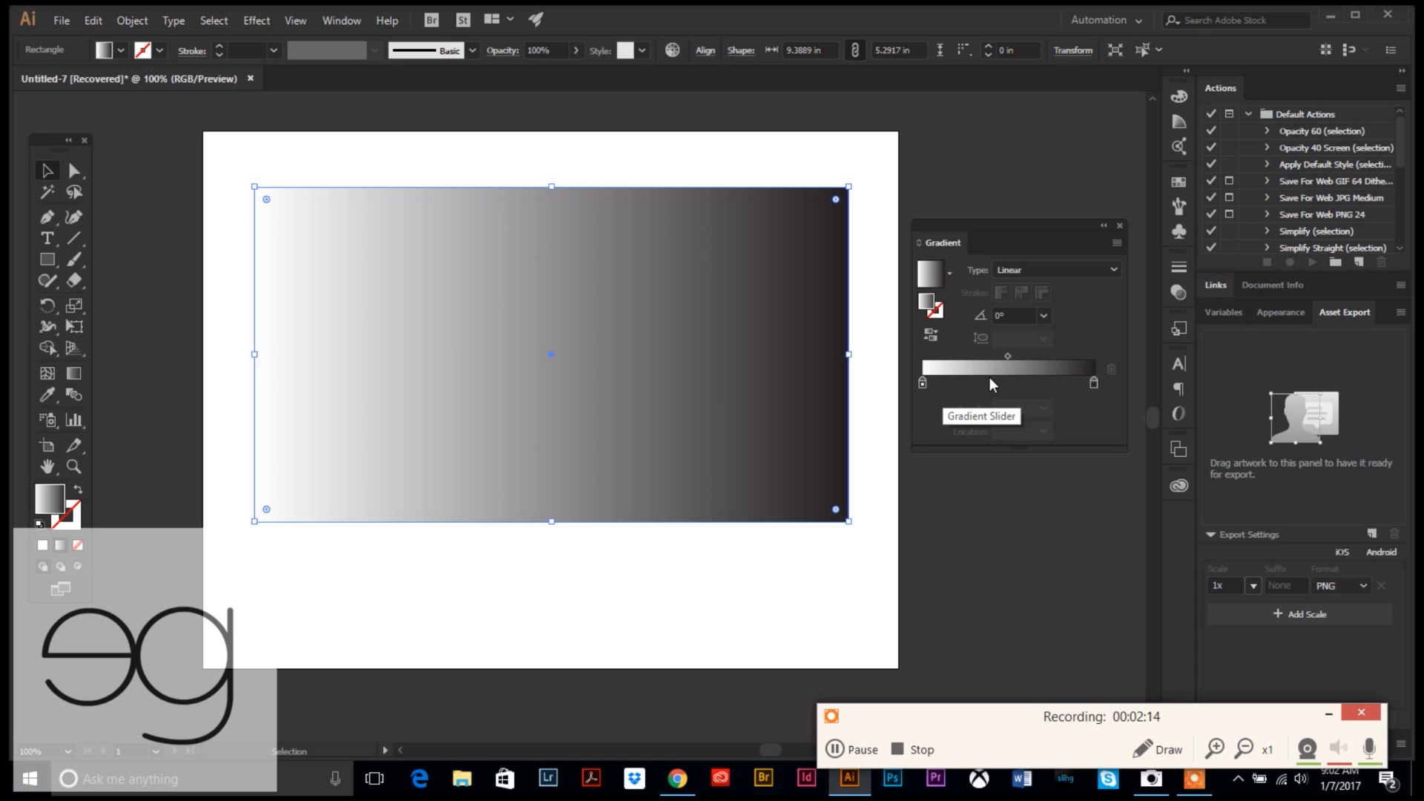
mouse_move(1022, 398)
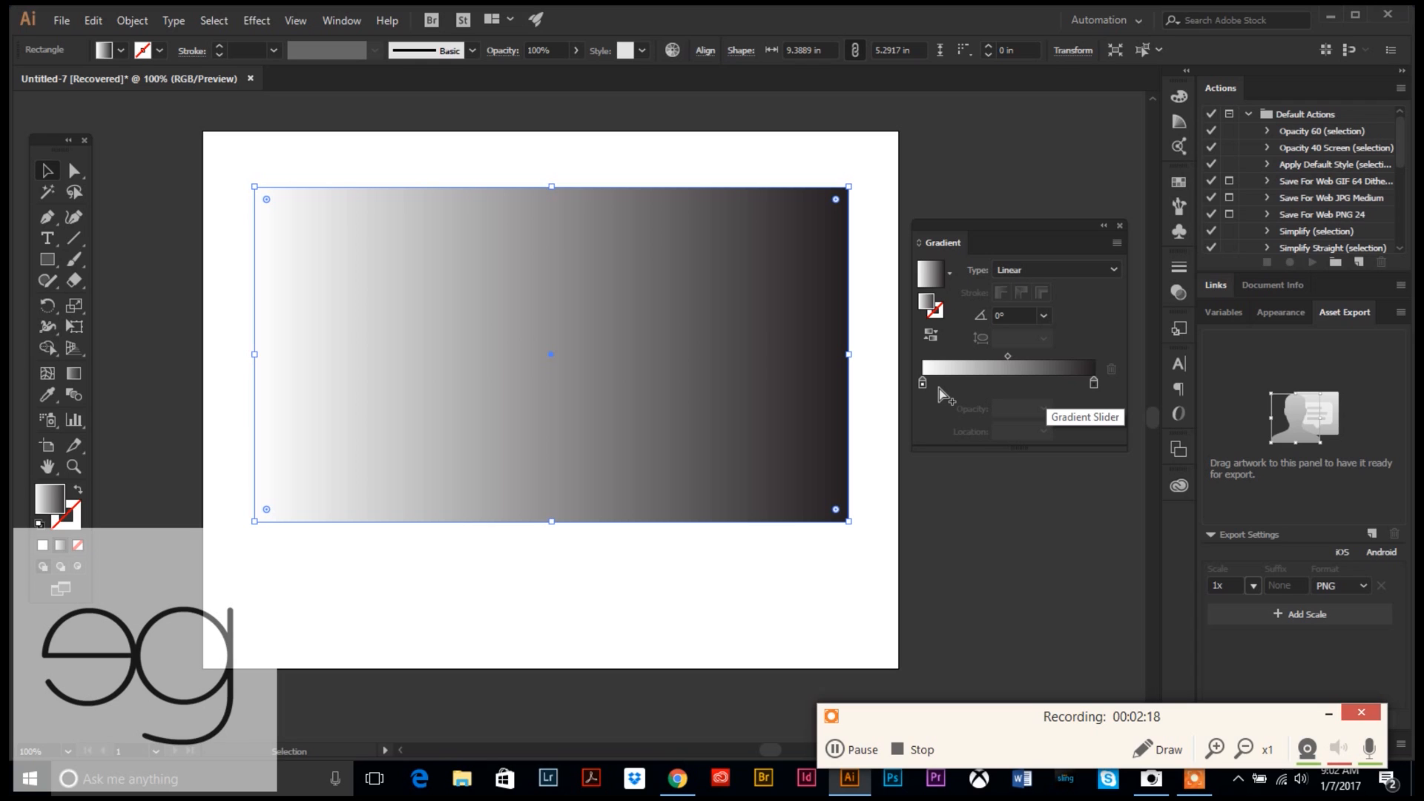
- Add a color stop near the white end of the gradient, at about 9%
left_click(938, 381)
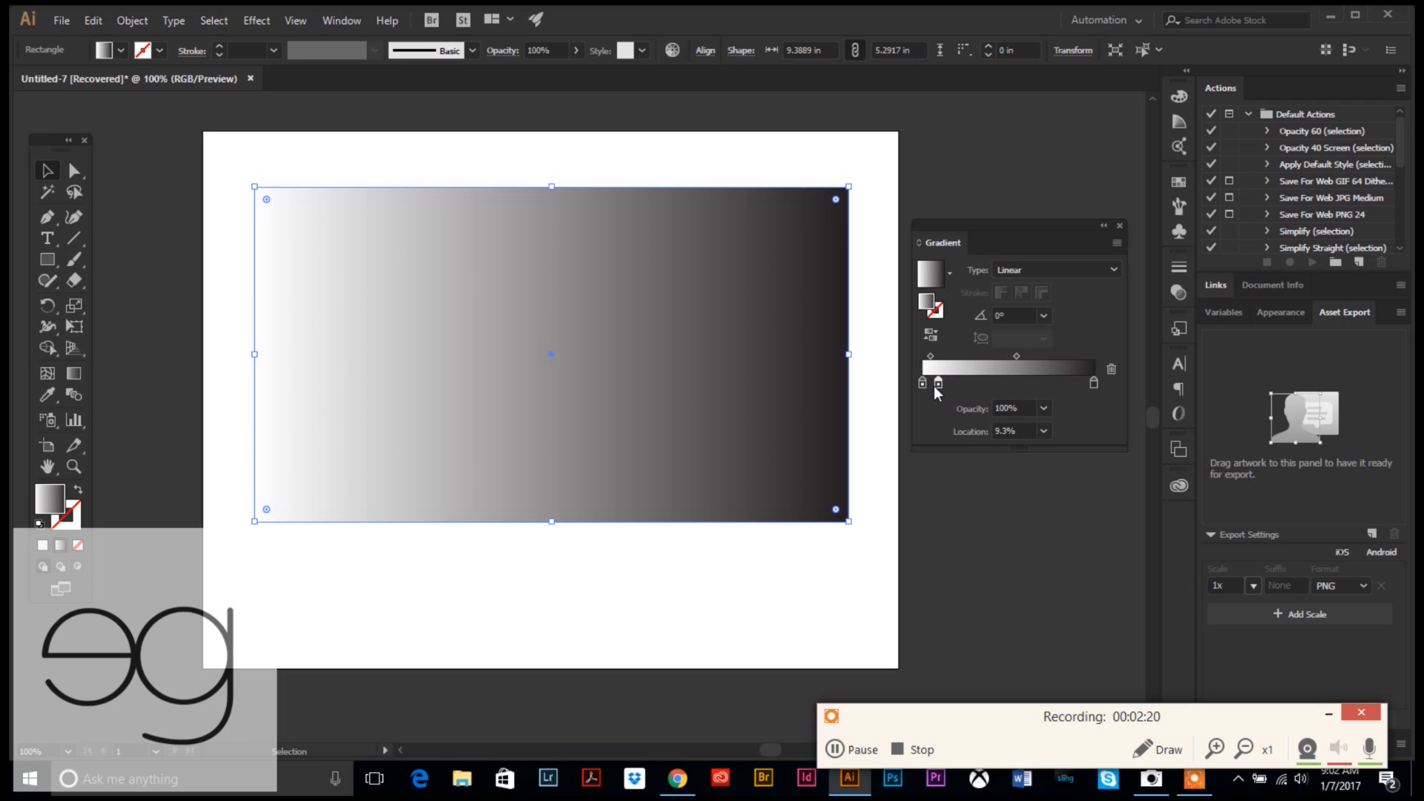
mouse_move(962, 390)
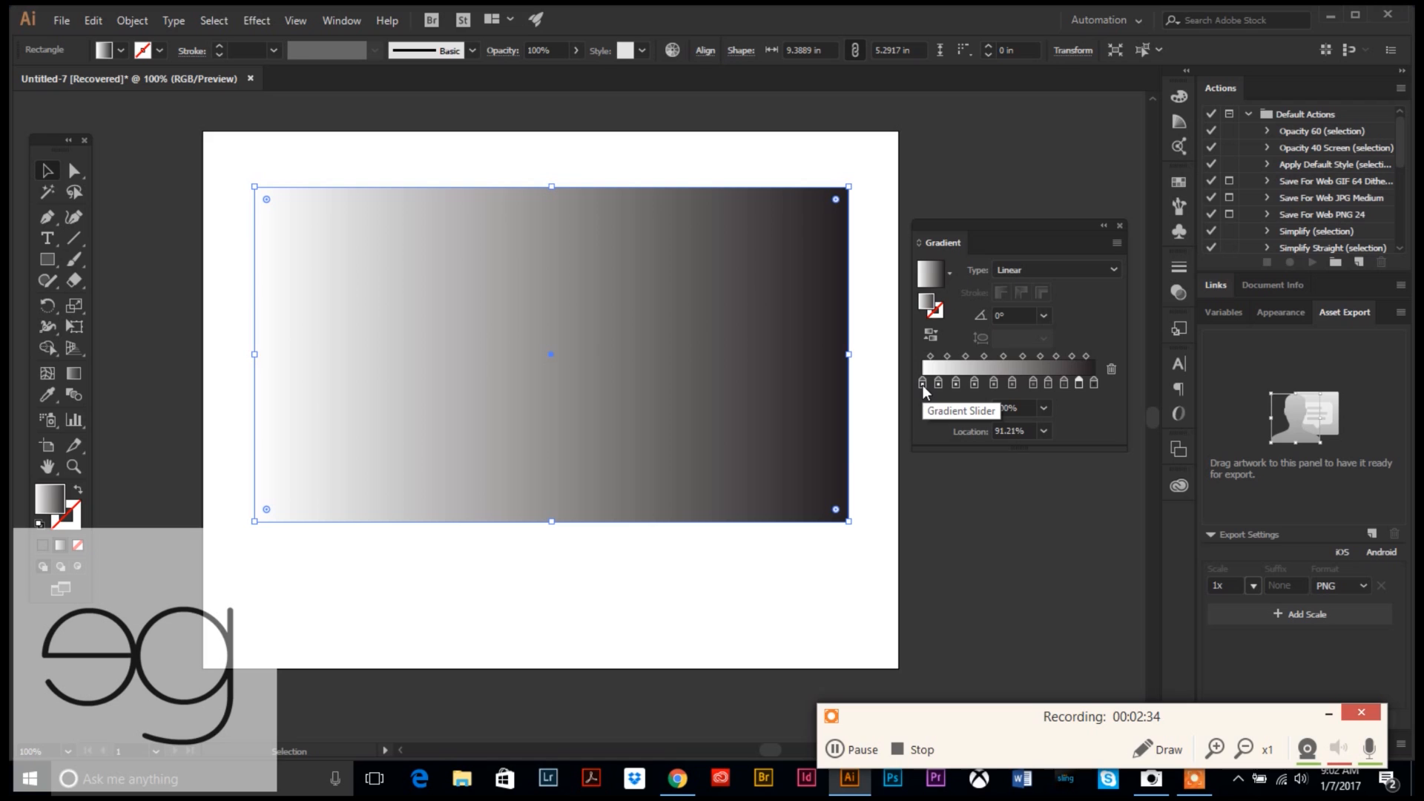
- Turn the first gradient stop gold by entering its hex colour in the colour popup
double_click(922, 381)
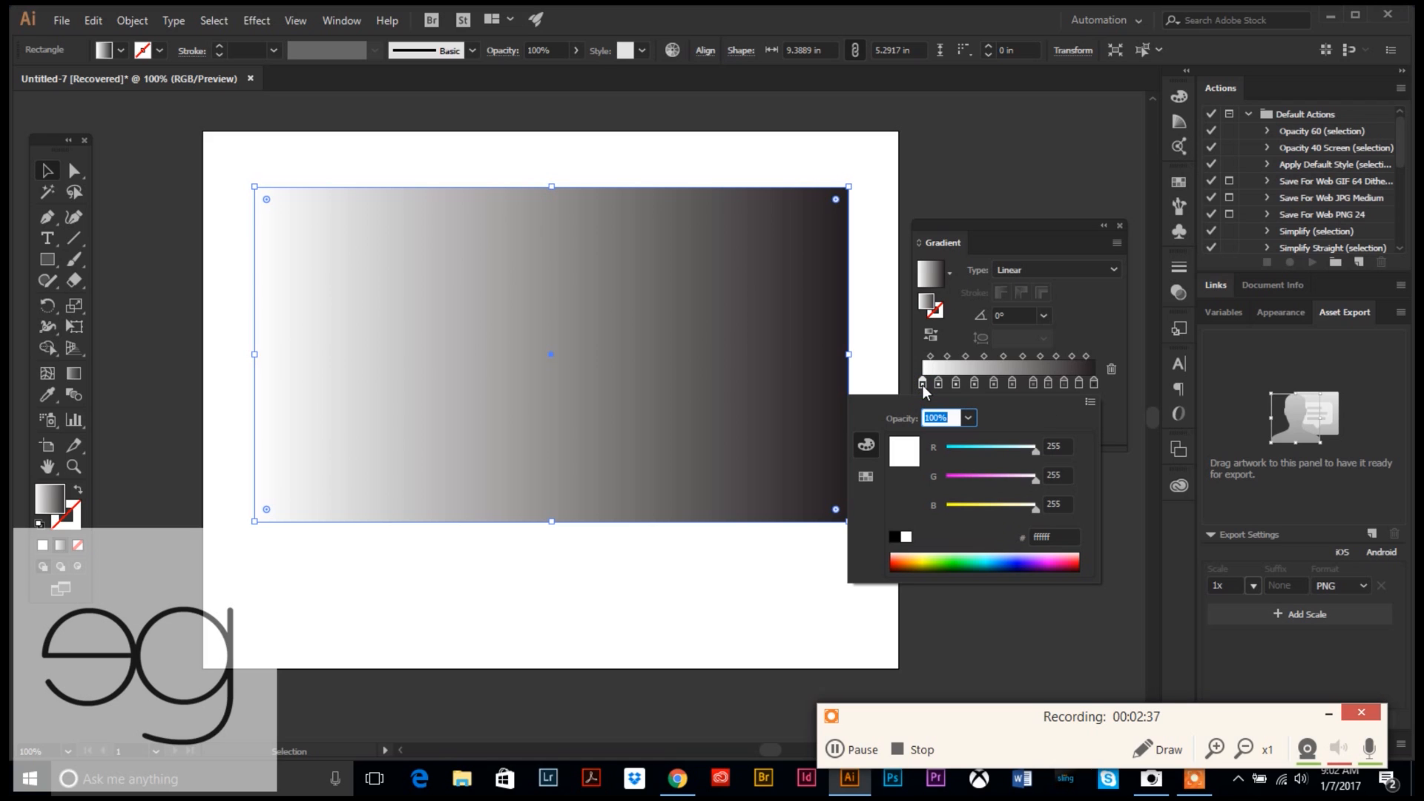
mouse_move(1092, 518)
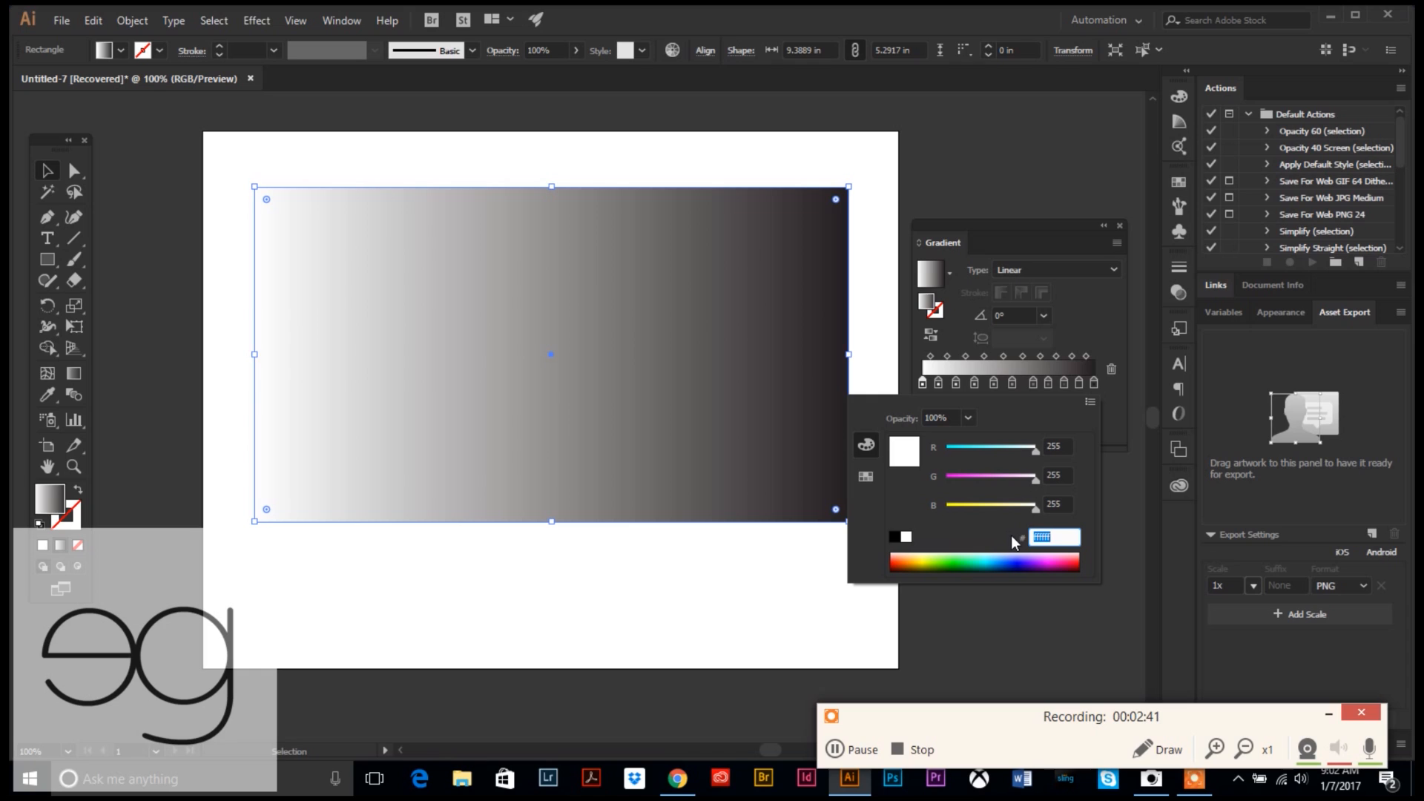
type("cc")
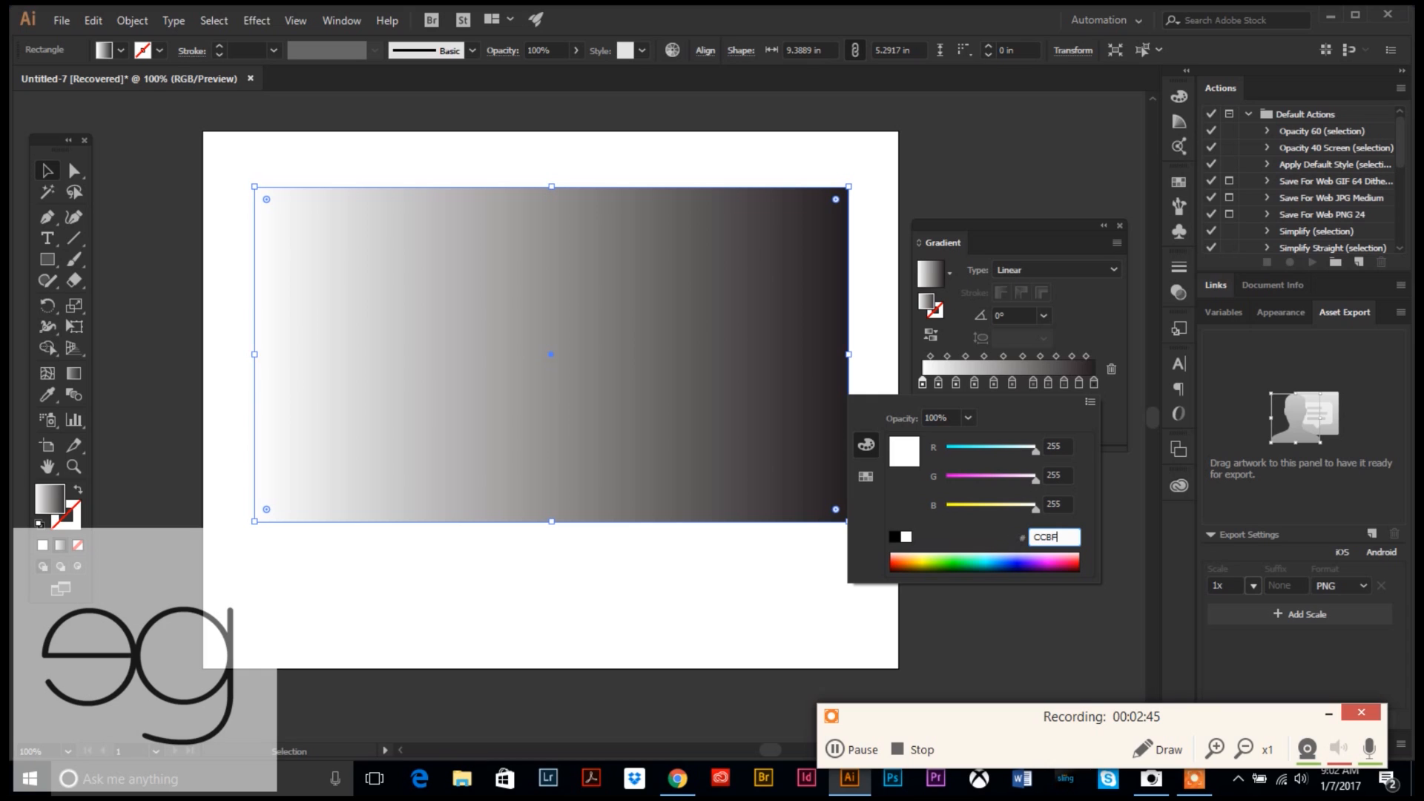
type("48")
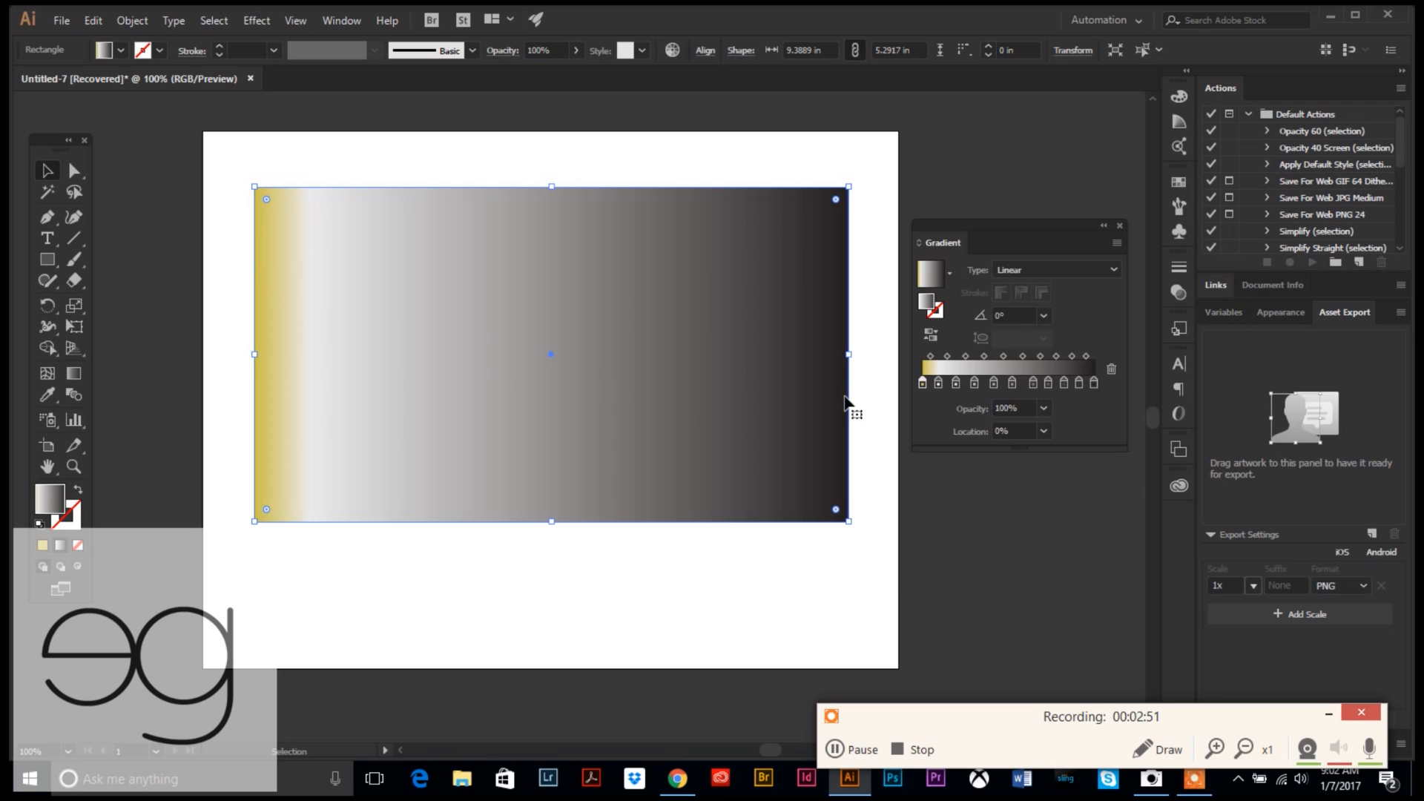
double_click(922, 383)
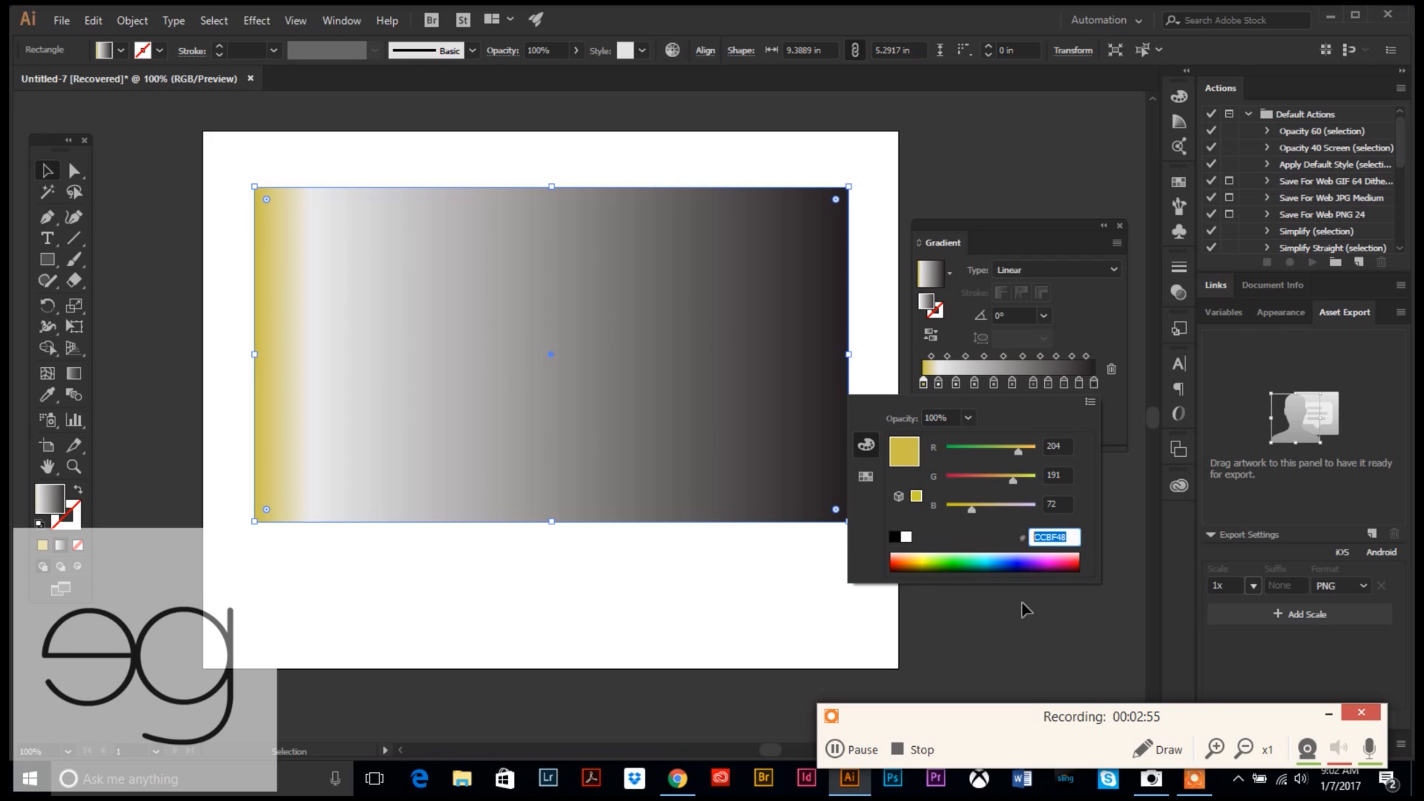
mouse_move(950, 397)
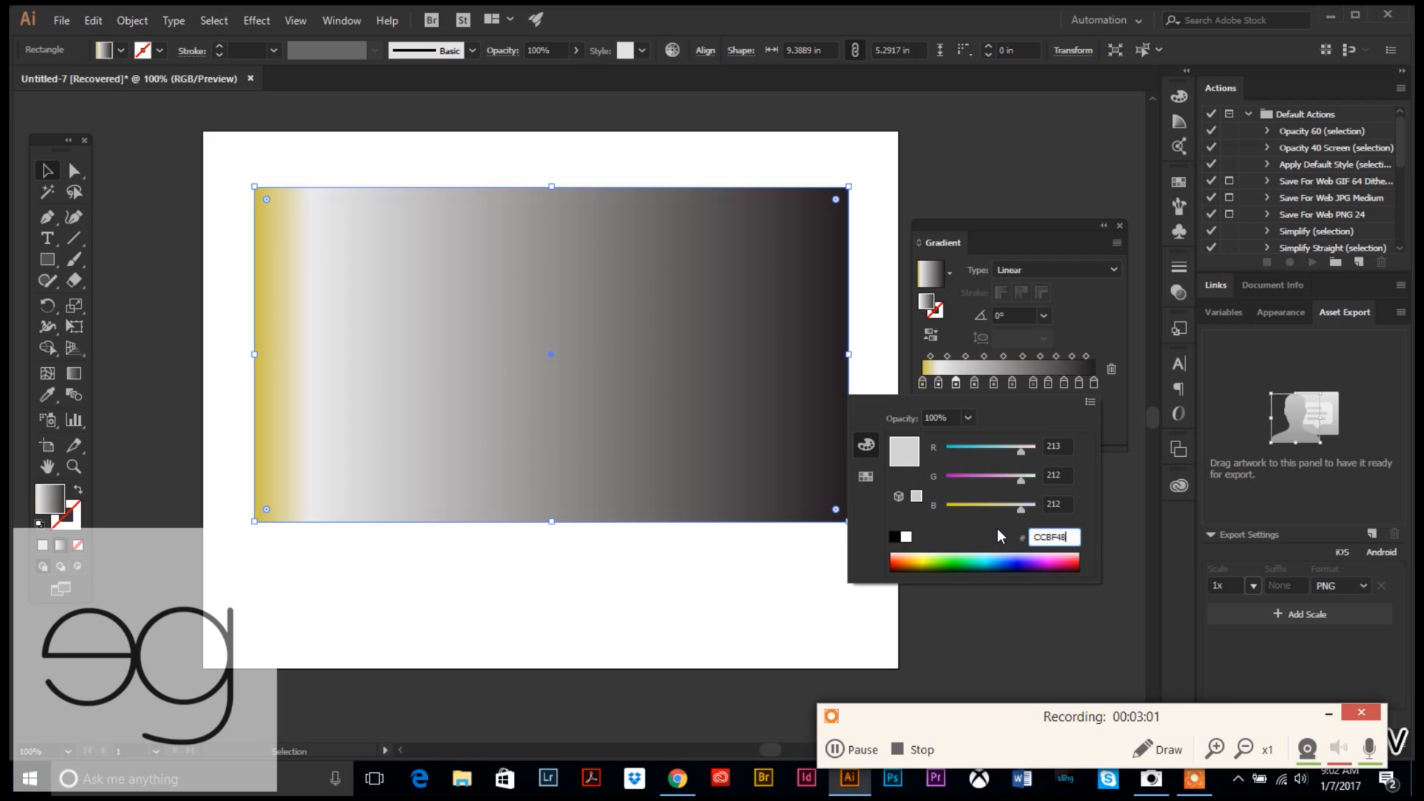
- Recolour the middle and final gradient stops gold
left_click(993, 381)
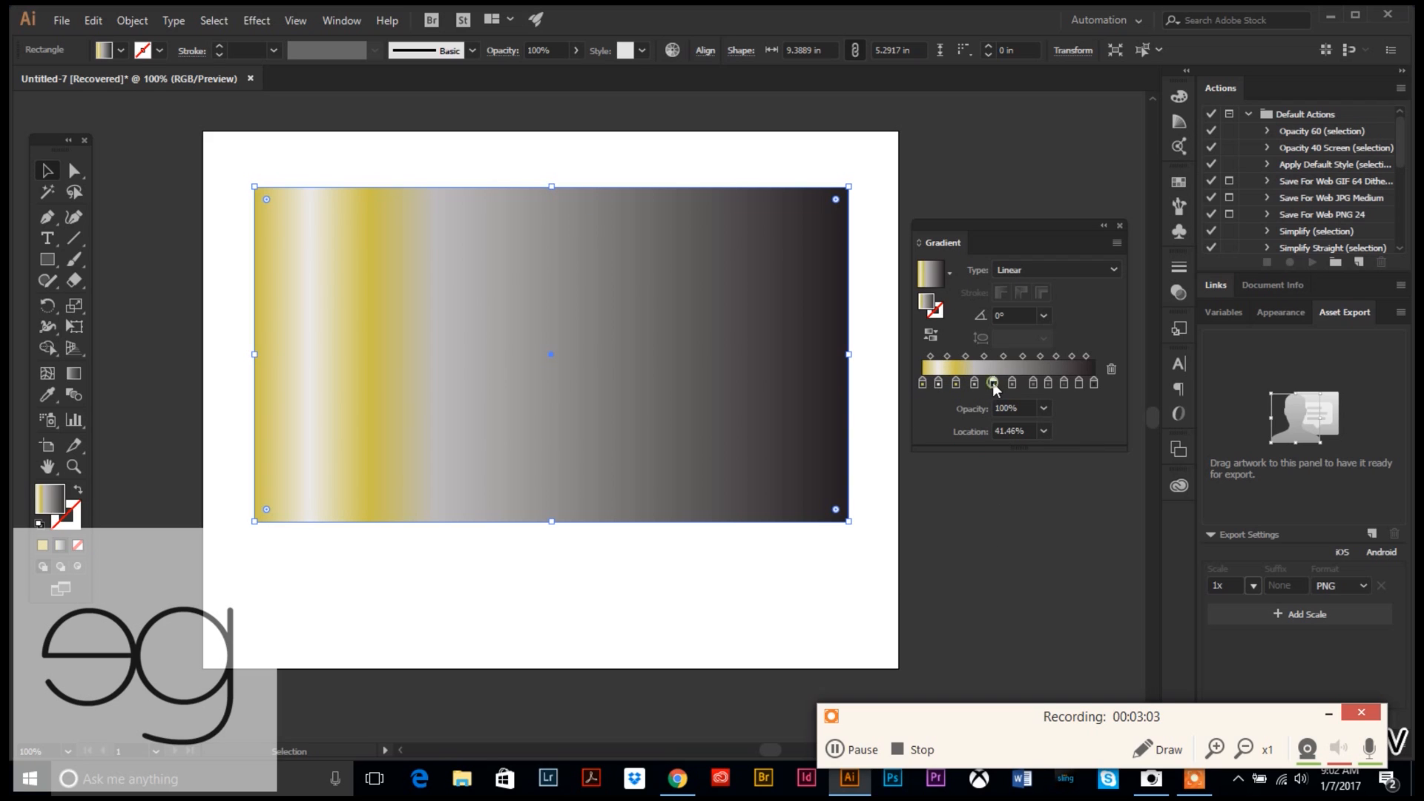
double_click(992, 381)
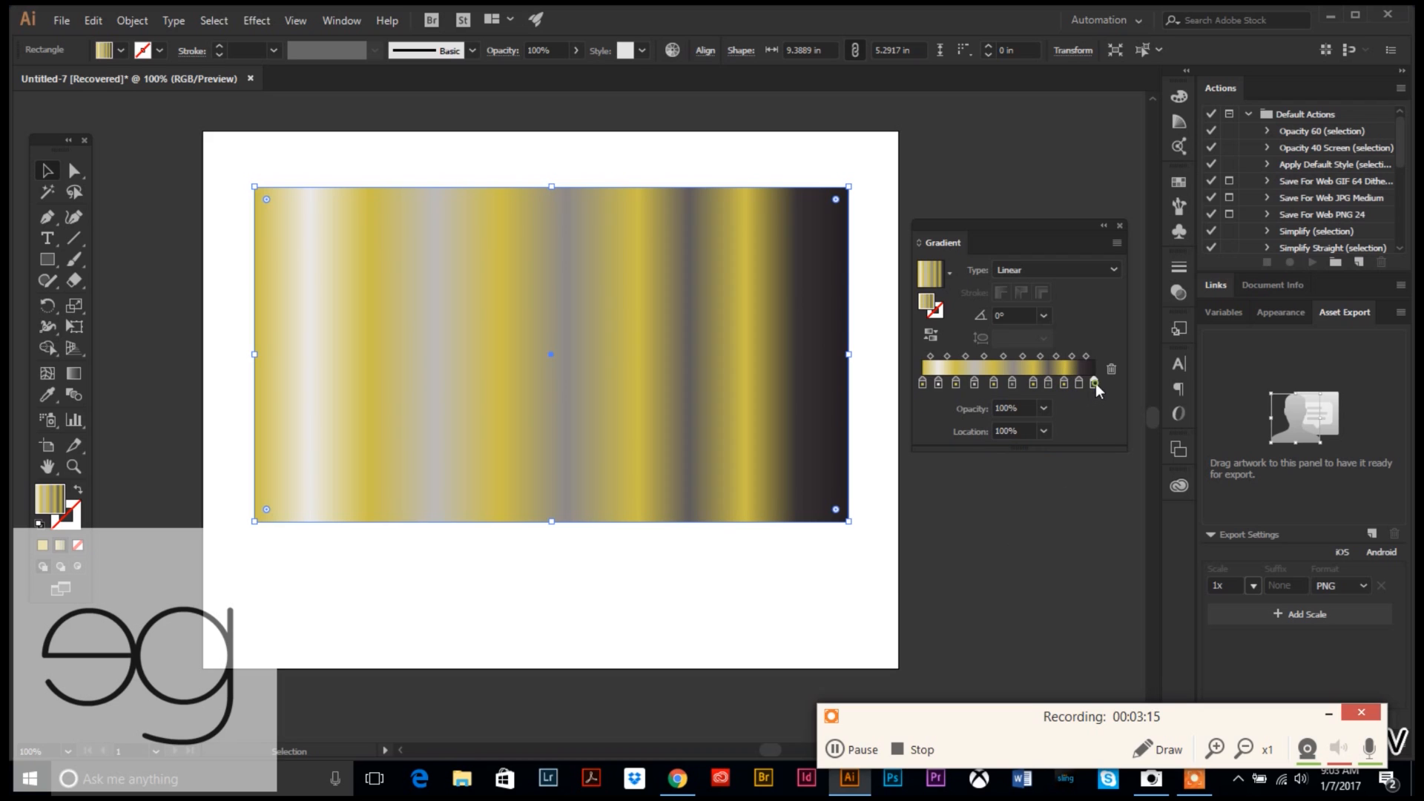
double_click(1093, 381)
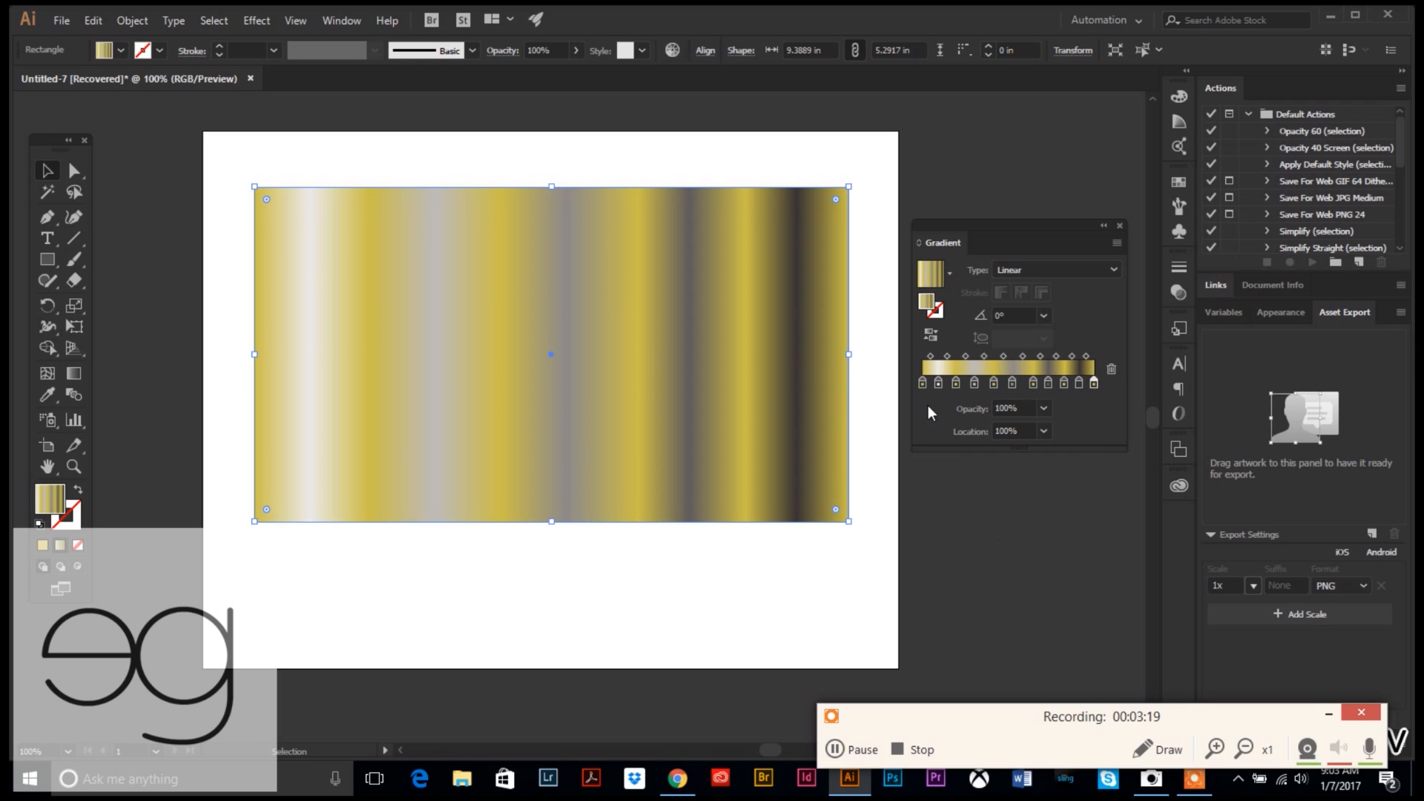
left_click(937, 368)
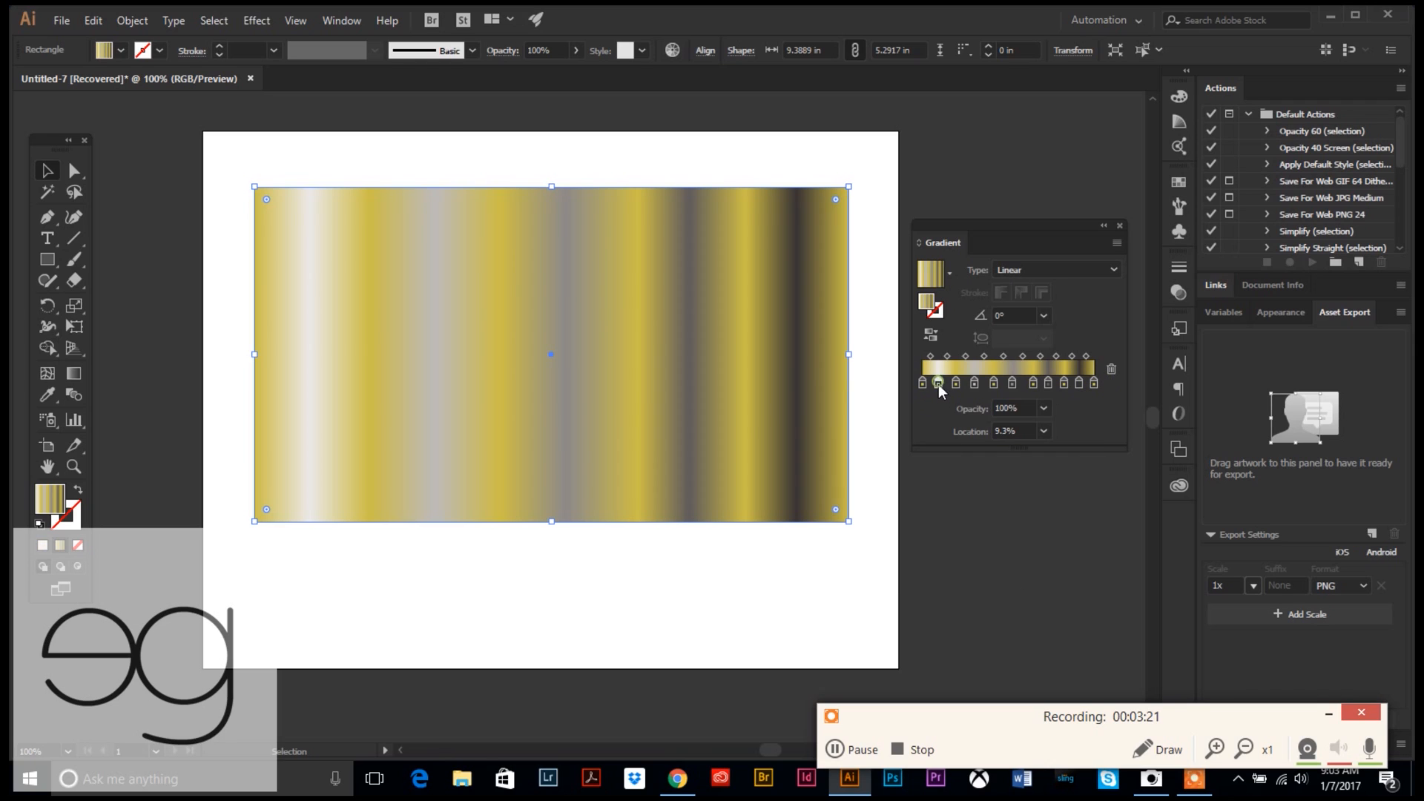
- Recolour the 9.3%, middle and 73% grey gradient stops tan using hex B49858
double_click(938, 382)
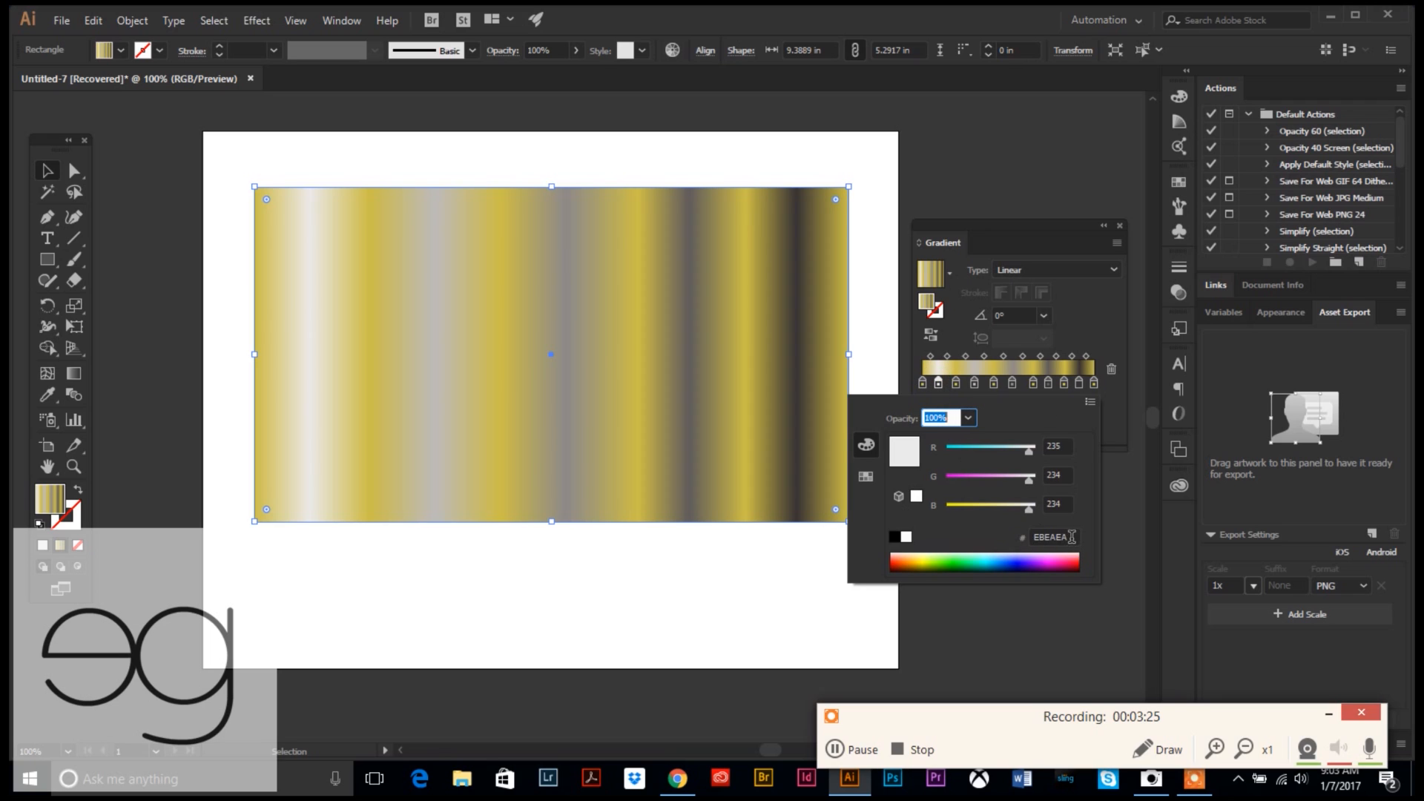
left_click(1051, 537)
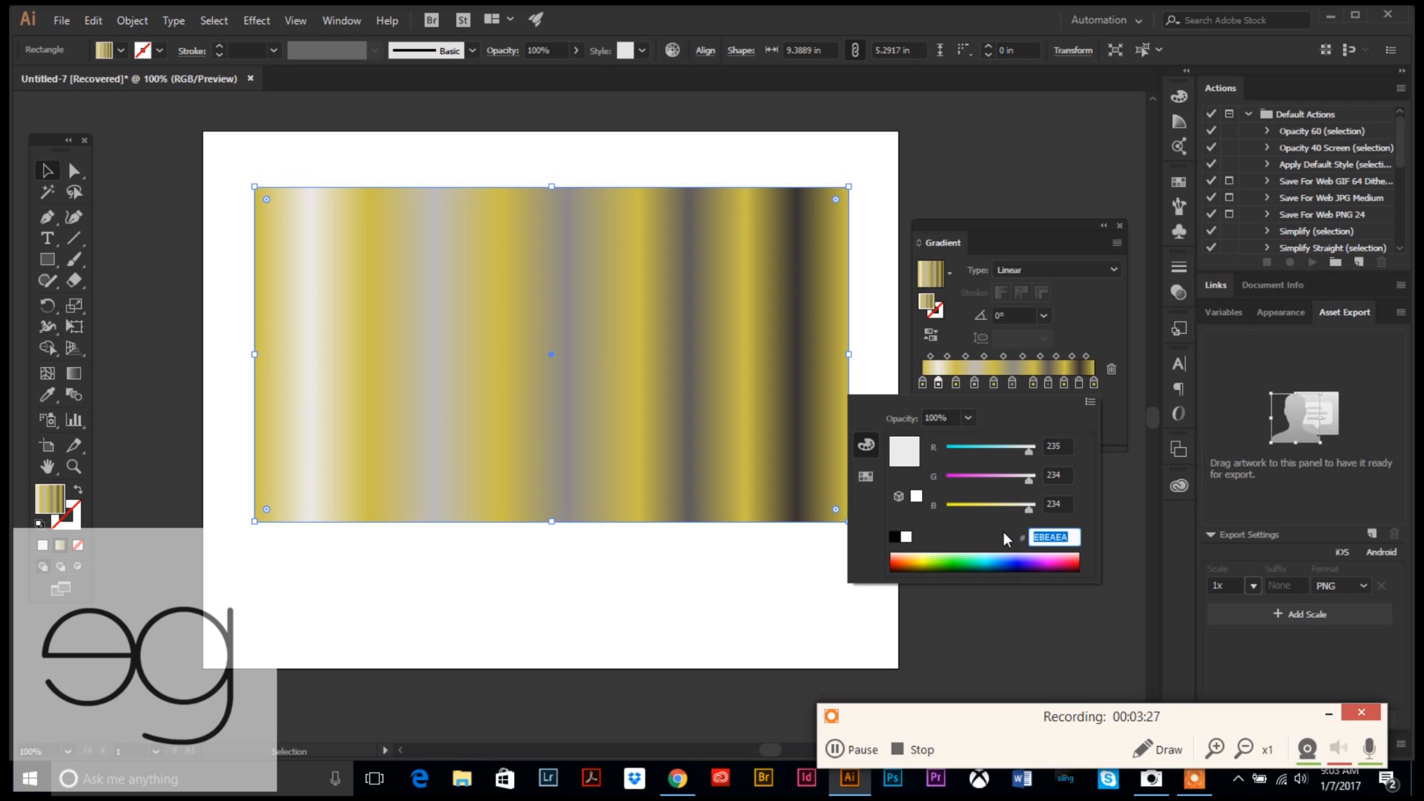
type("B4985B")
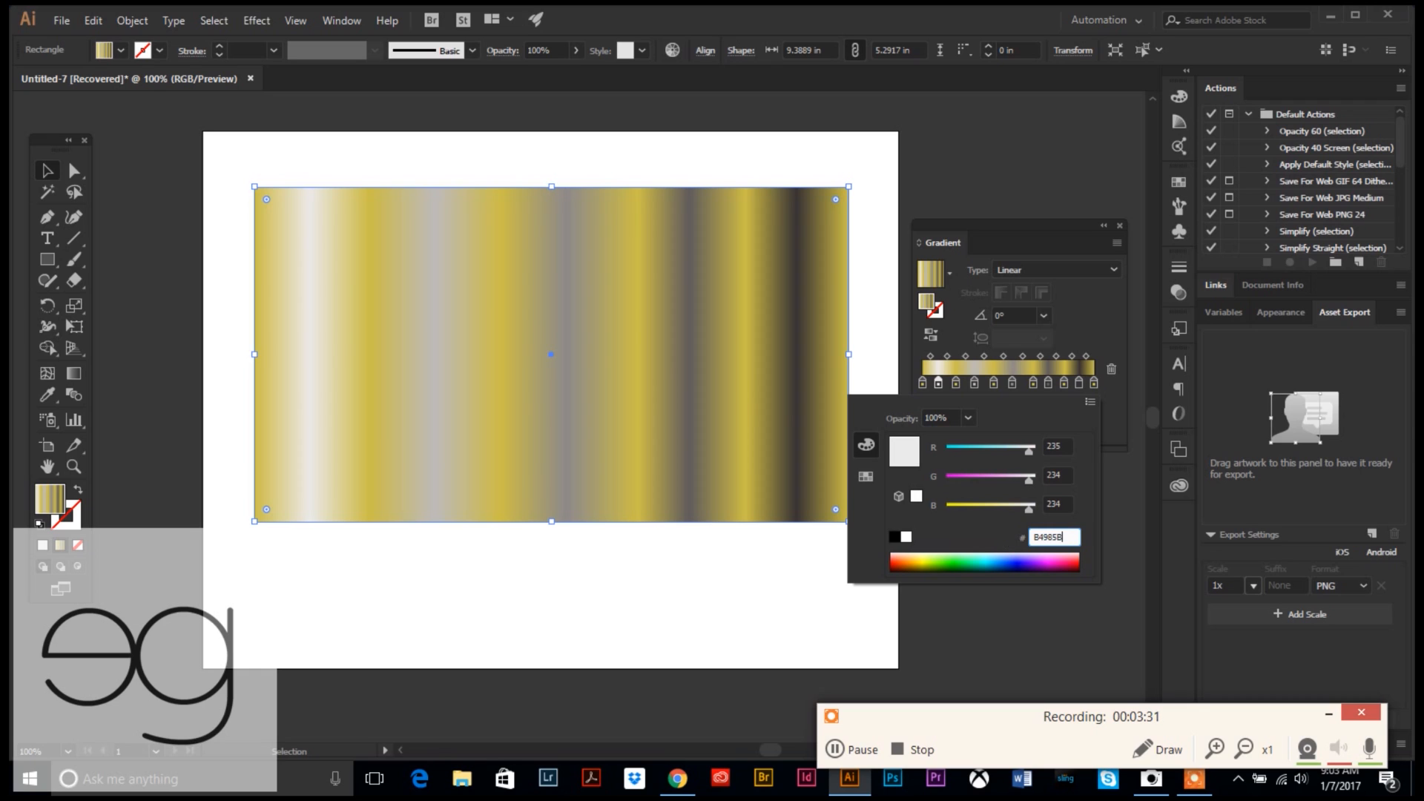
left_click(938, 381)
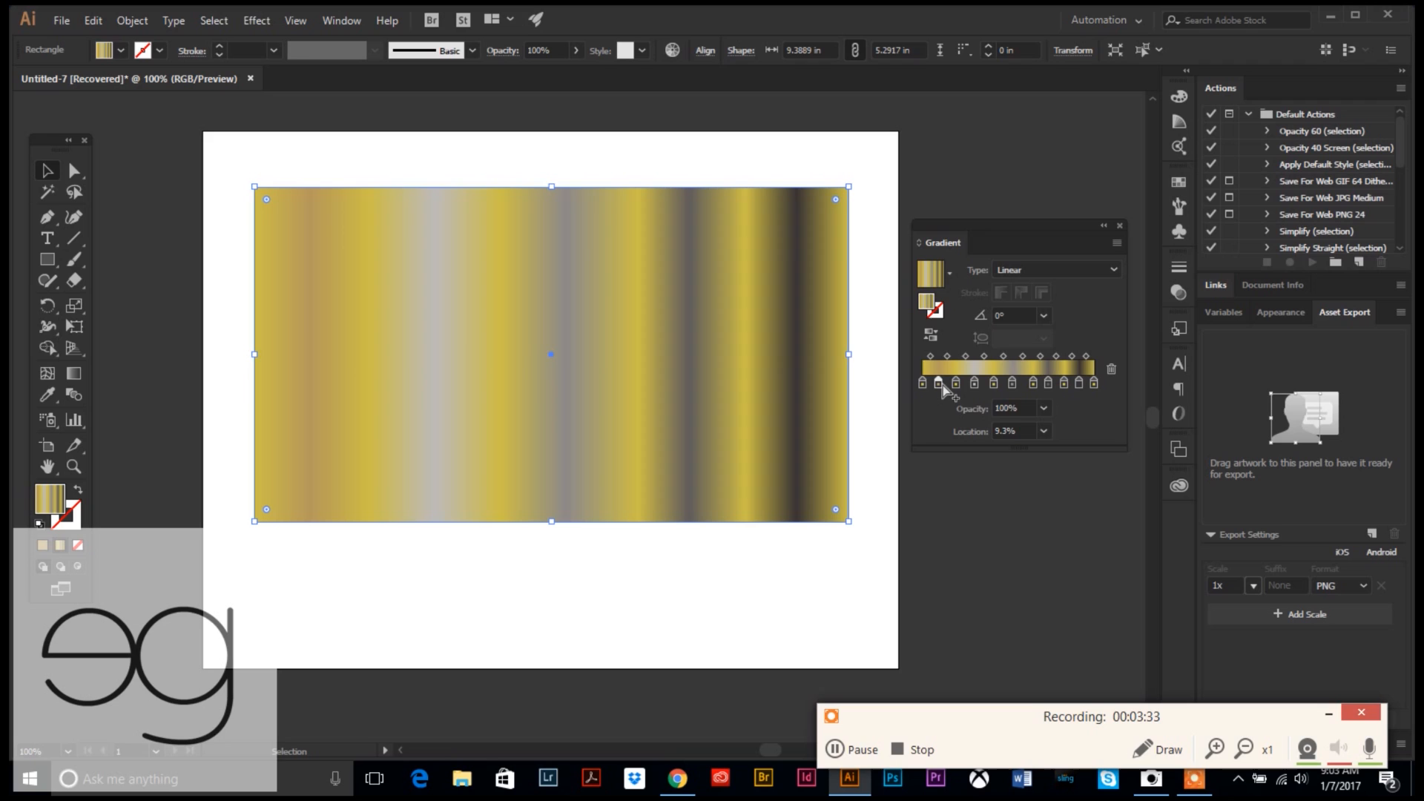
double_click(938, 381)
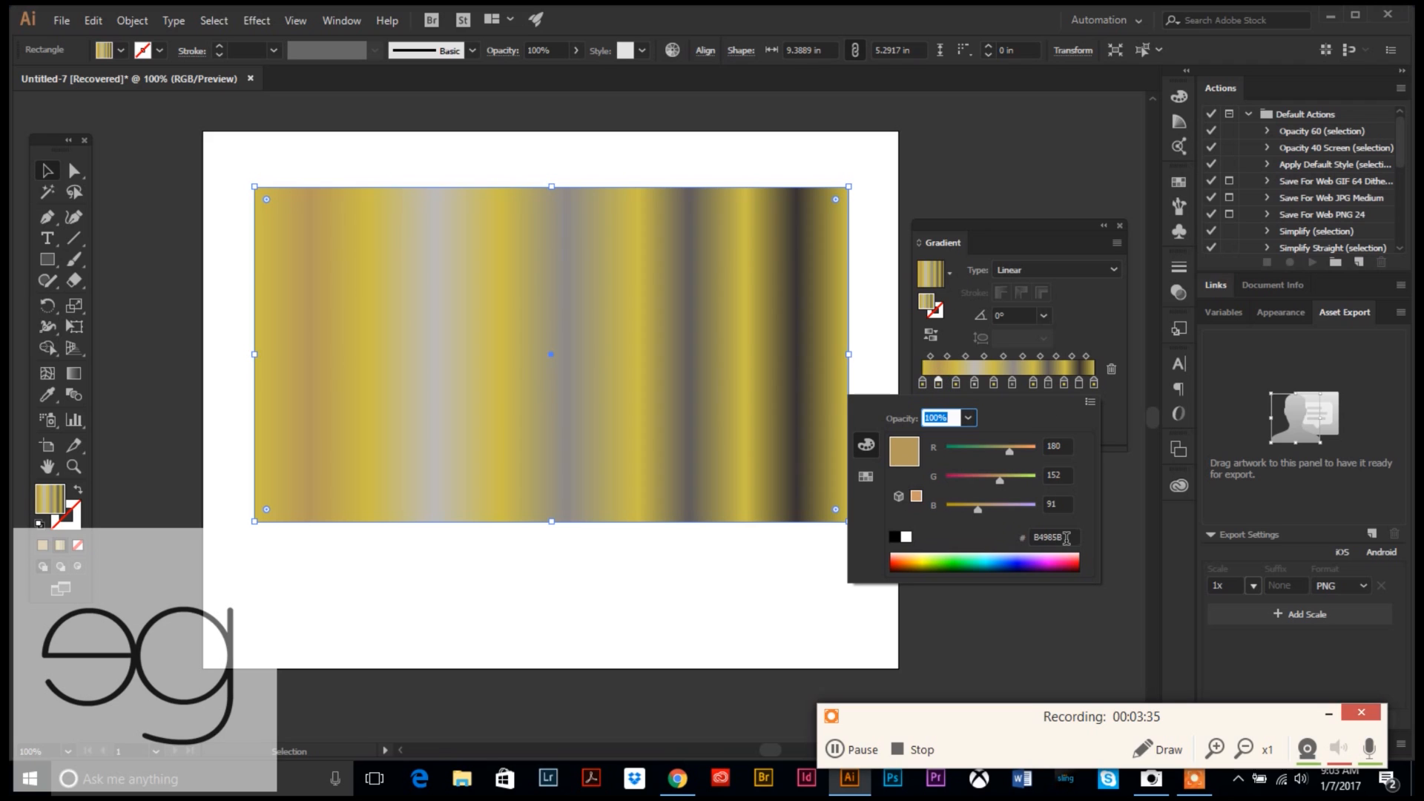
left_click(1048, 537)
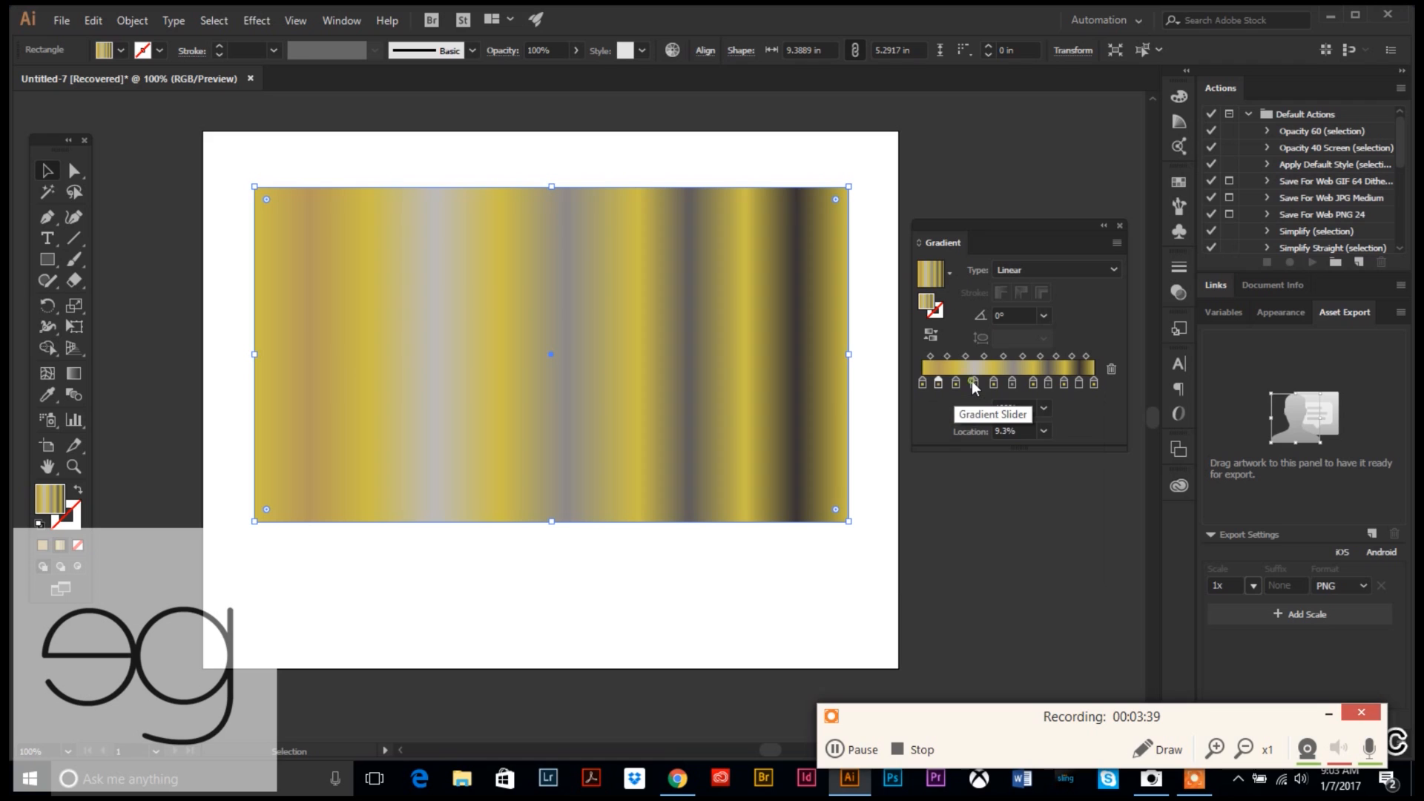
double_click(971, 381)
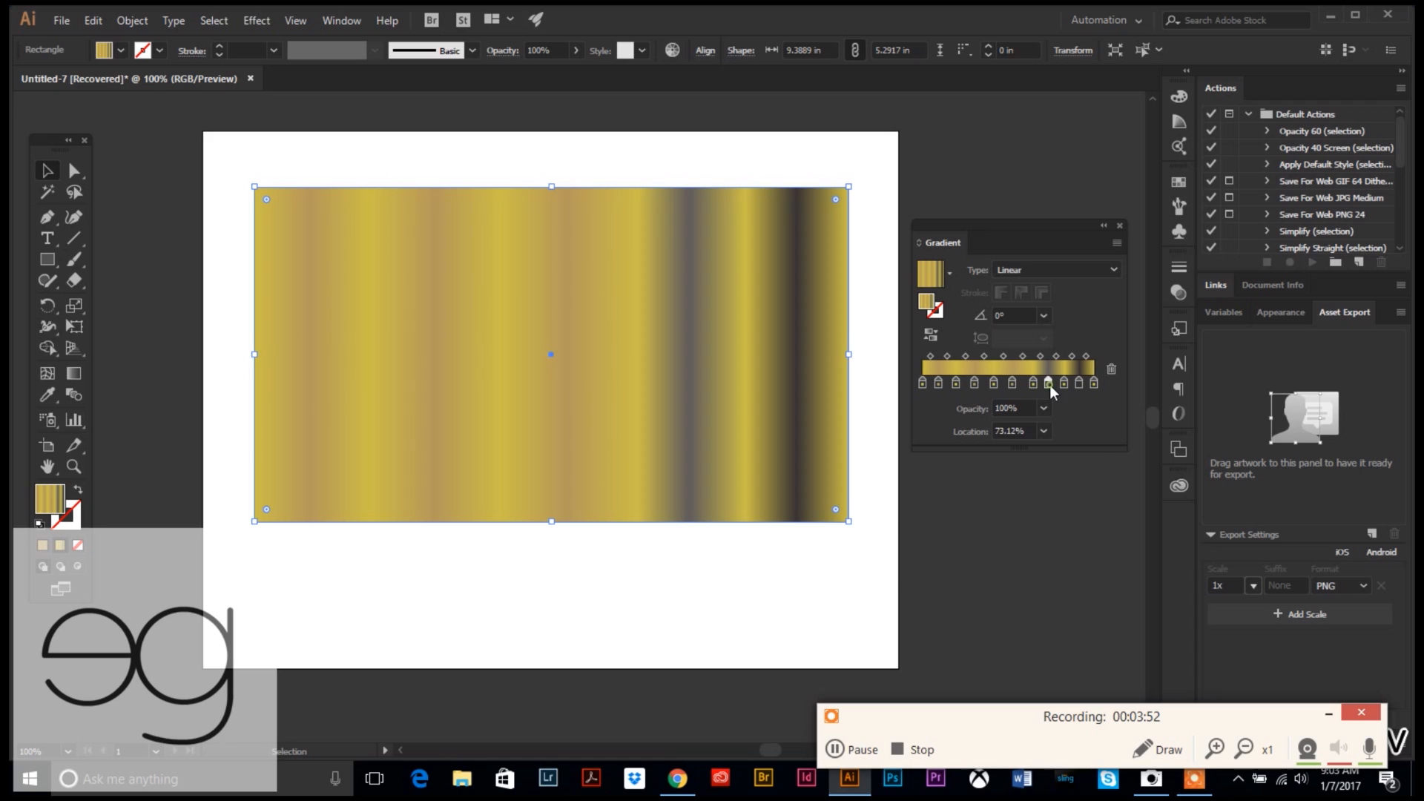
double_click(1047, 381)
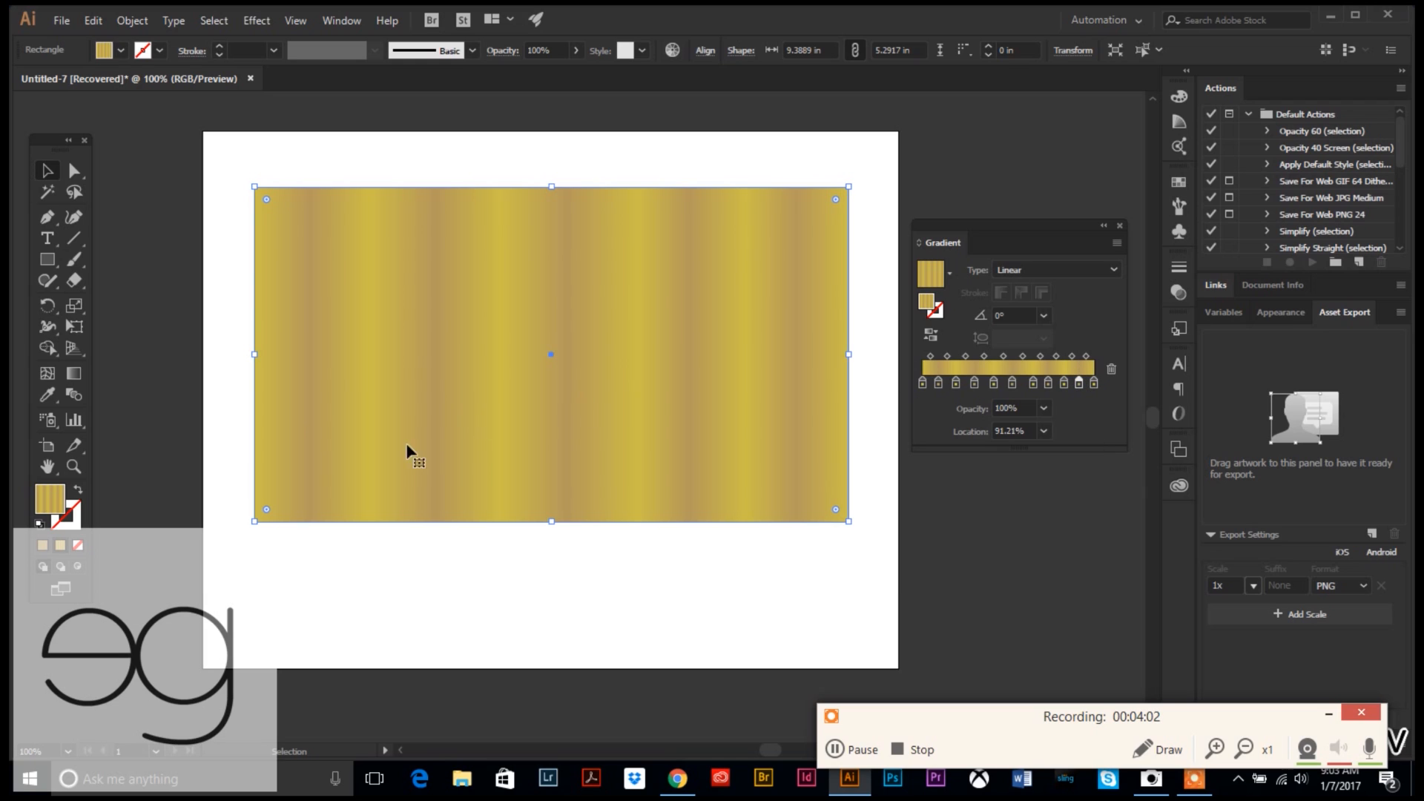
mouse_move(258, 283)
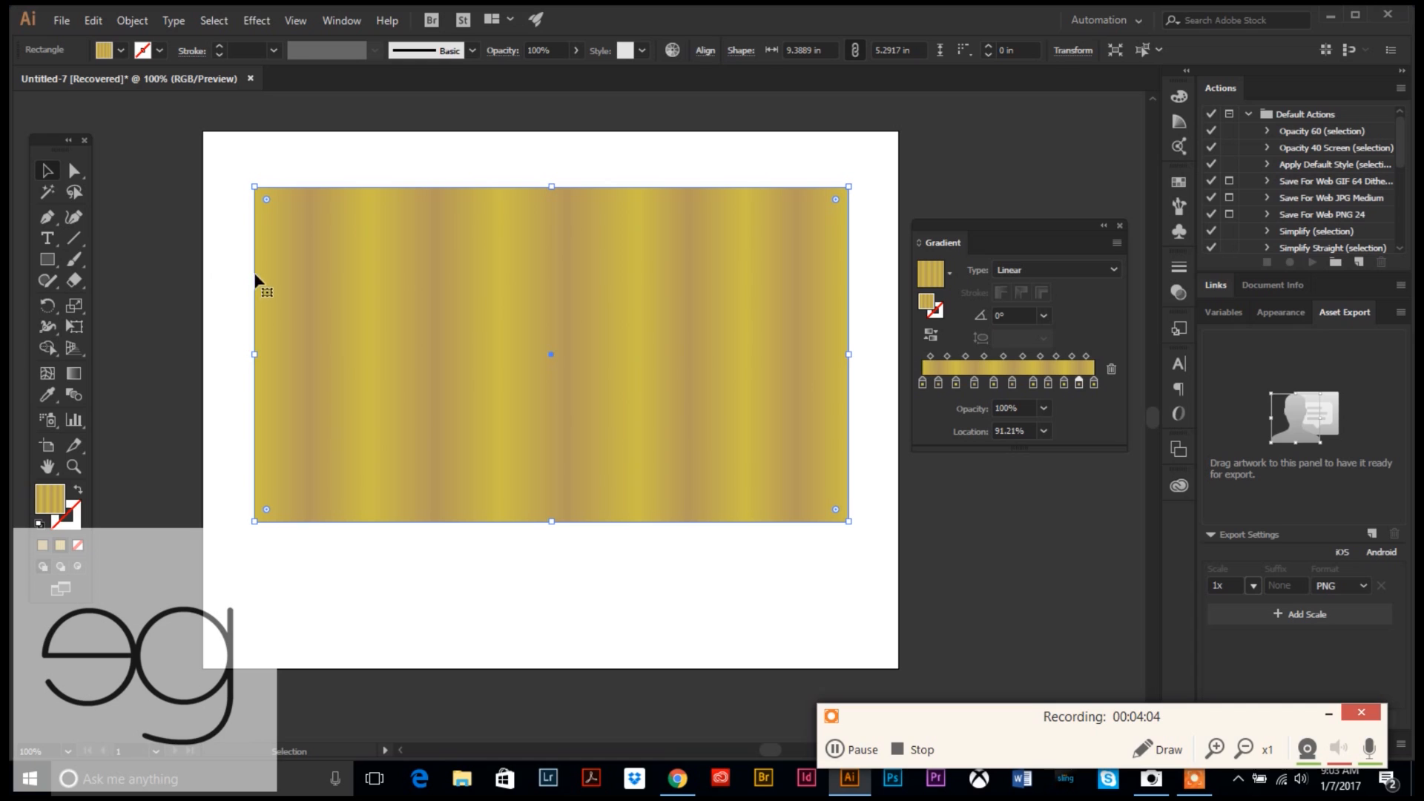
mouse_move(307, 304)
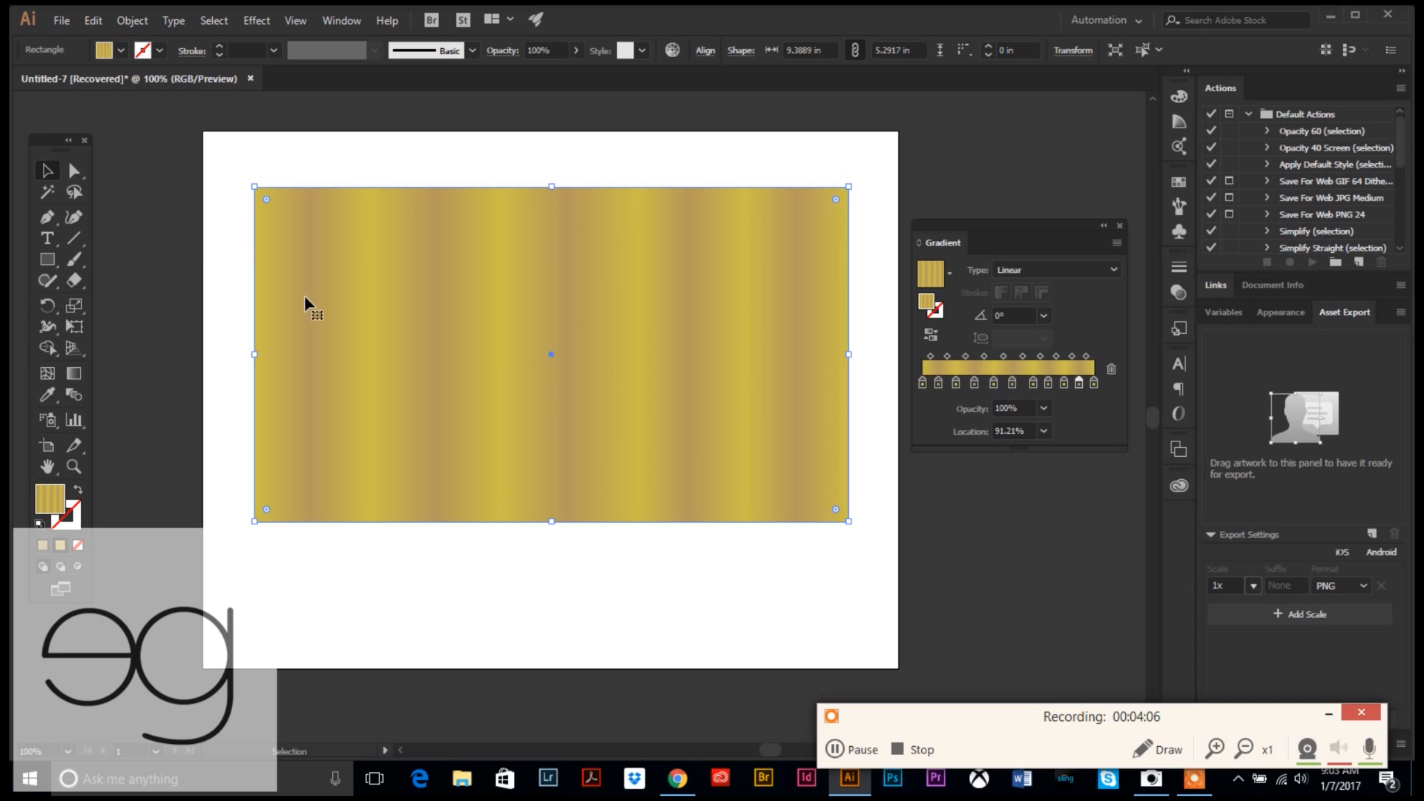
mouse_move(502, 325)
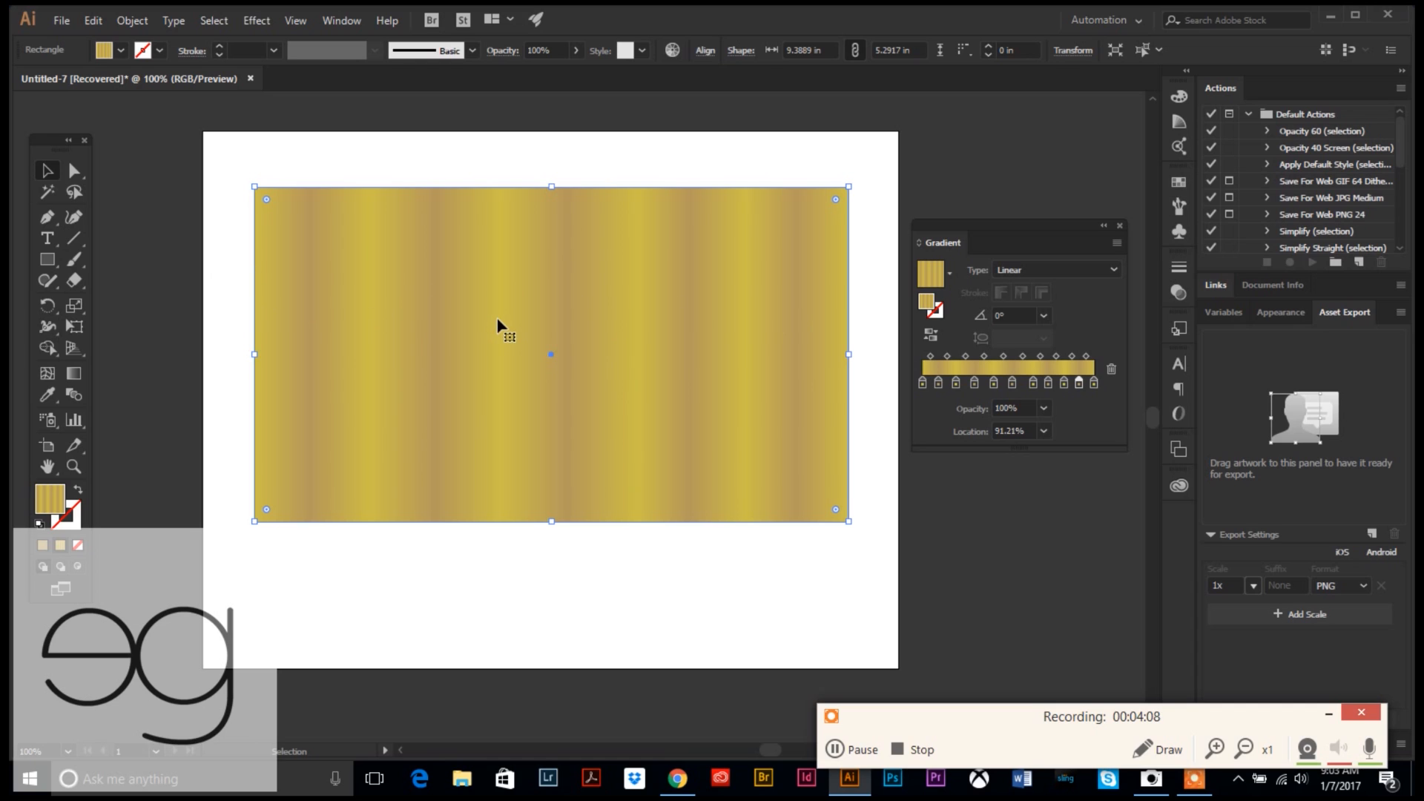
mouse_move(237, 299)
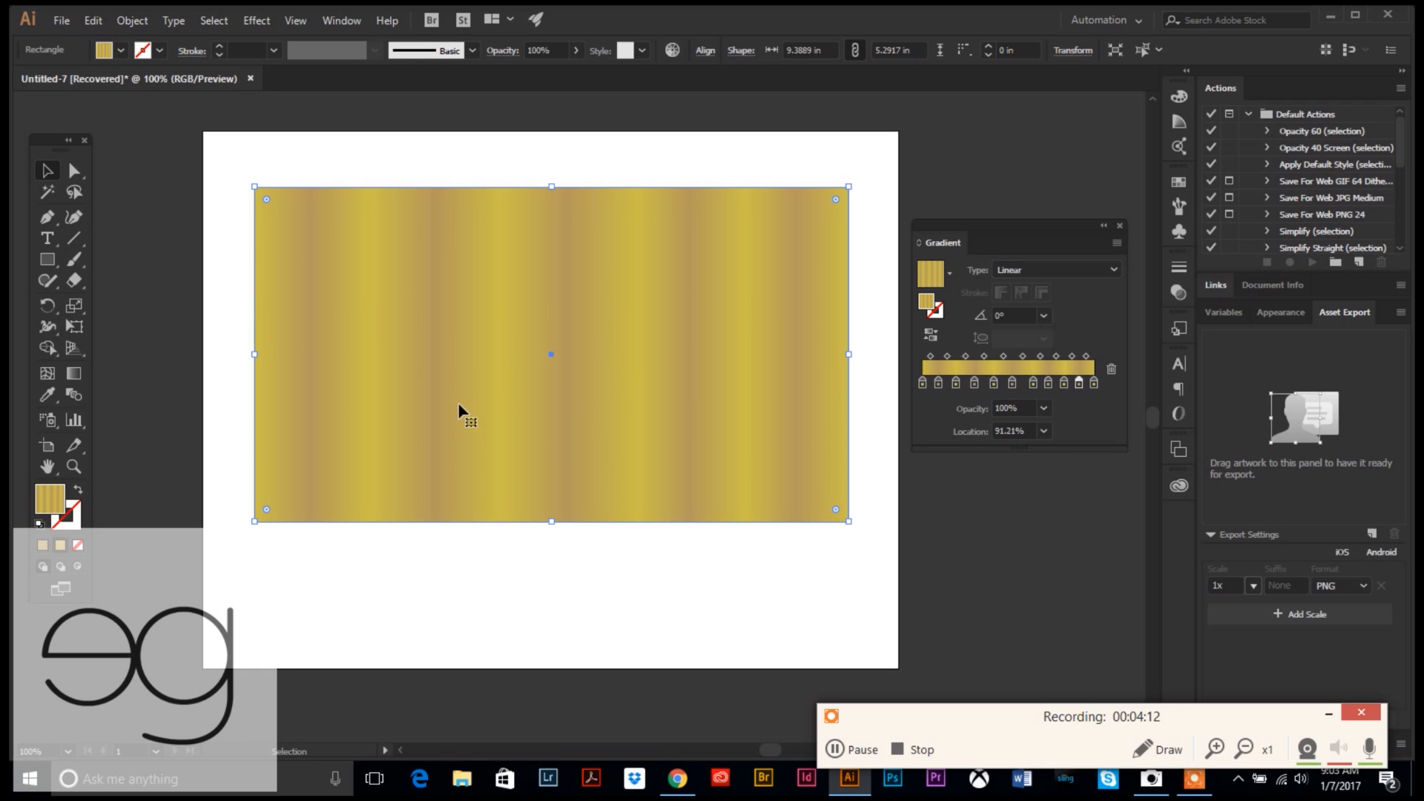
mouse_move(445, 401)
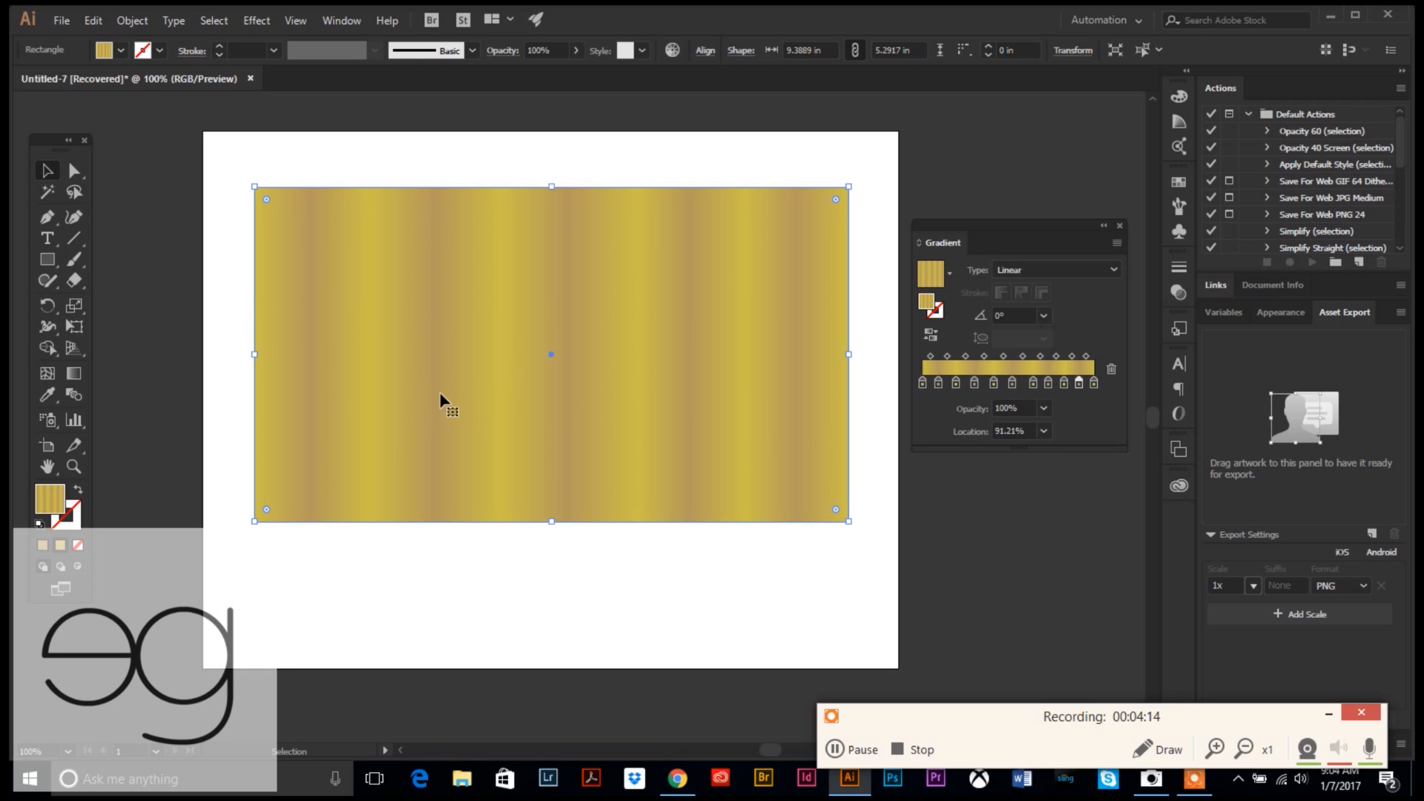
mouse_move(938, 380)
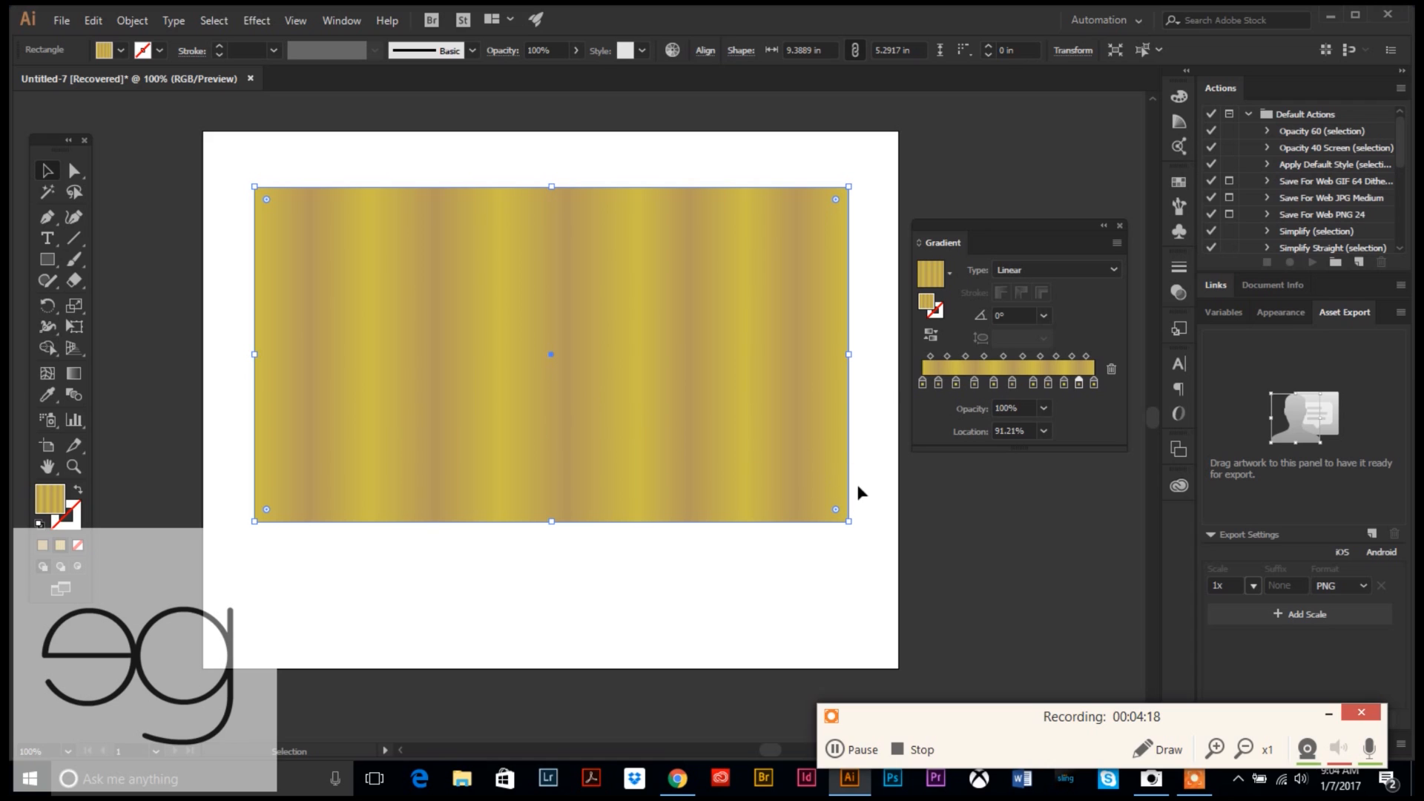
mouse_move(490, 398)
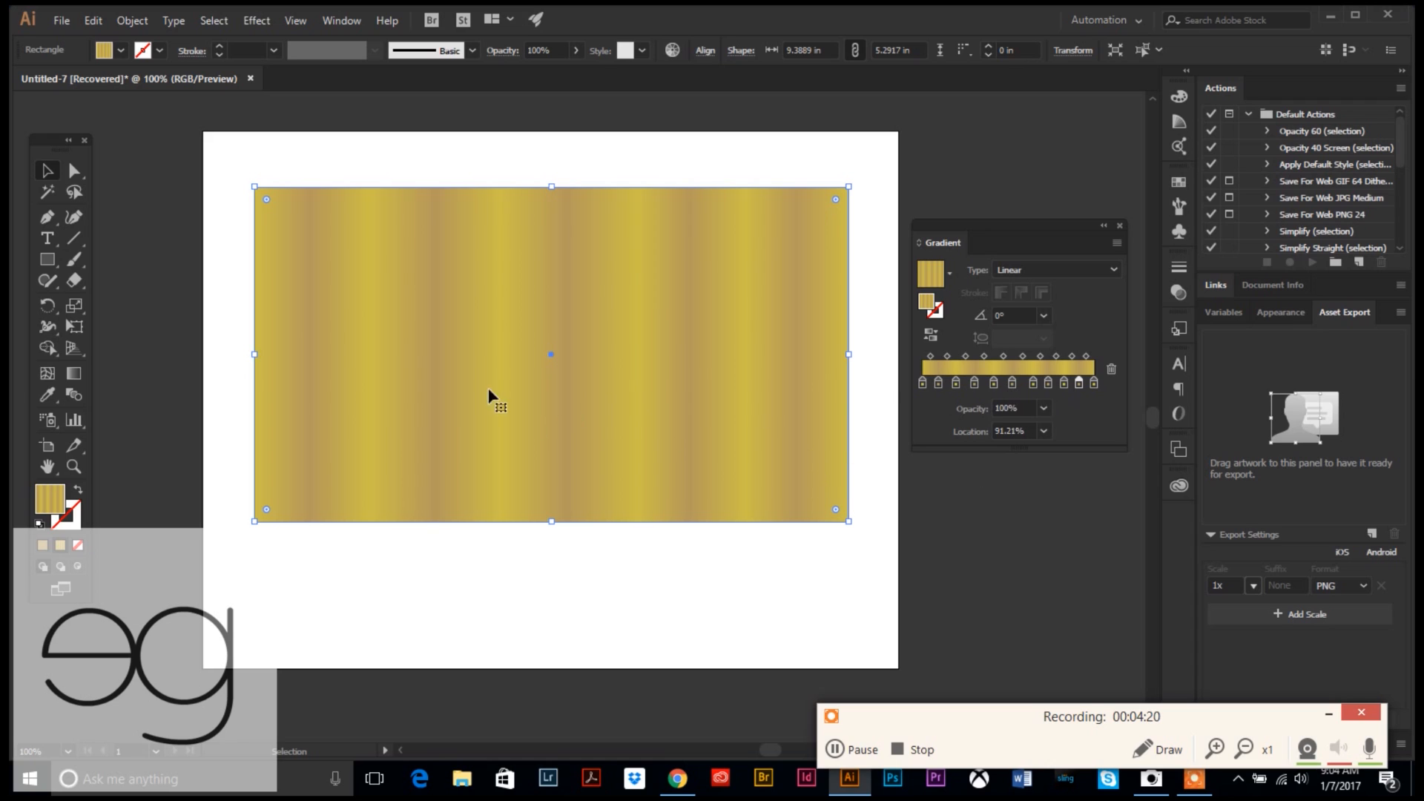
- Deselect and reselect the gold-and-tan gradient rectangle
left_click(248, 282)
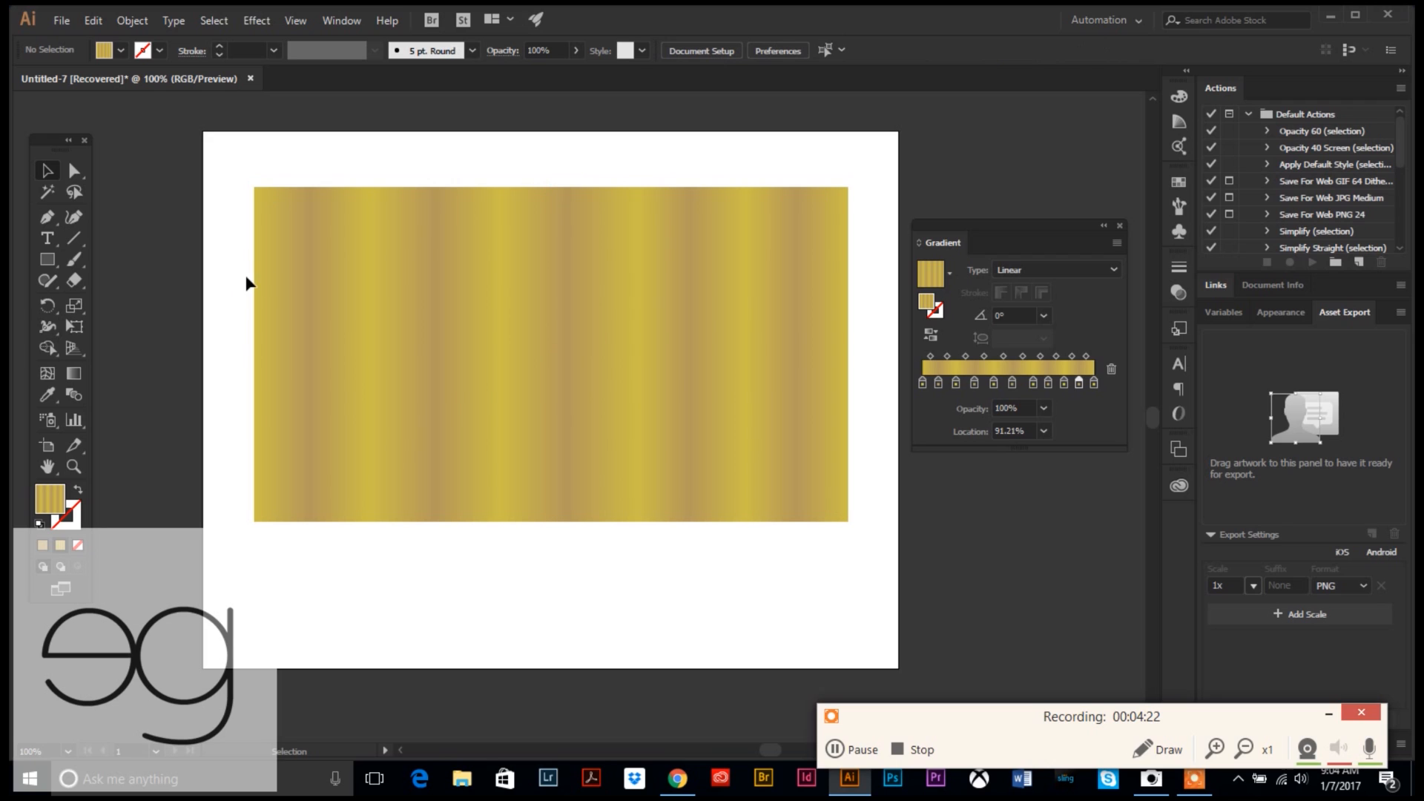
mouse_move(459, 415)
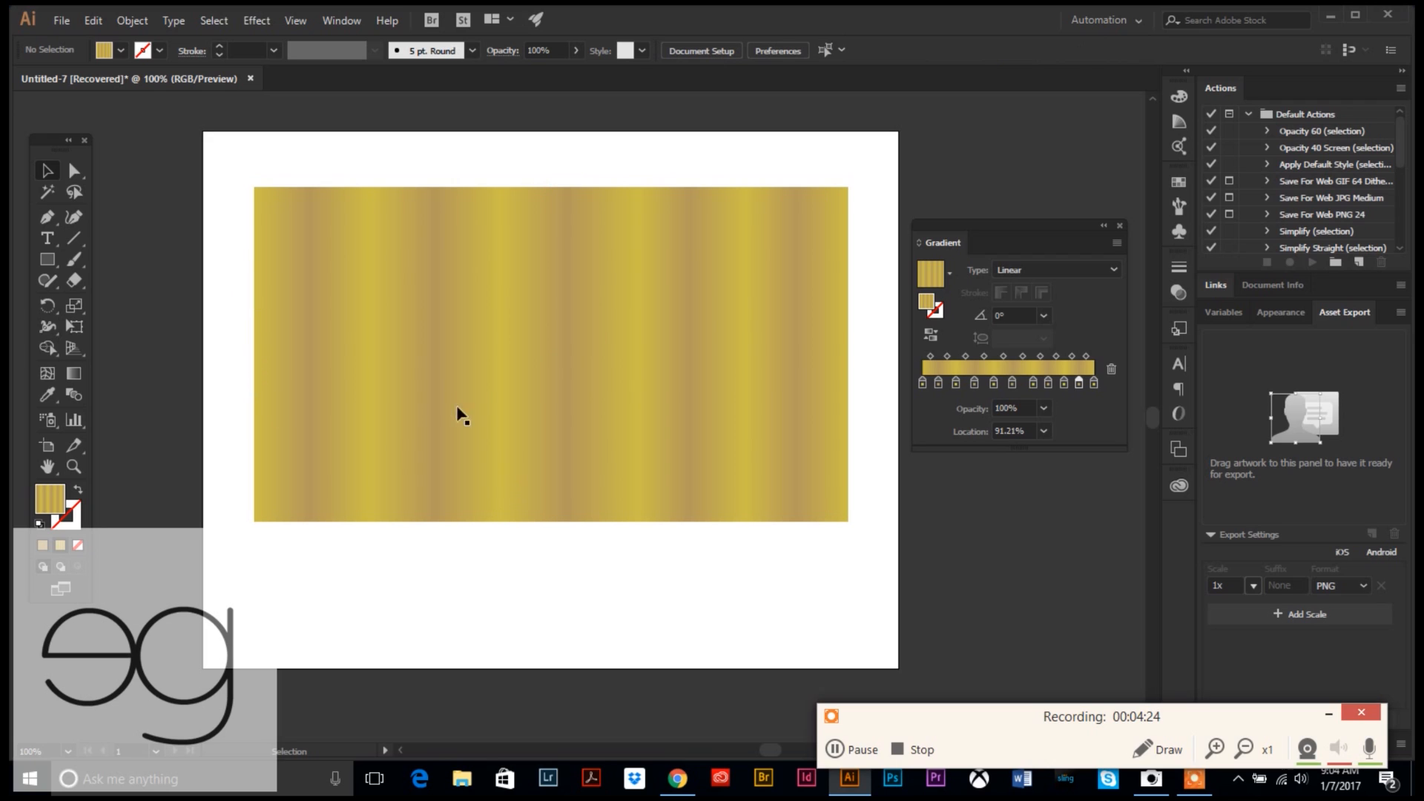
left_click(549, 354)
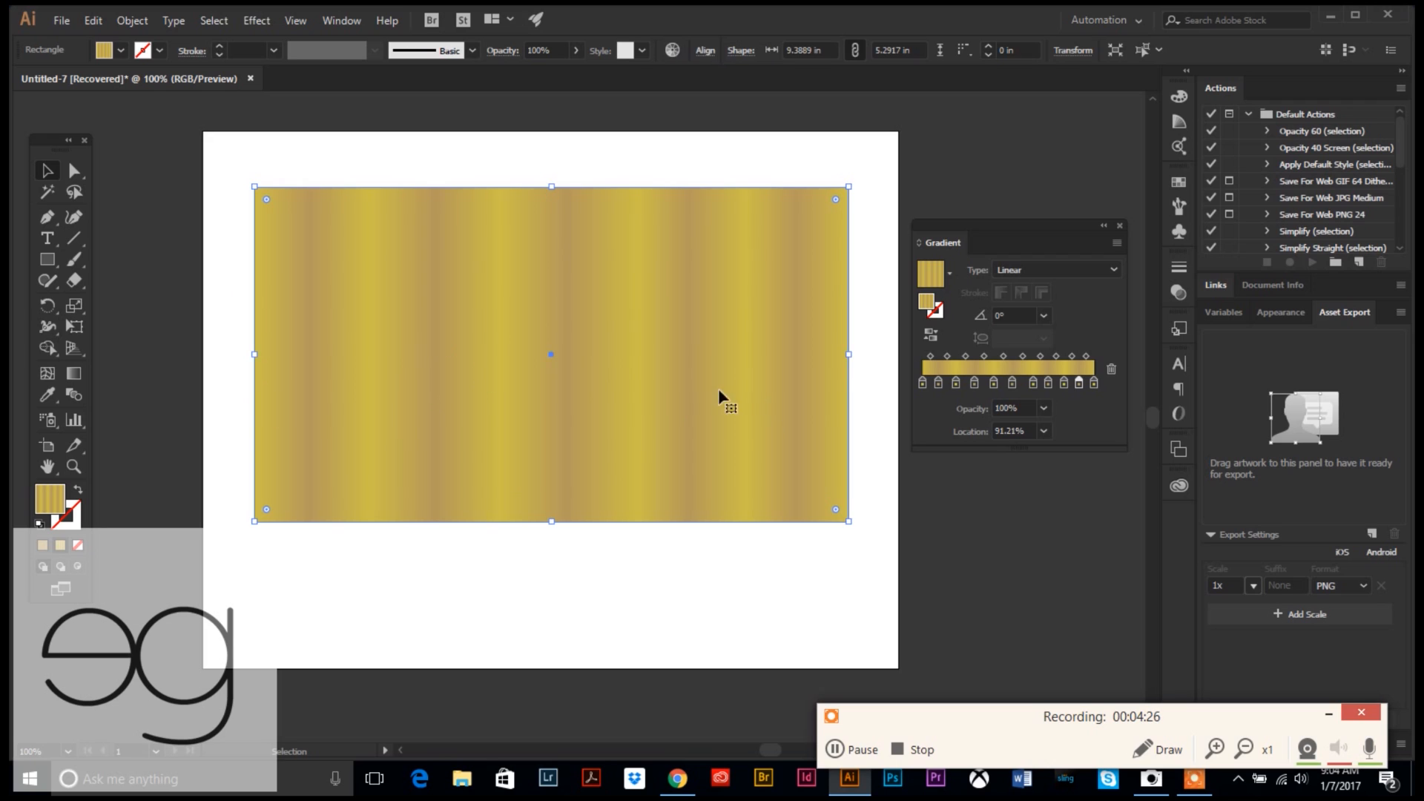
mouse_move(331, 335)
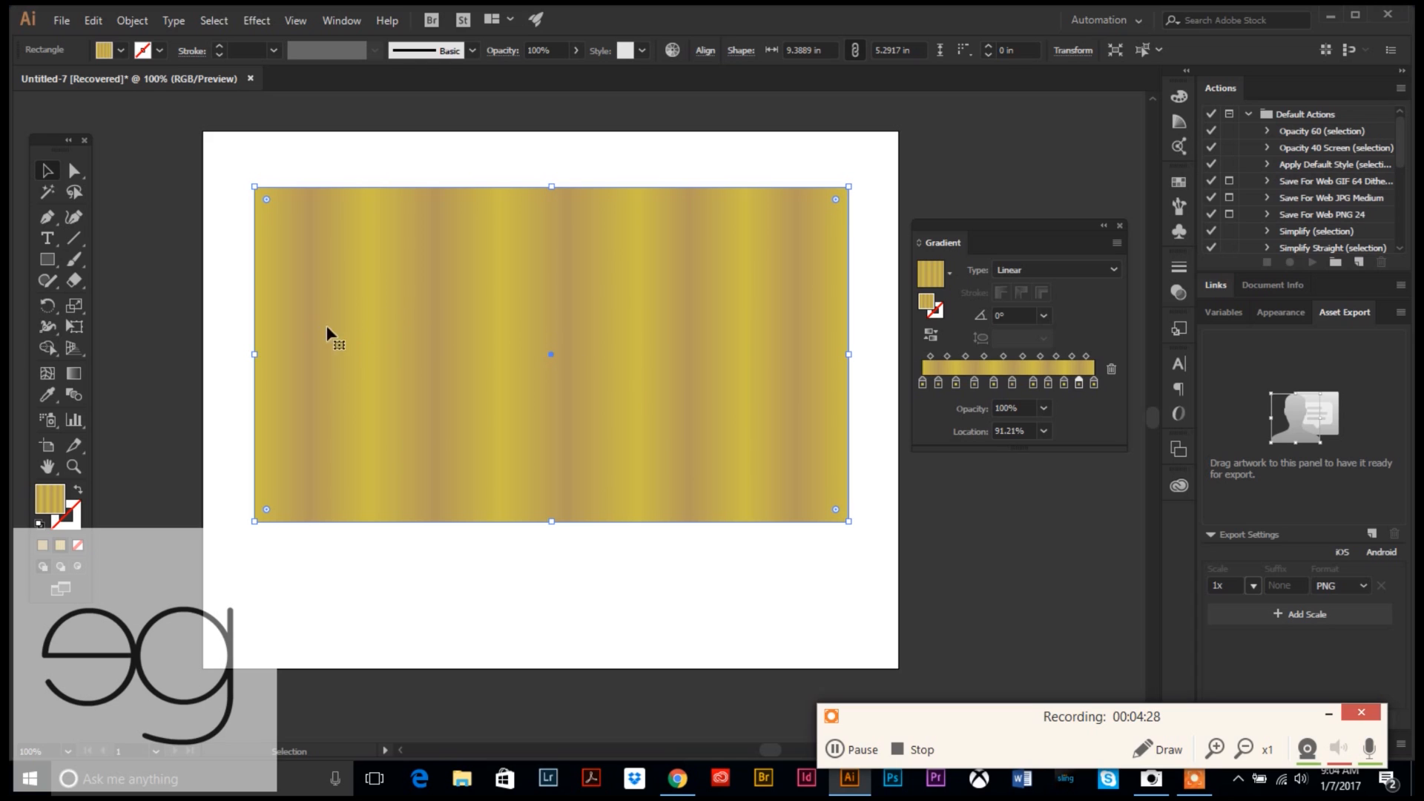
mouse_move(429, 219)
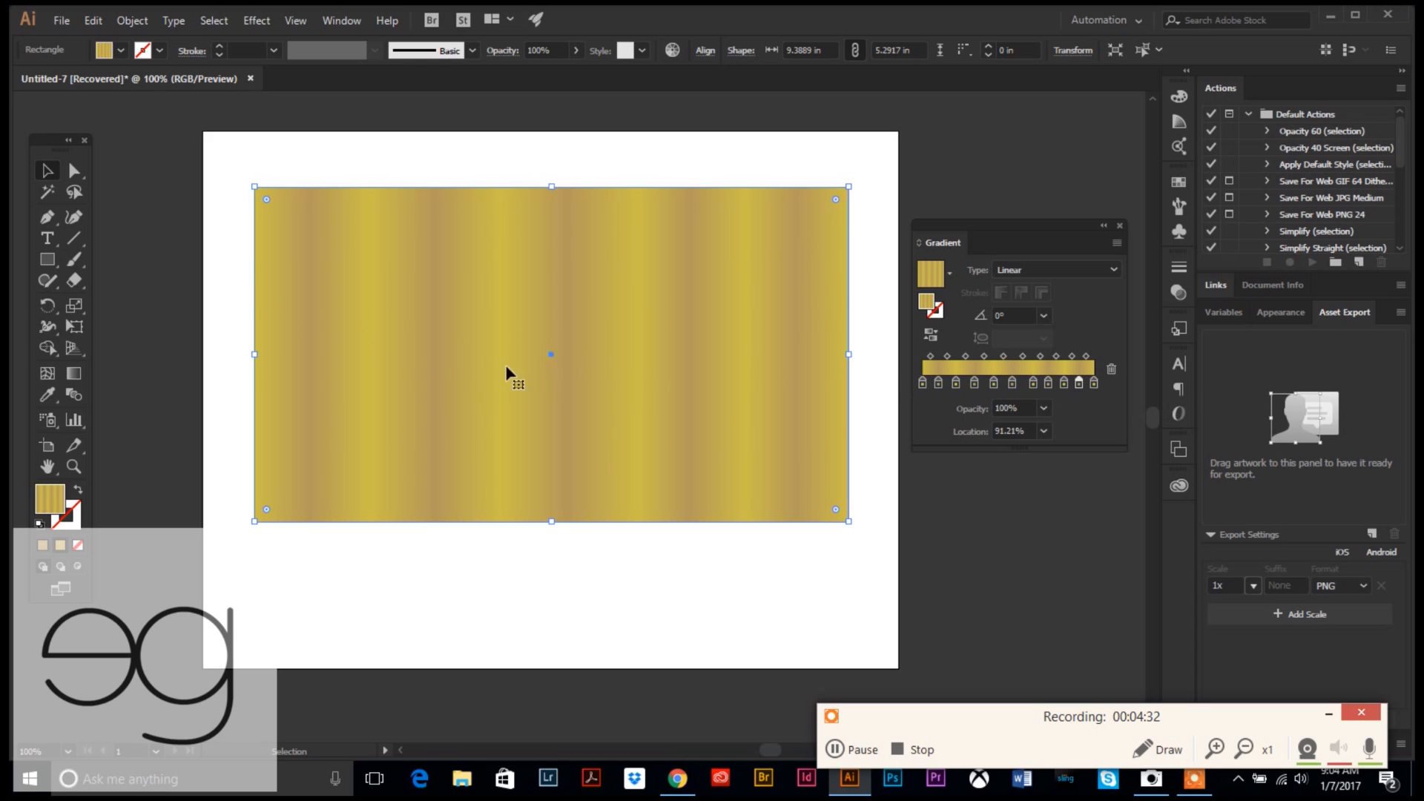
mouse_move(380, 284)
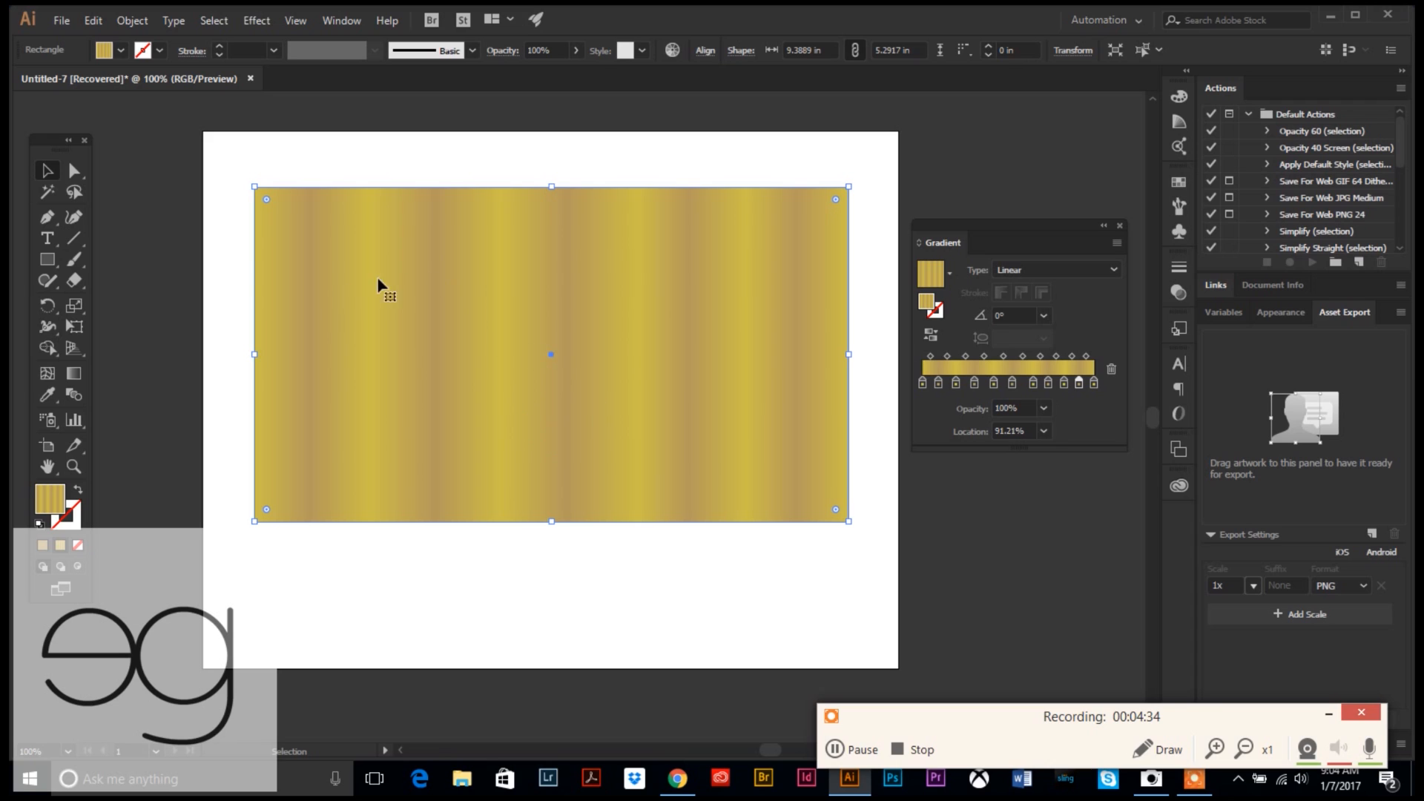
mouse_move(606, 420)
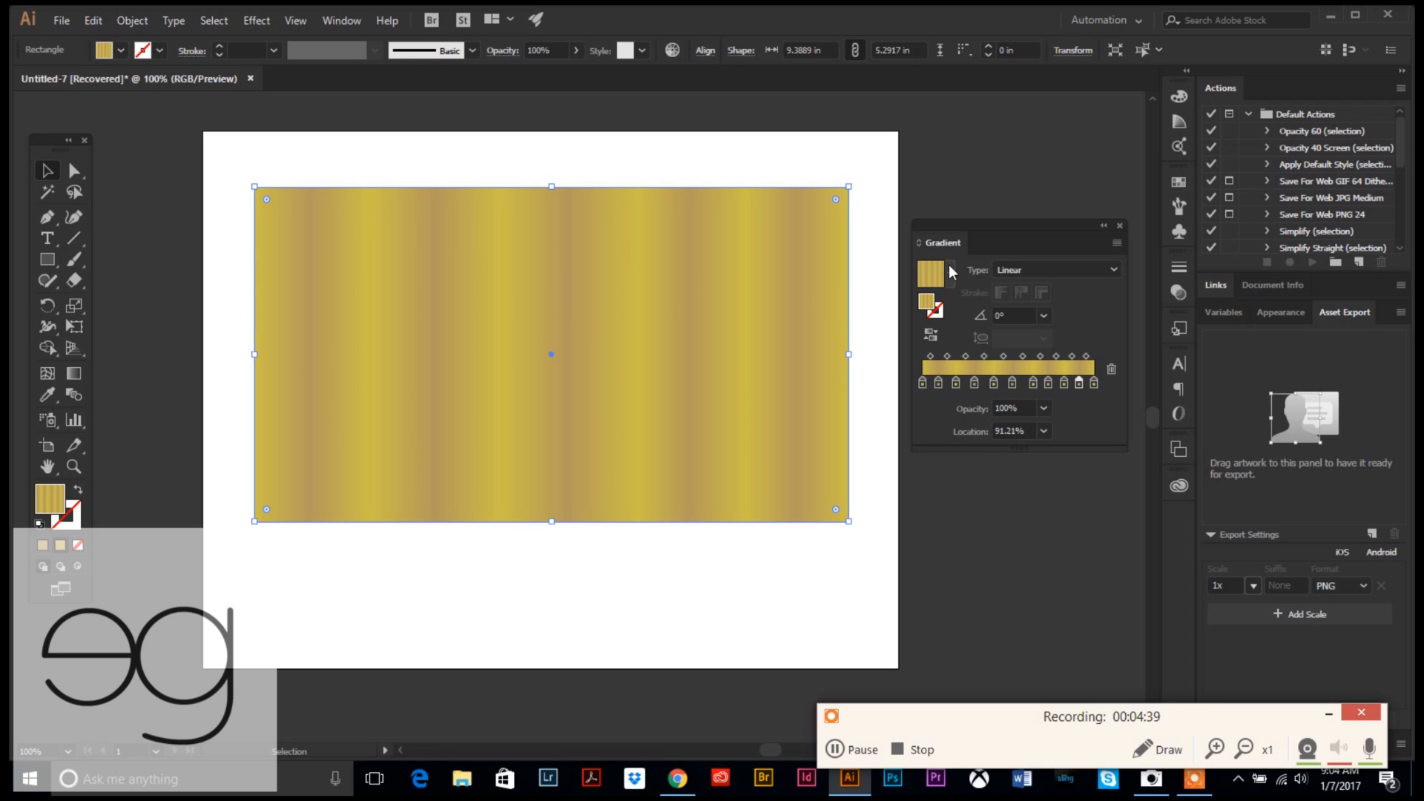
mouse_move(951, 280)
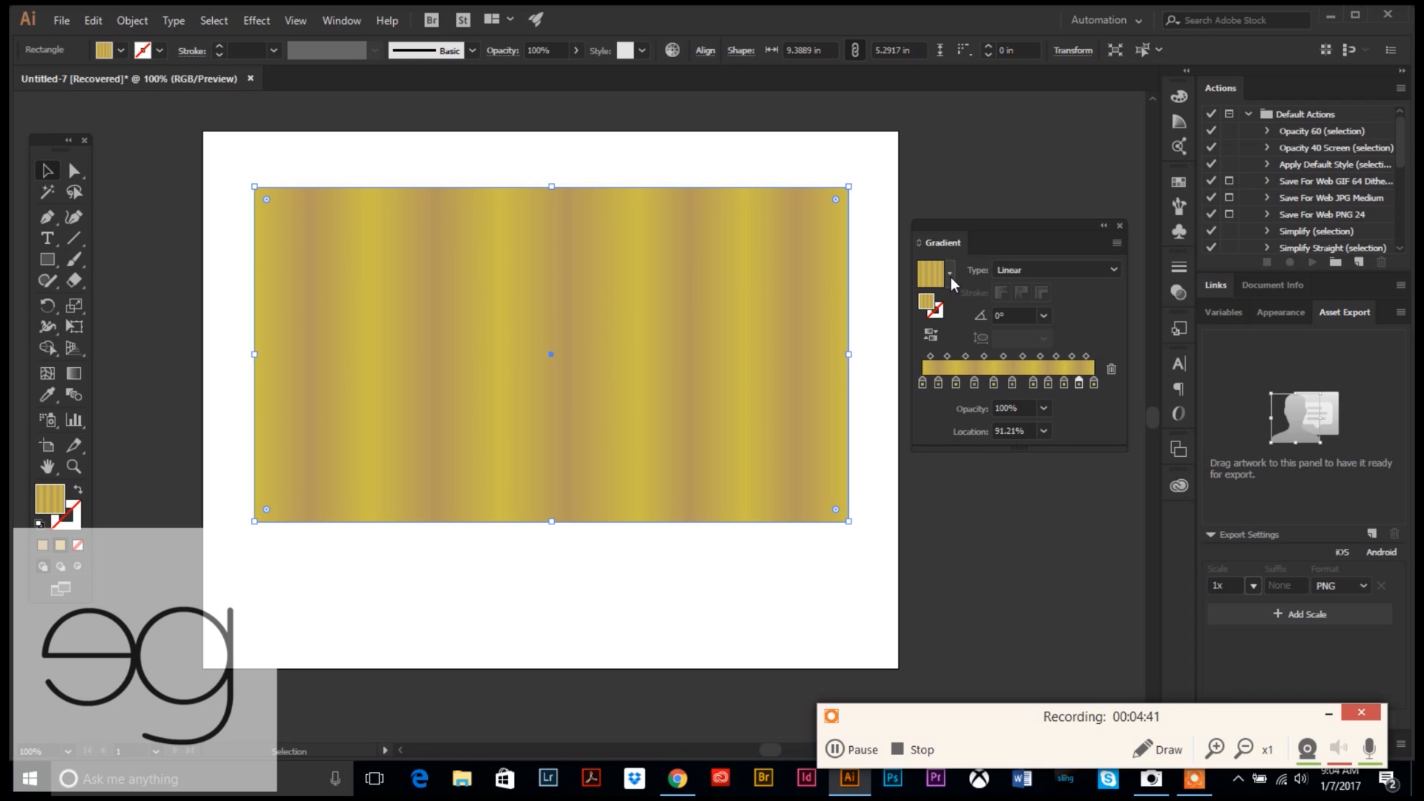
- Add the gold shimmer gradient to Swatches from the gradient presets dropdown
left_click(949, 272)
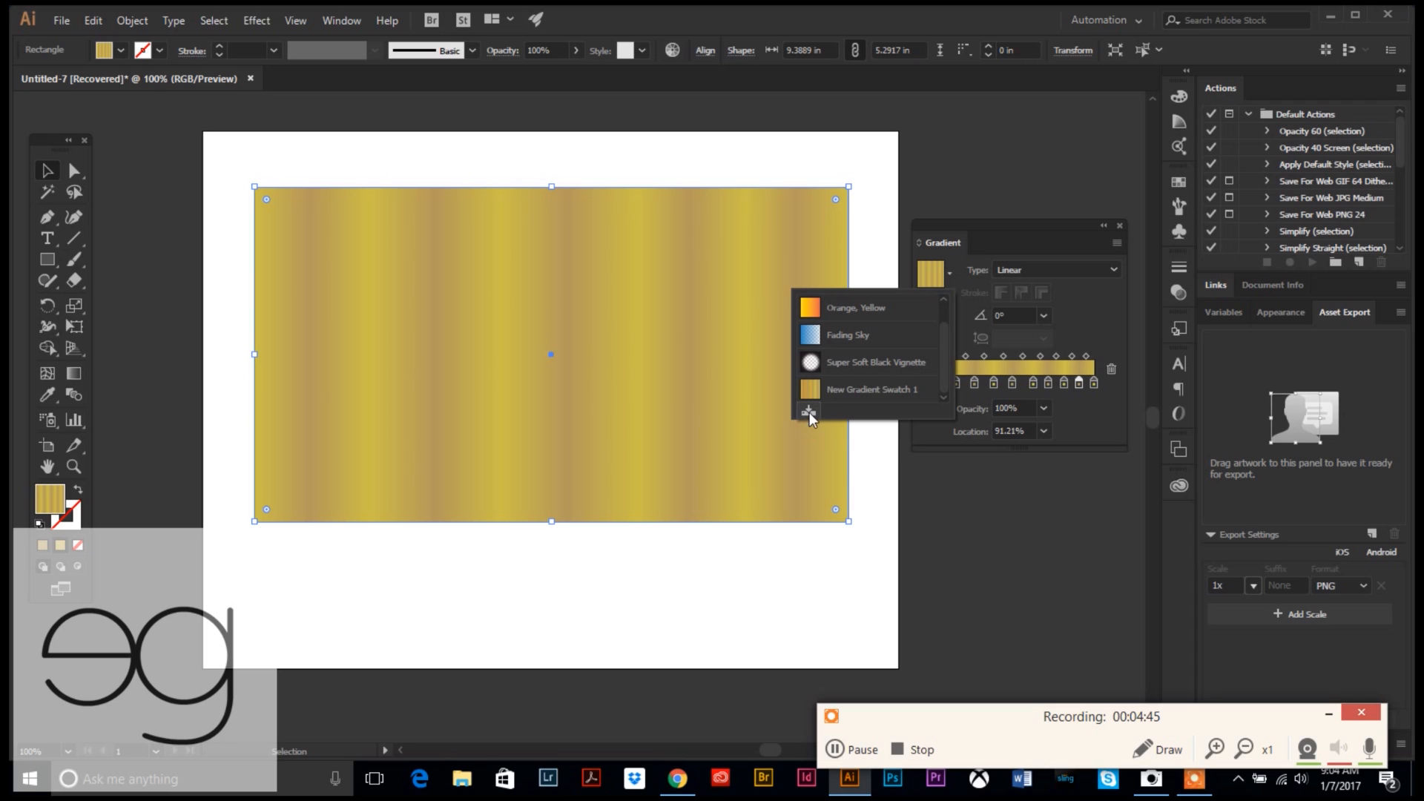
mouse_move(808, 411)
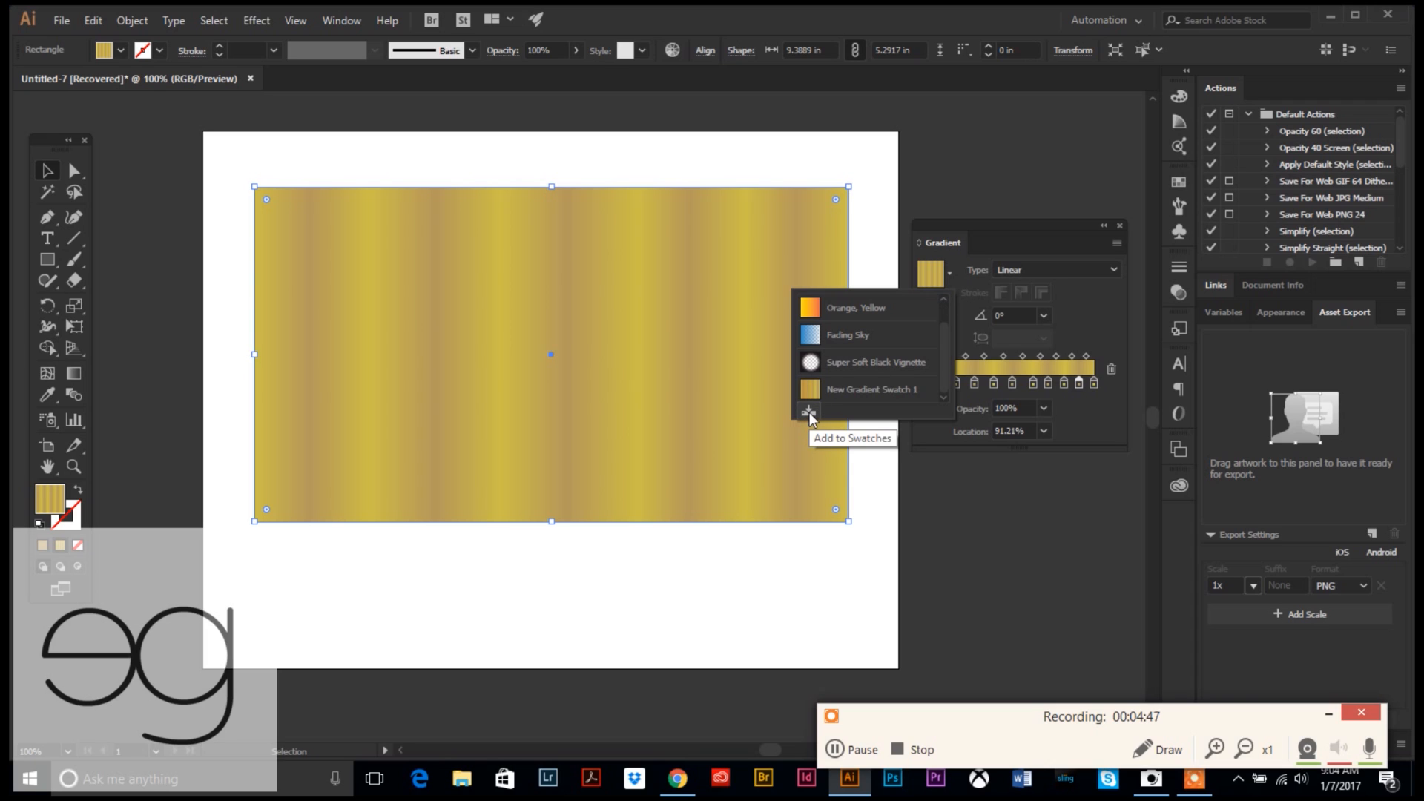
left_click(808, 410)
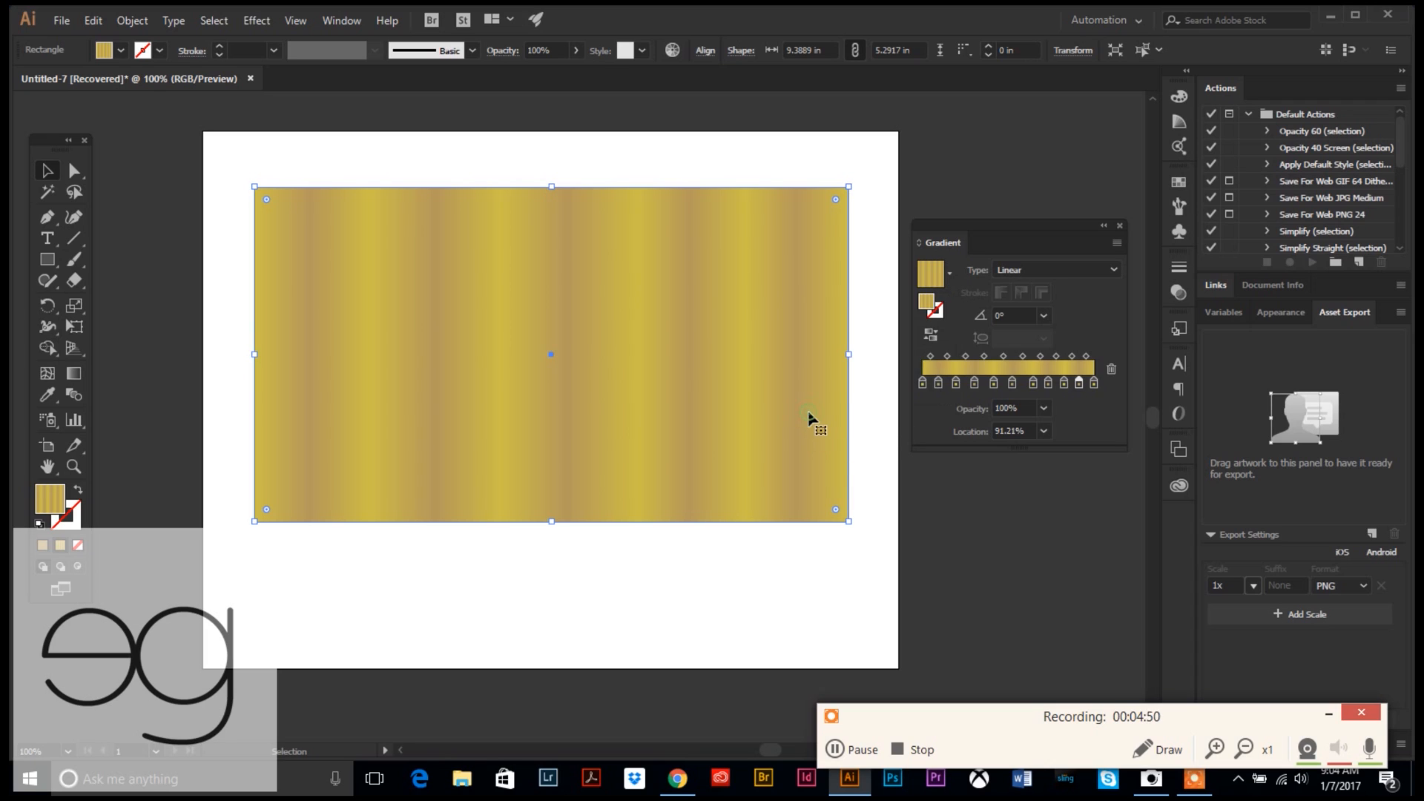
mouse_move(878, 324)
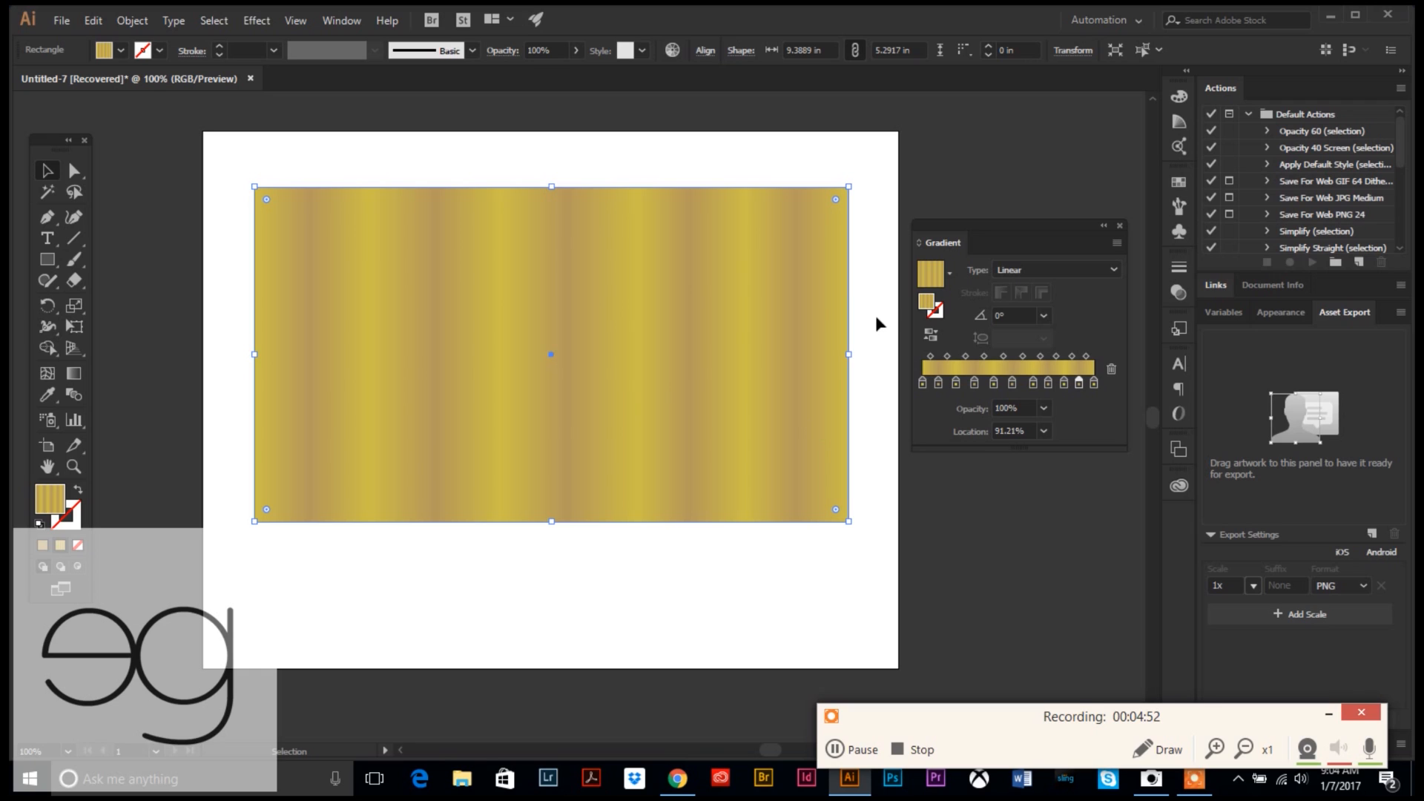
mouse_move(871, 317)
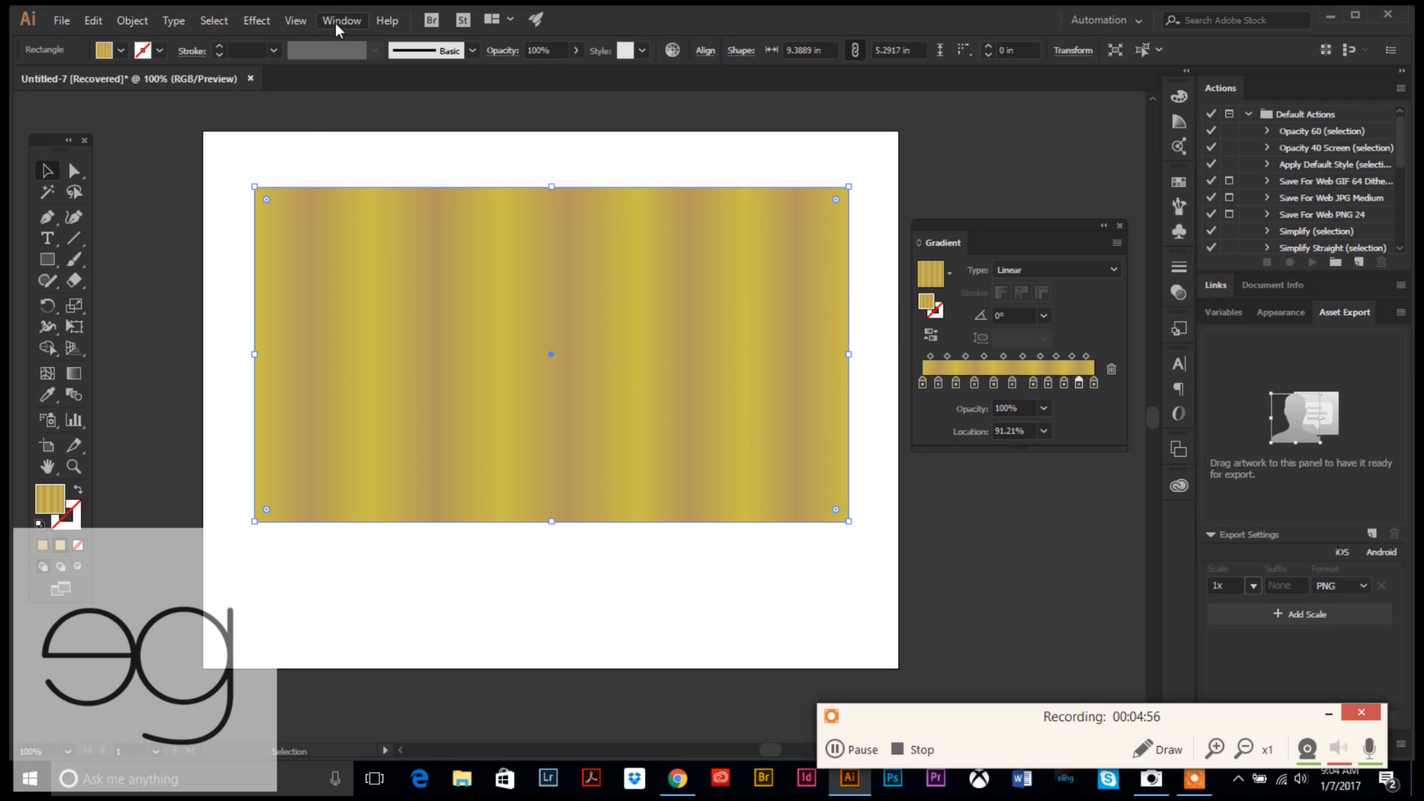
left_click(340, 20)
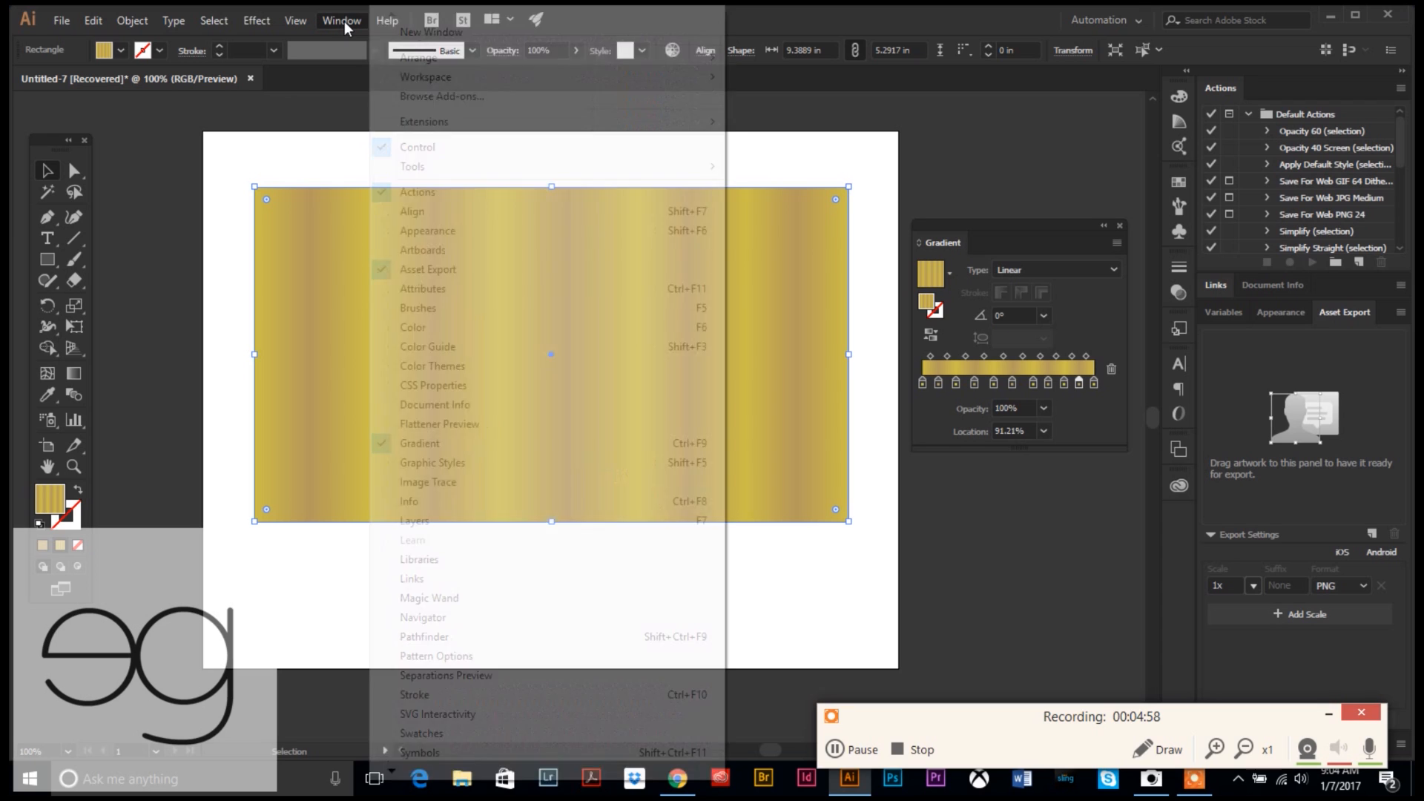
mouse_move(421, 733)
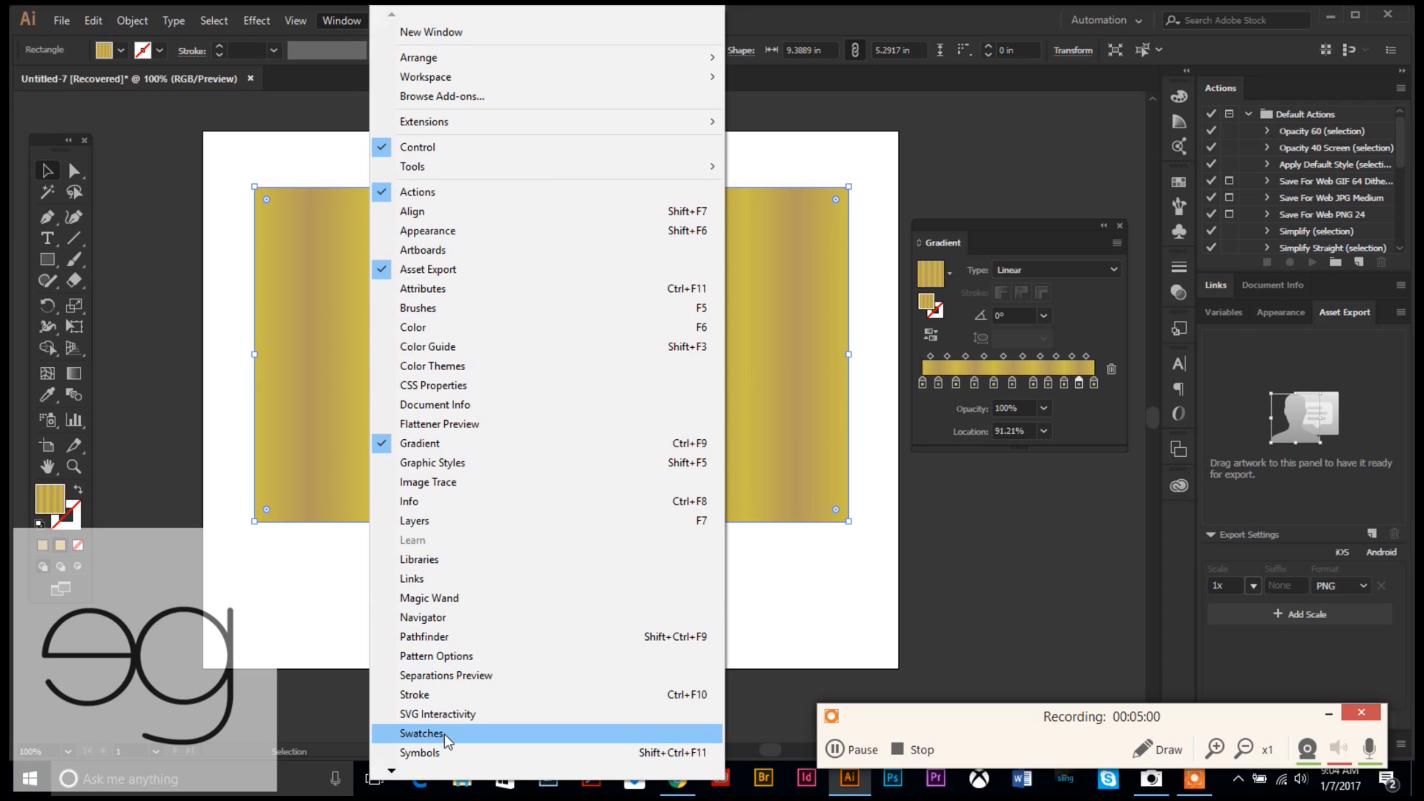
mouse_move(418, 740)
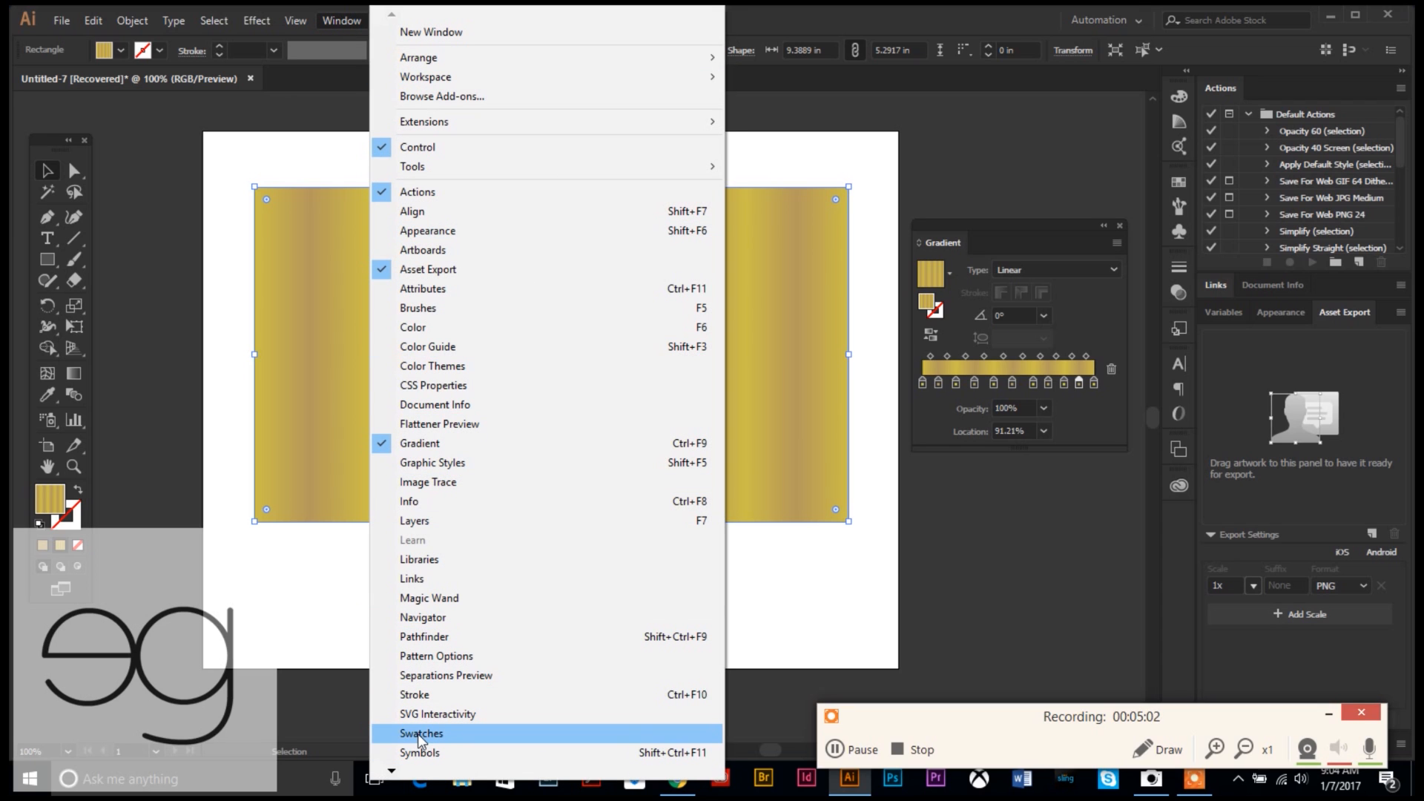
left_click(420, 732)
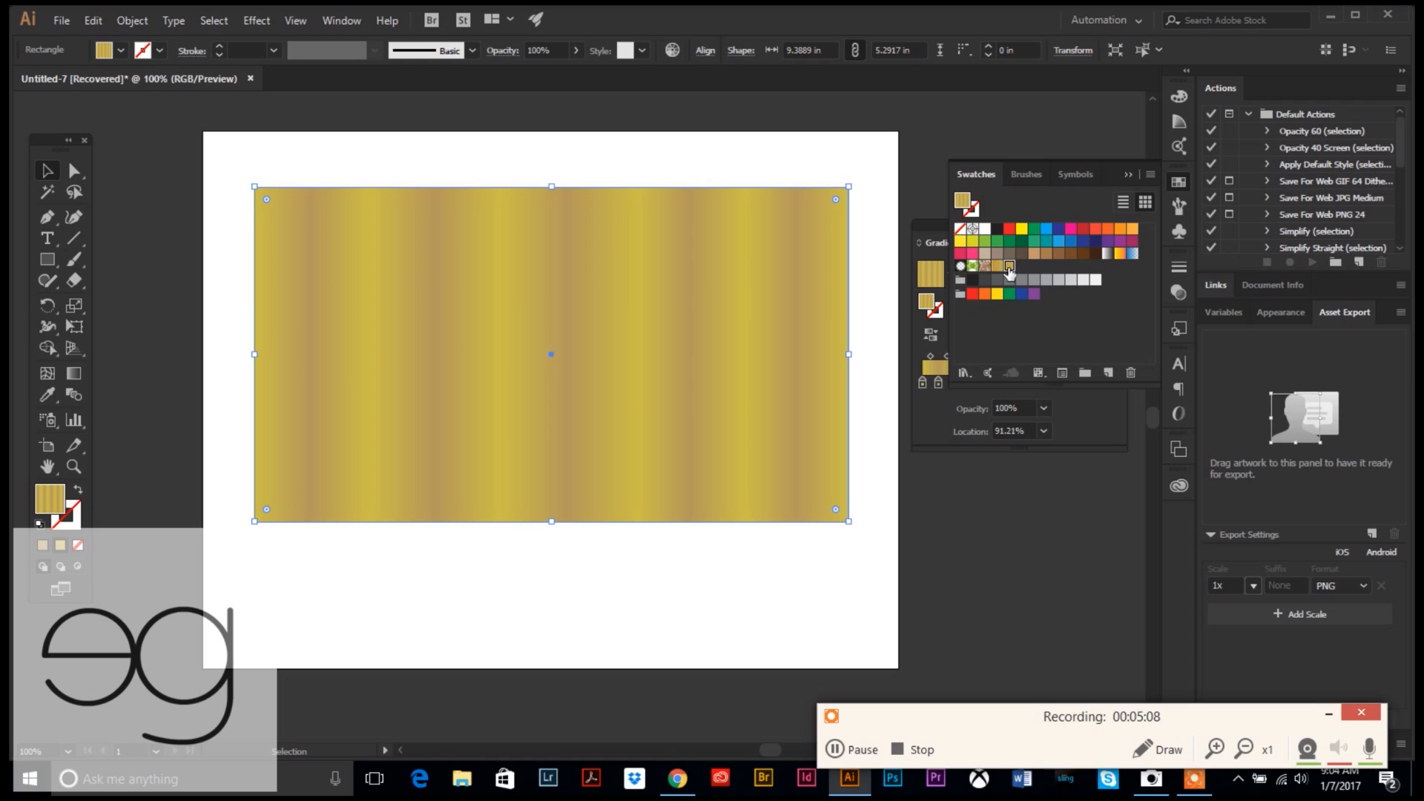
mouse_move(522, 308)
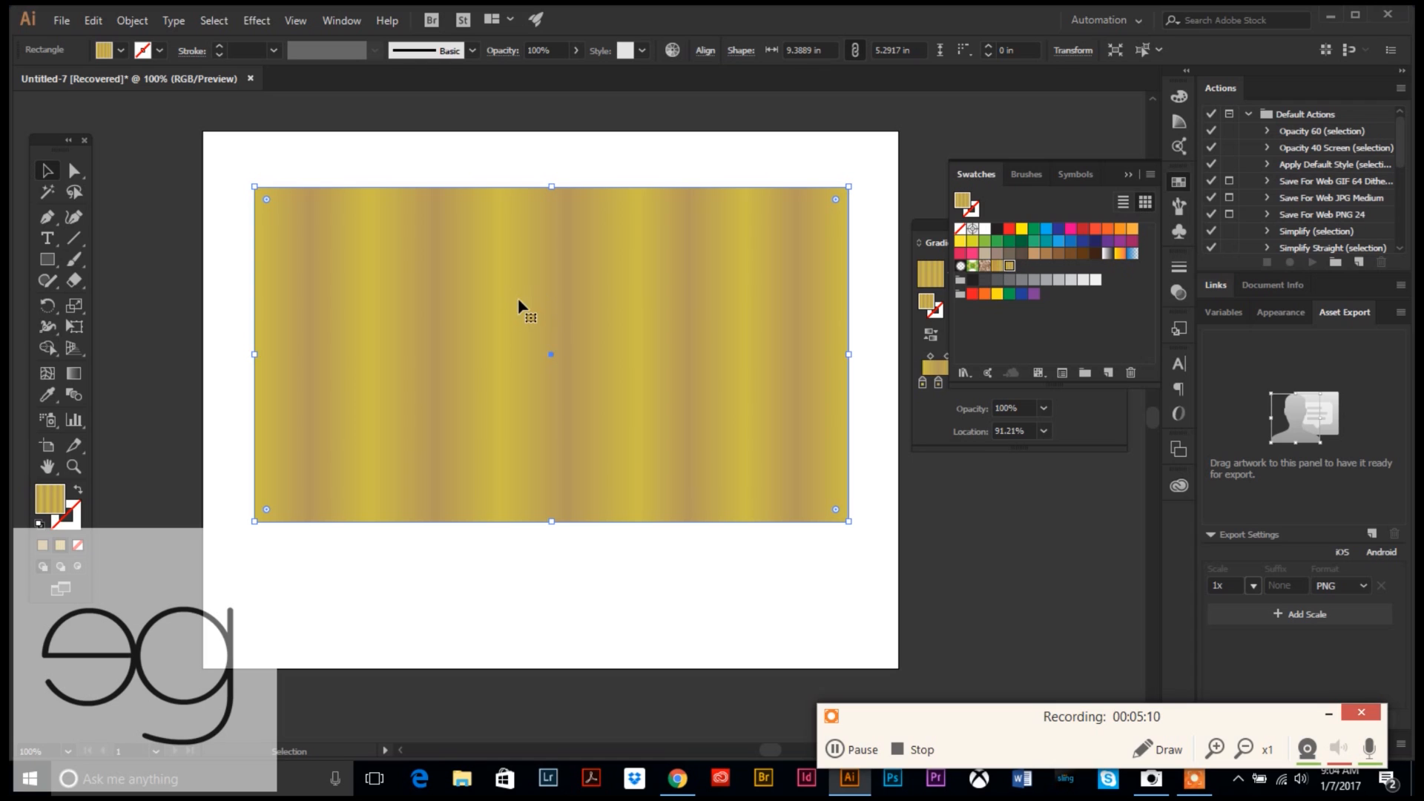
mouse_move(454, 287)
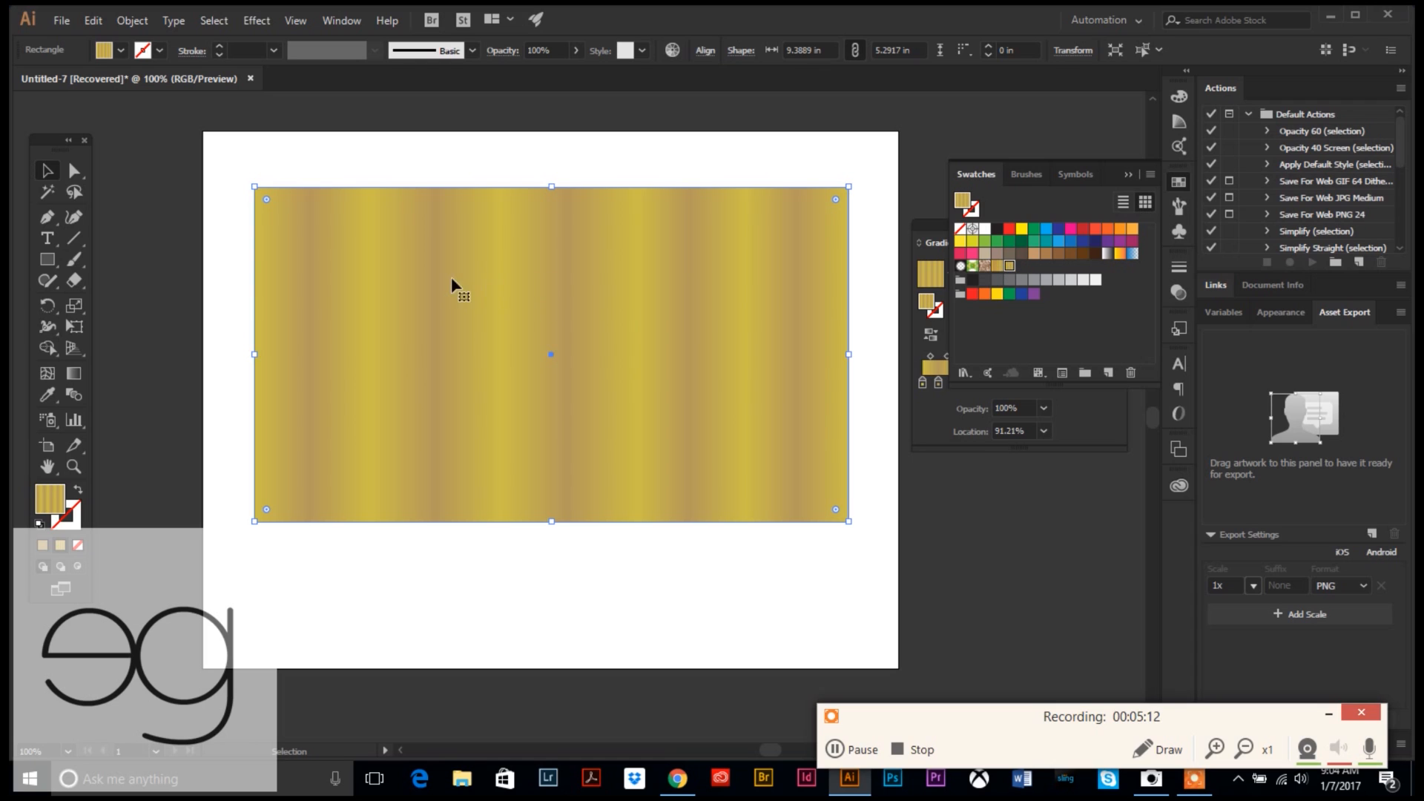
mouse_move(349, 343)
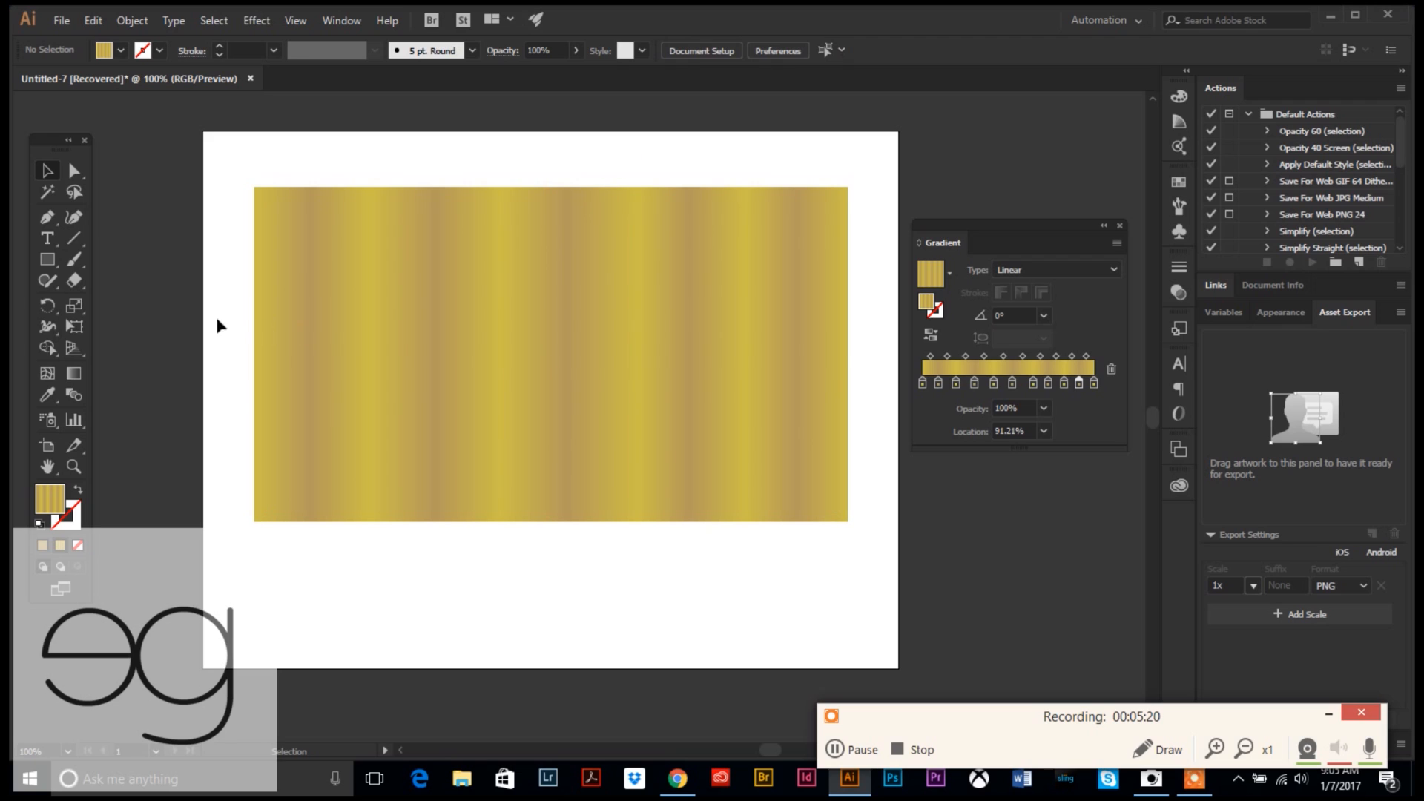
- Type 'Erin Gipford' below the rectangle, then move it onto the gold rectangle
left_click(48, 237)
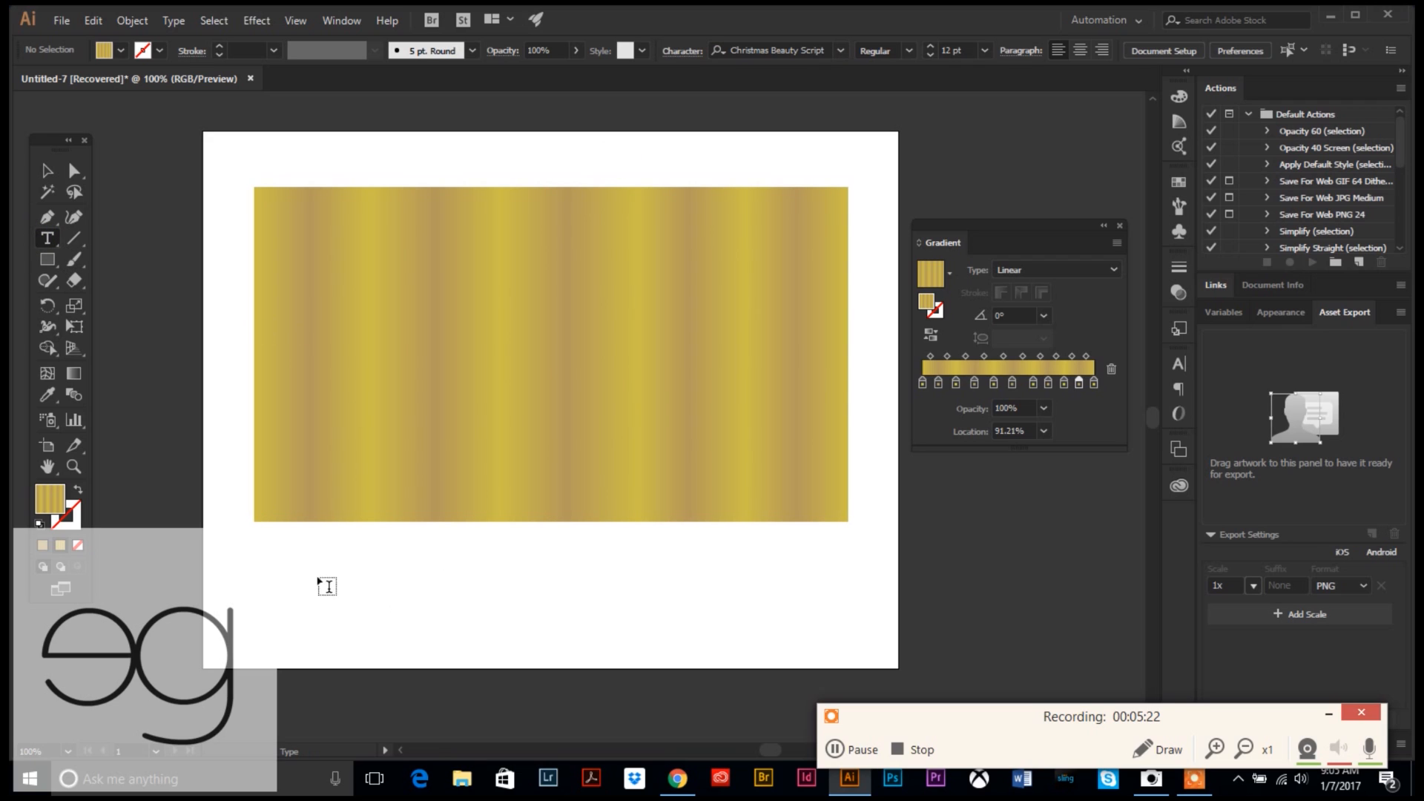
left_click(327, 586)
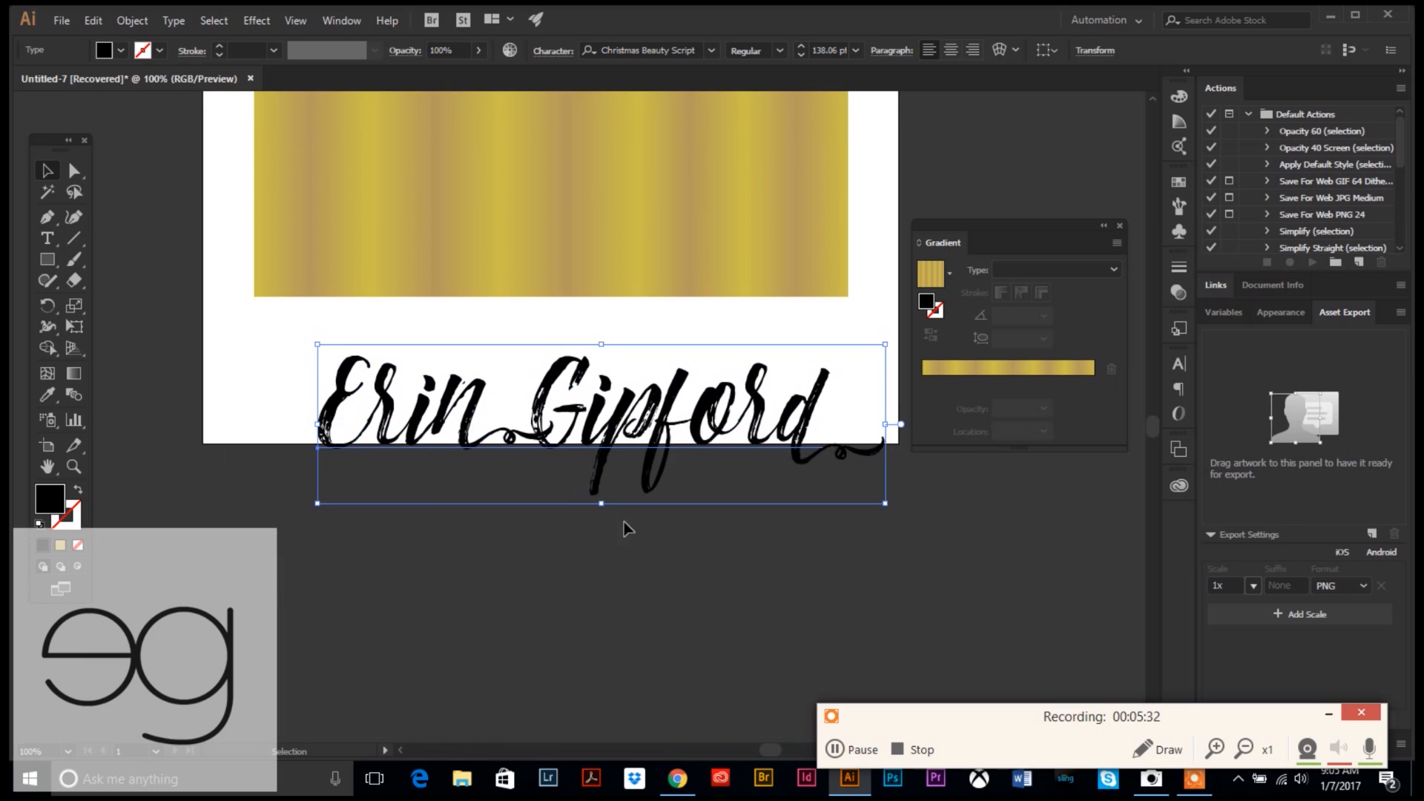
left_click_drag(599, 418, 554, 277)
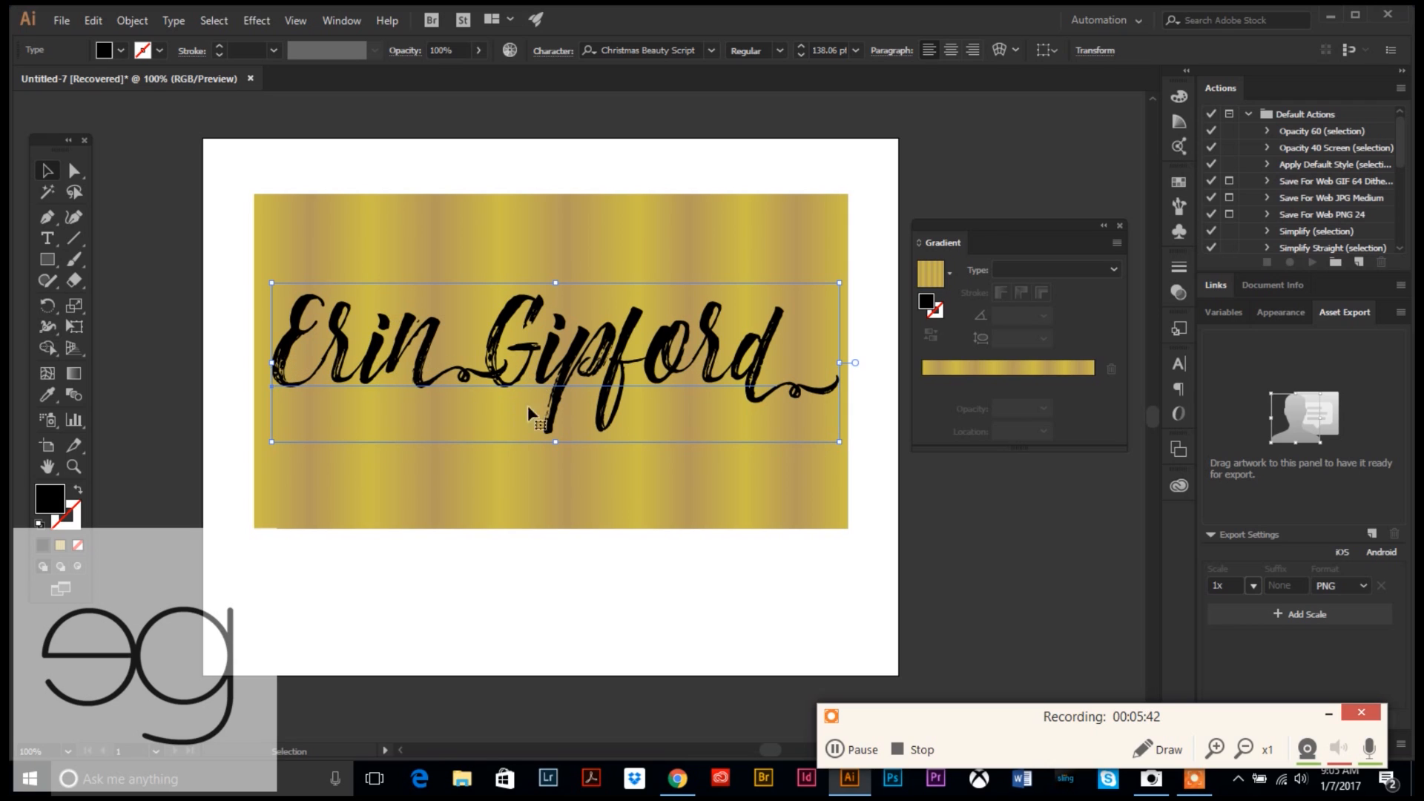
mouse_move(490, 376)
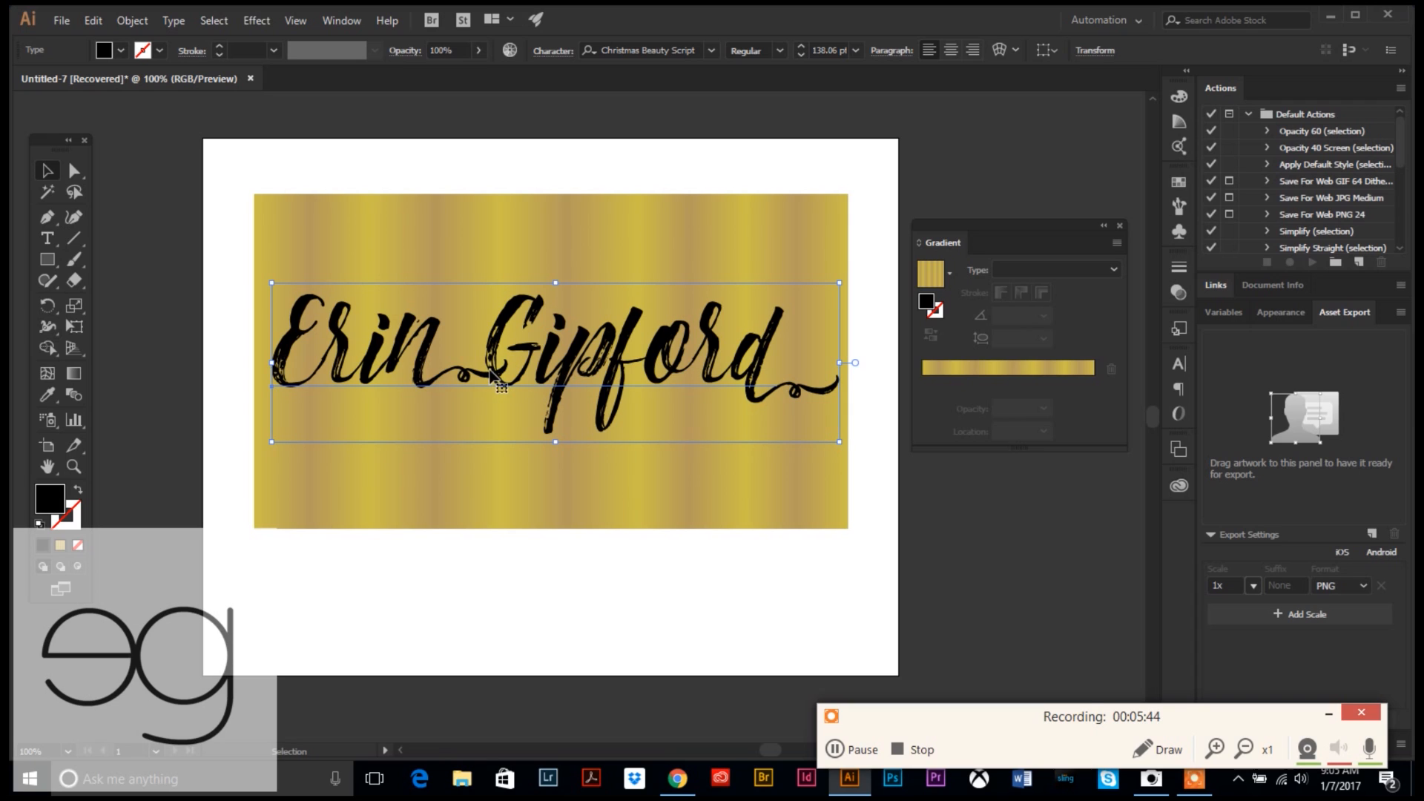
mouse_move(536, 457)
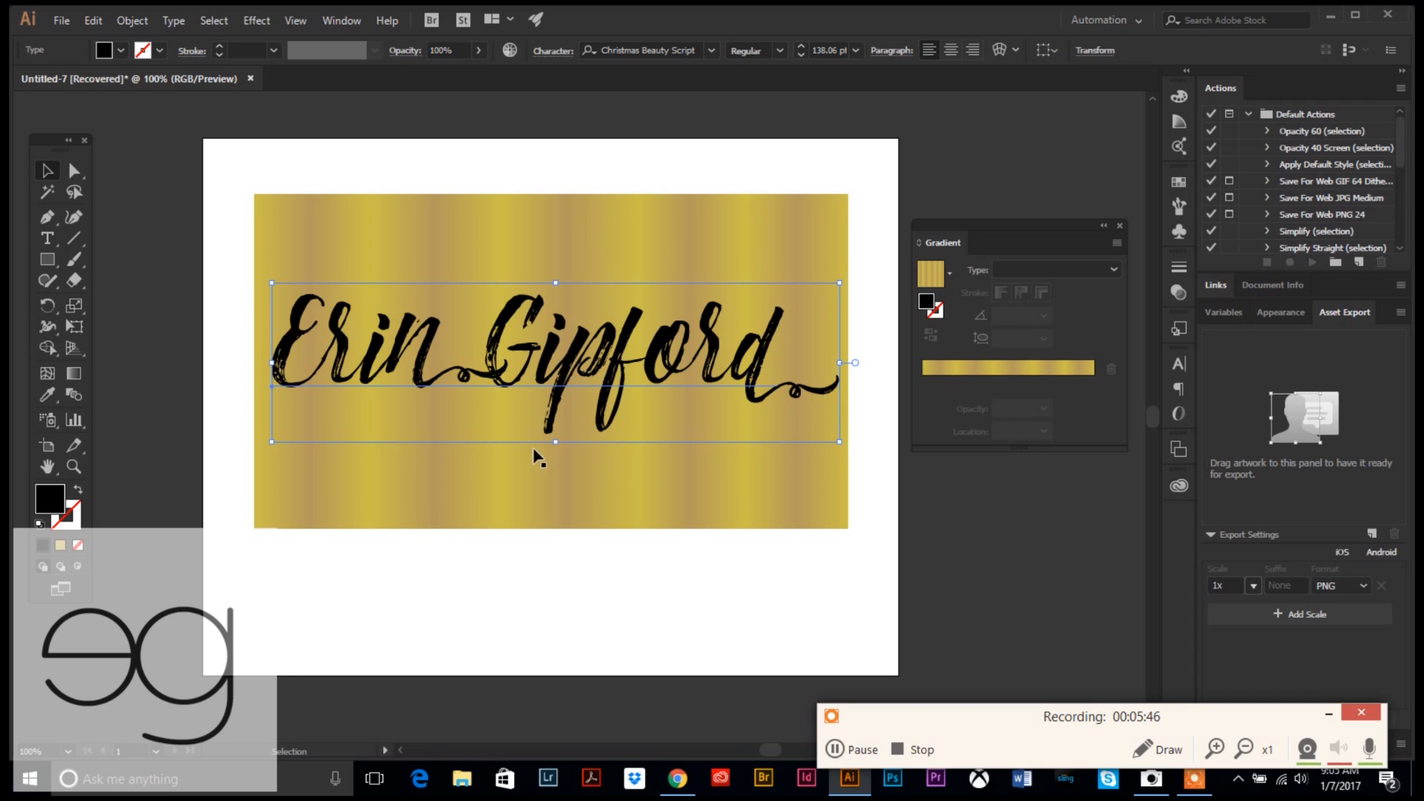
mouse_move(491, 380)
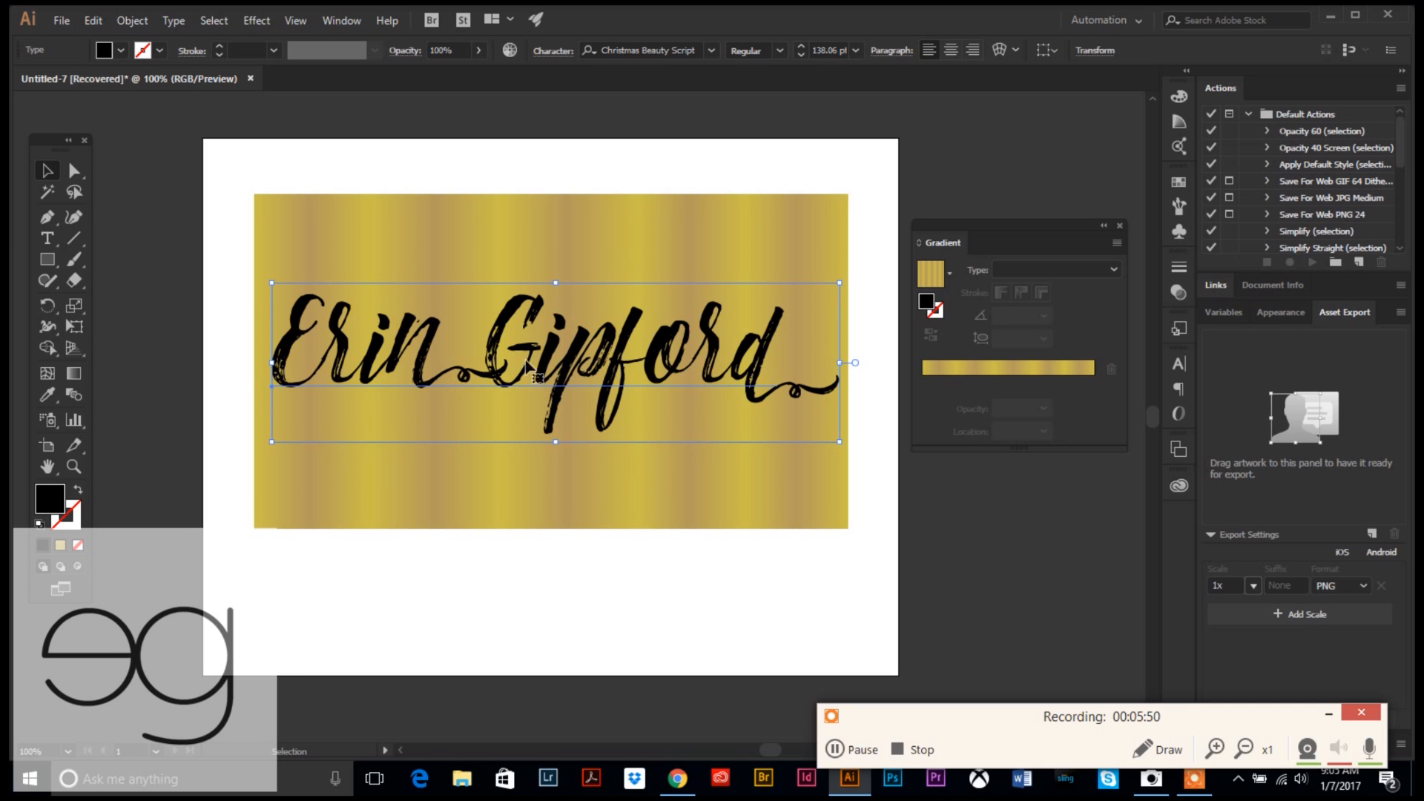
- Convert the 'Erin Gipford' text into outline shapes via Type > Create Outlines
left_click(173, 20)
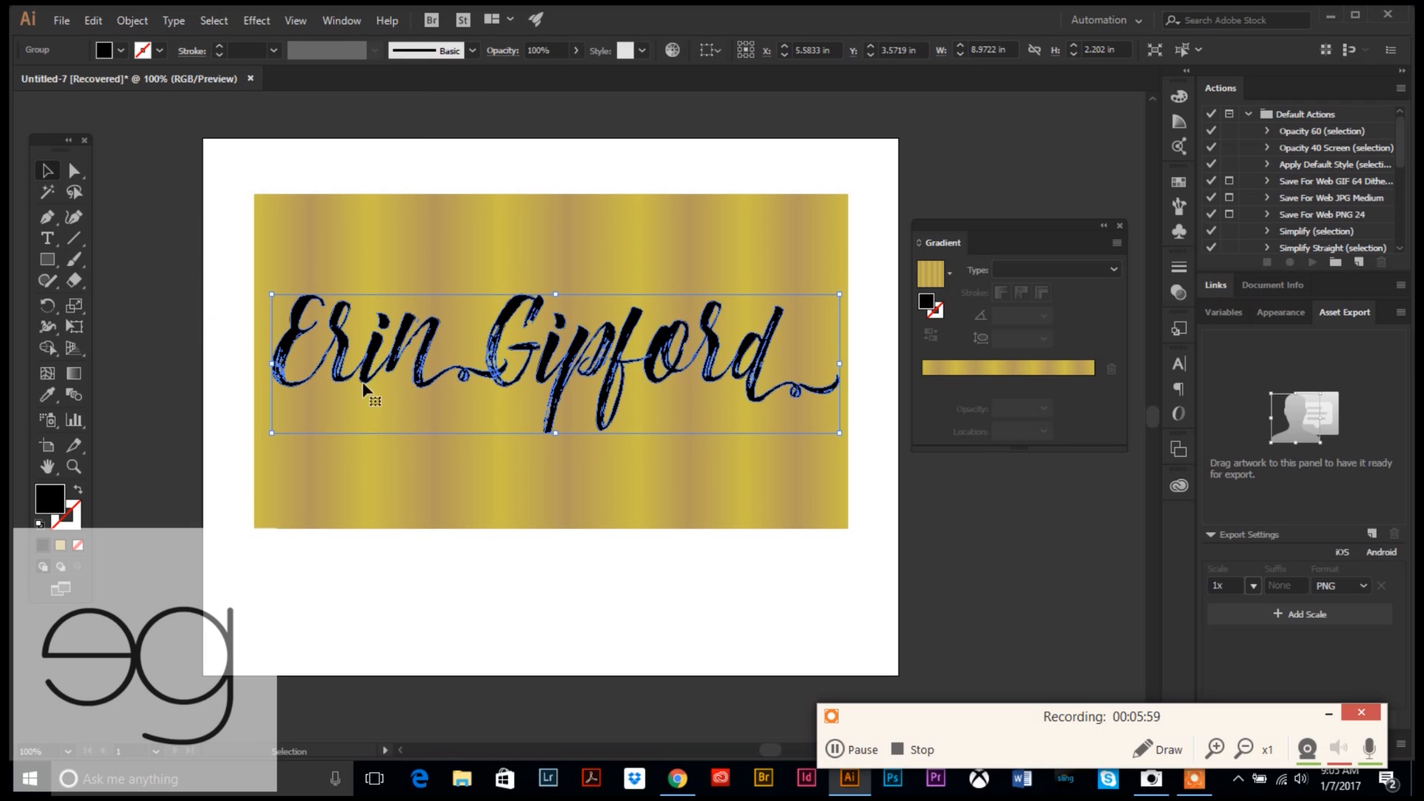
mouse_move(299, 333)
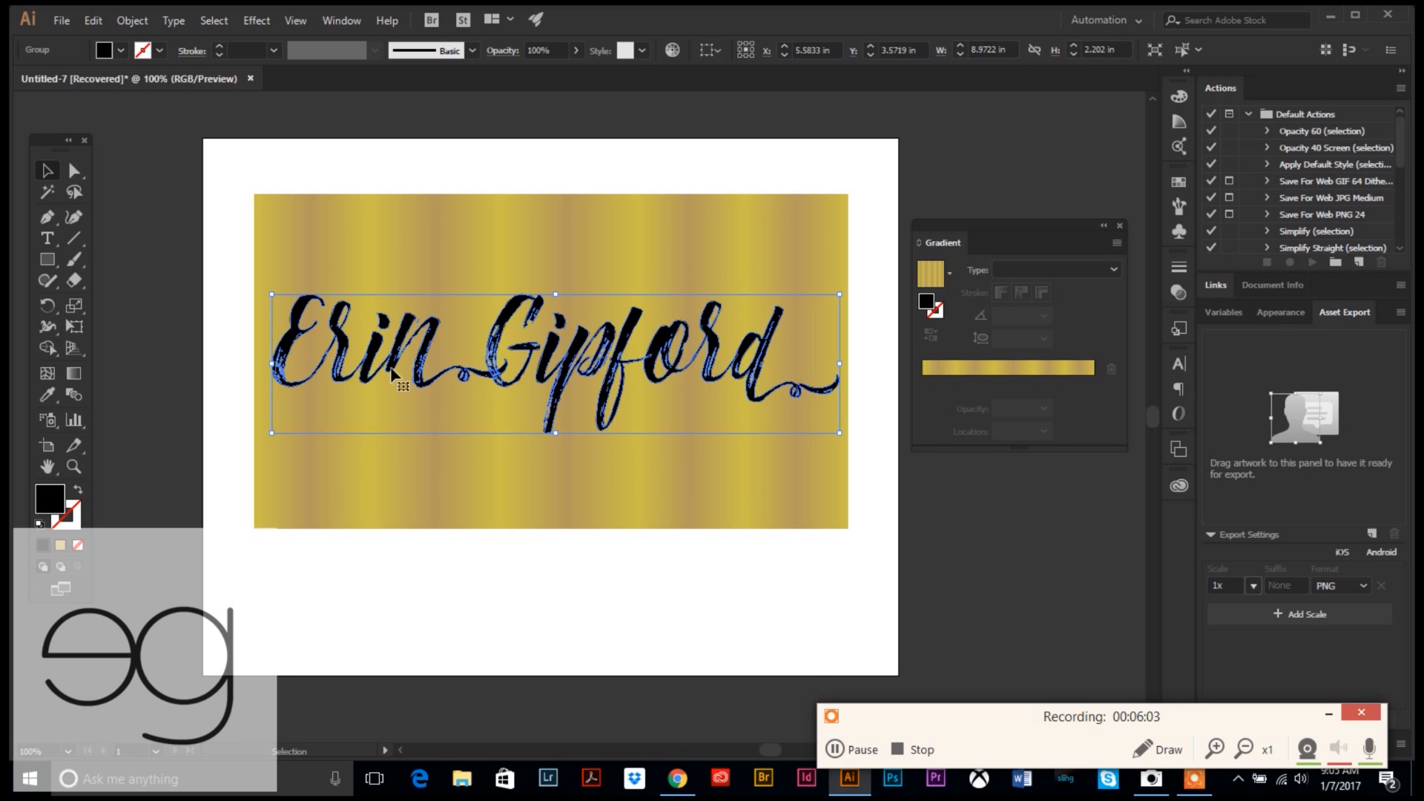
mouse_move(398, 508)
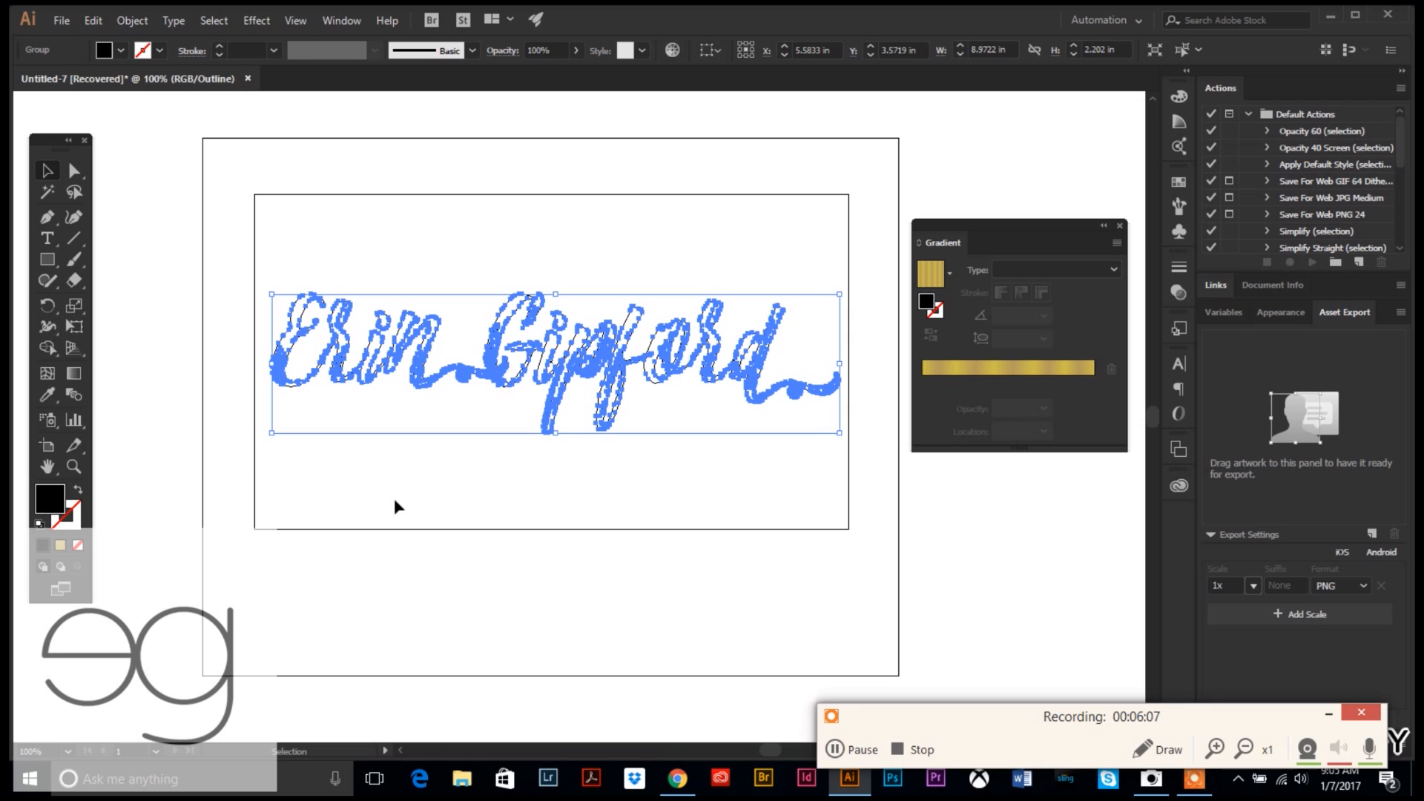
left_click(413, 603)
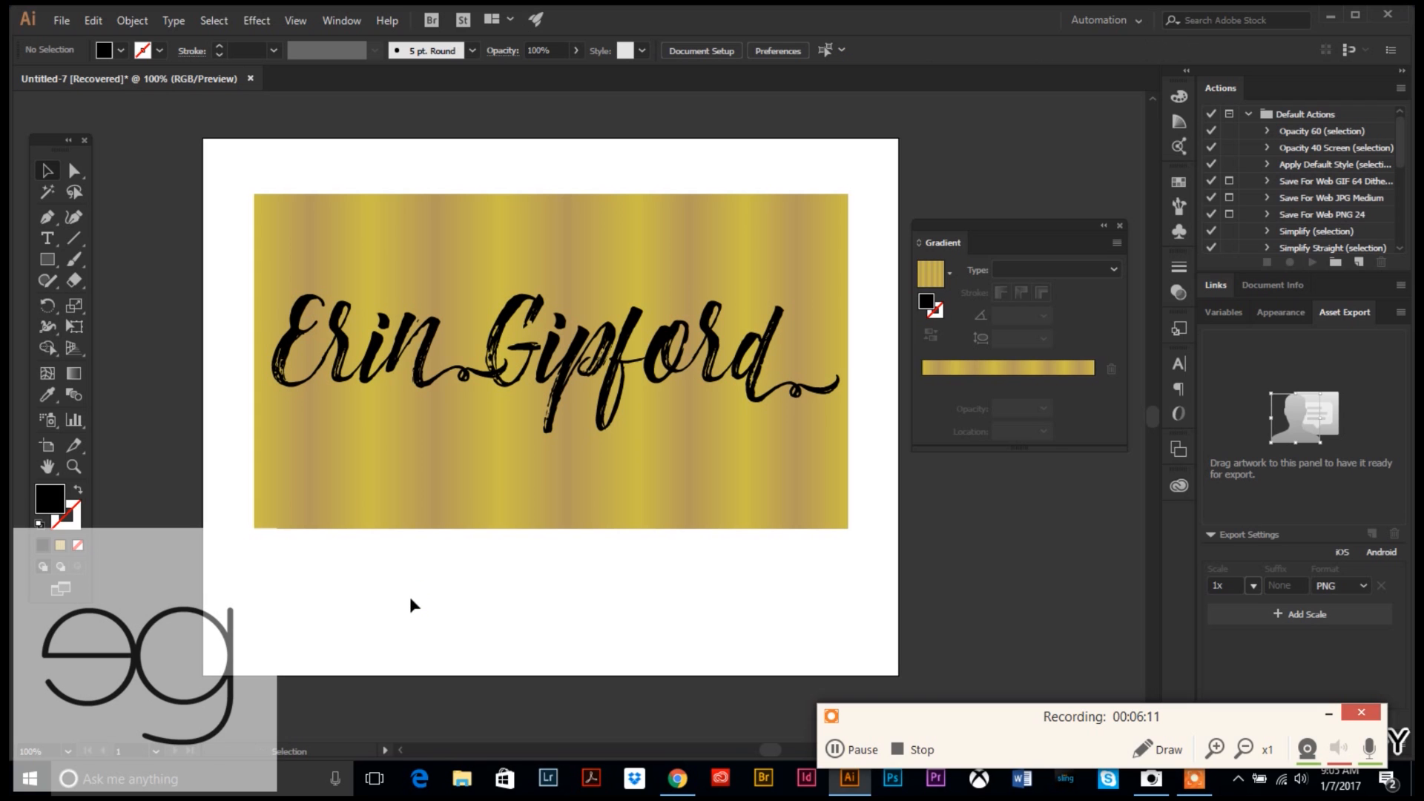
left_click(47, 238)
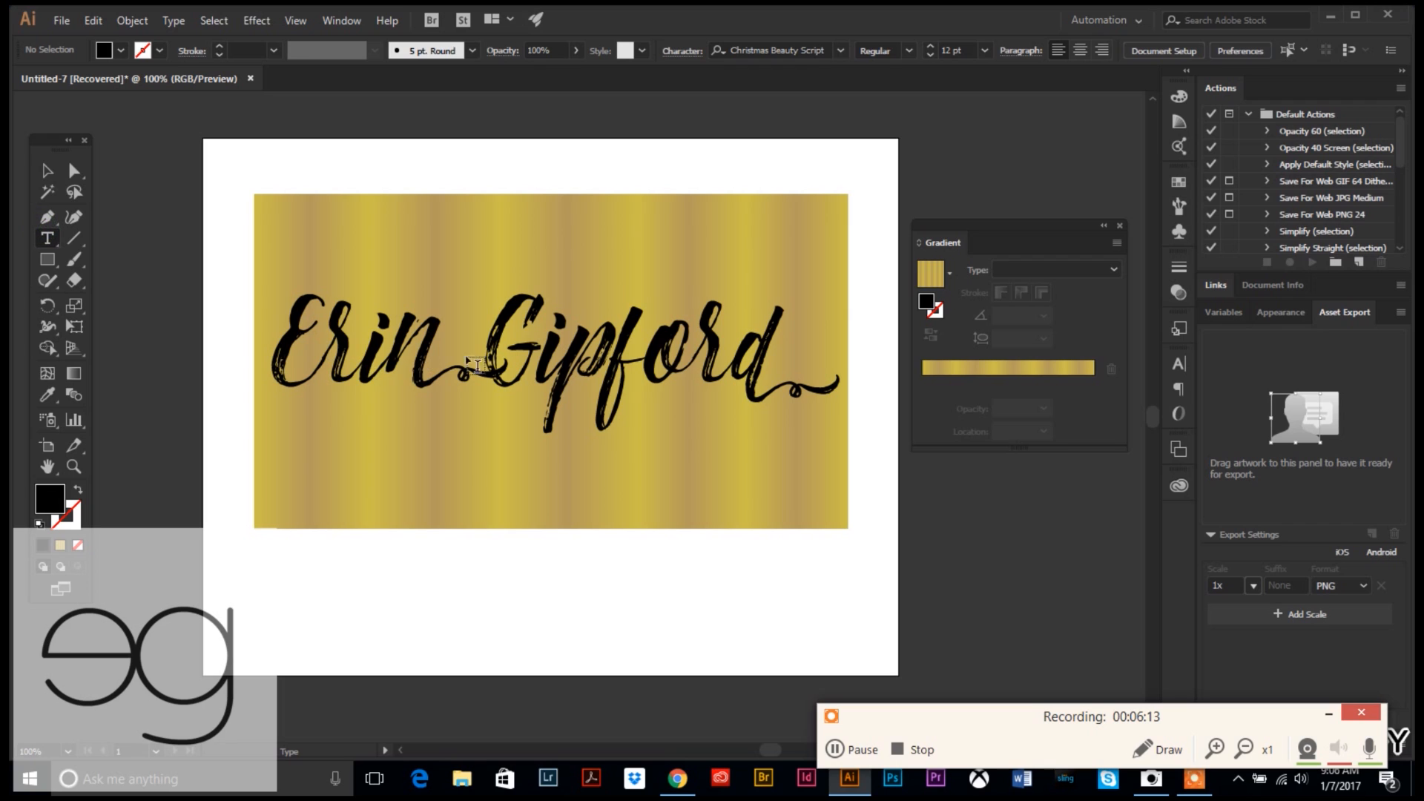
left_click(46, 170)
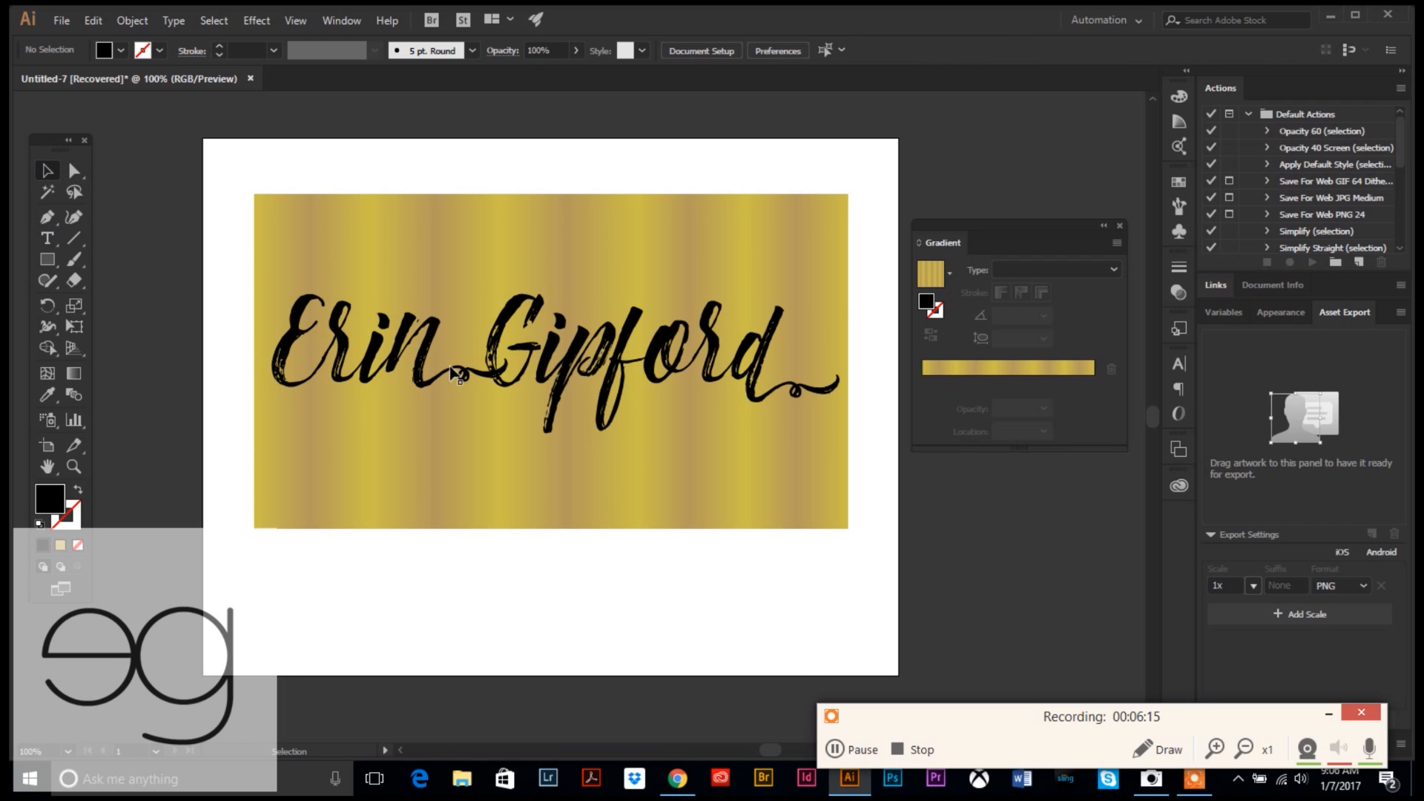
left_click(554, 372)
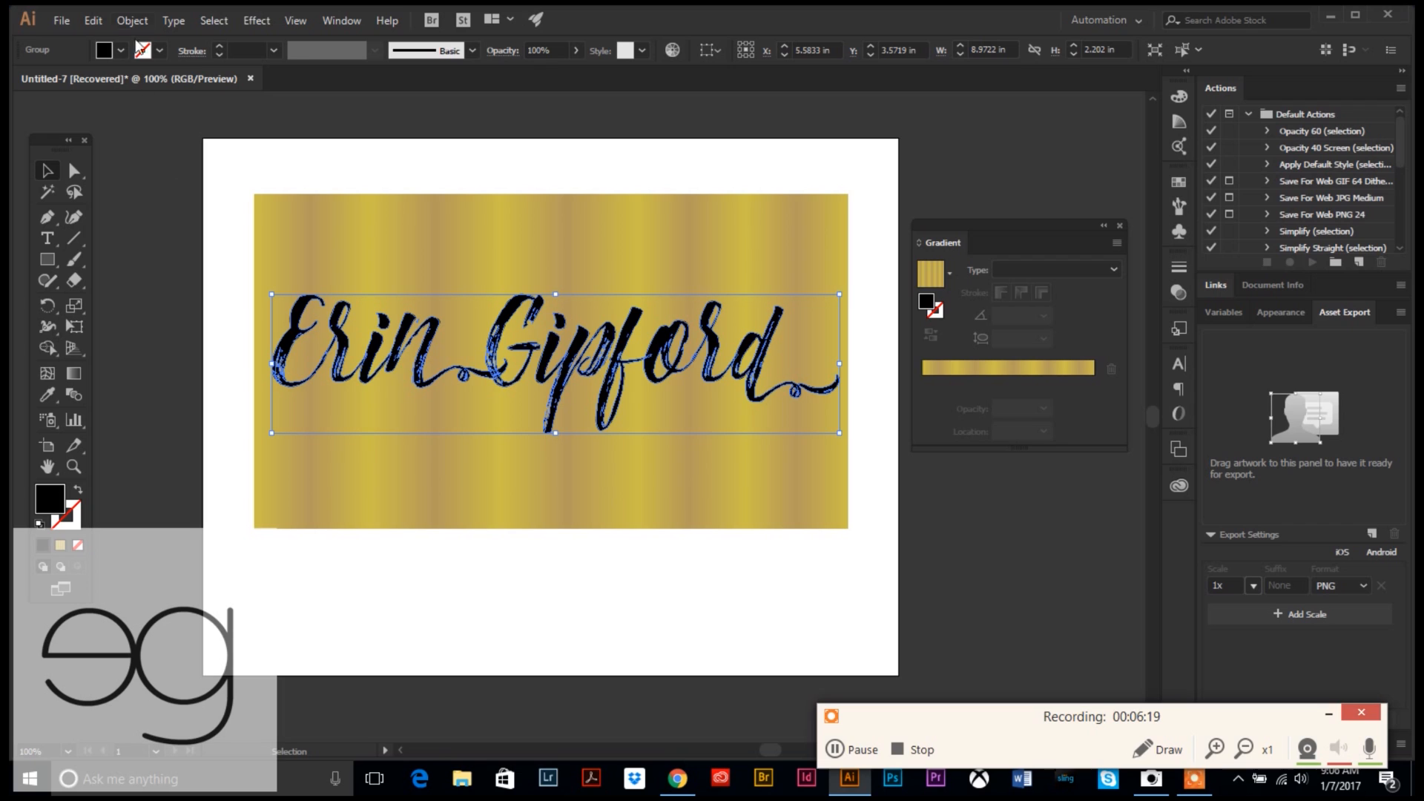
- Combine the outlined 'Erin Gipford' letters into one compound path
left_click(132, 20)
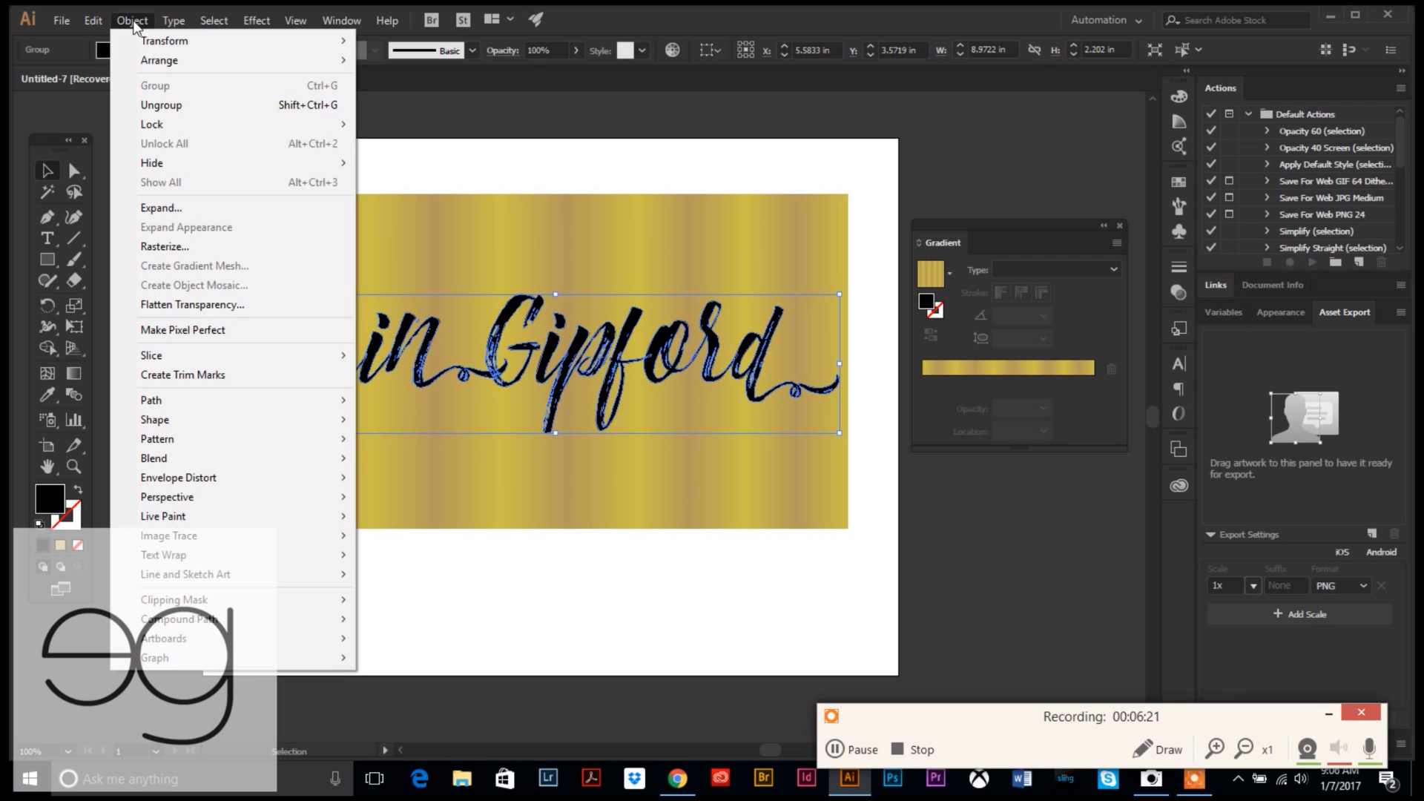
mouse_move(179, 619)
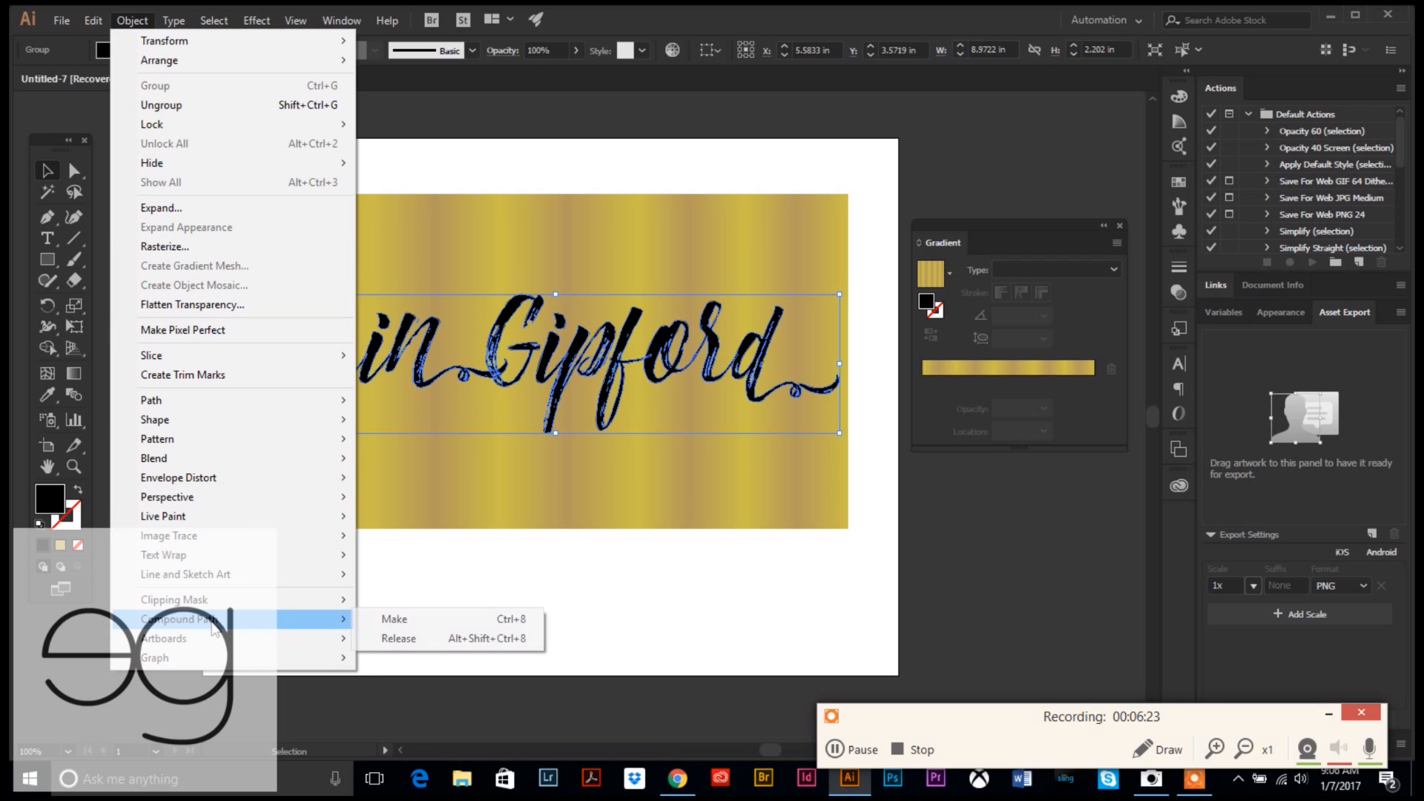
mouse_move(393, 618)
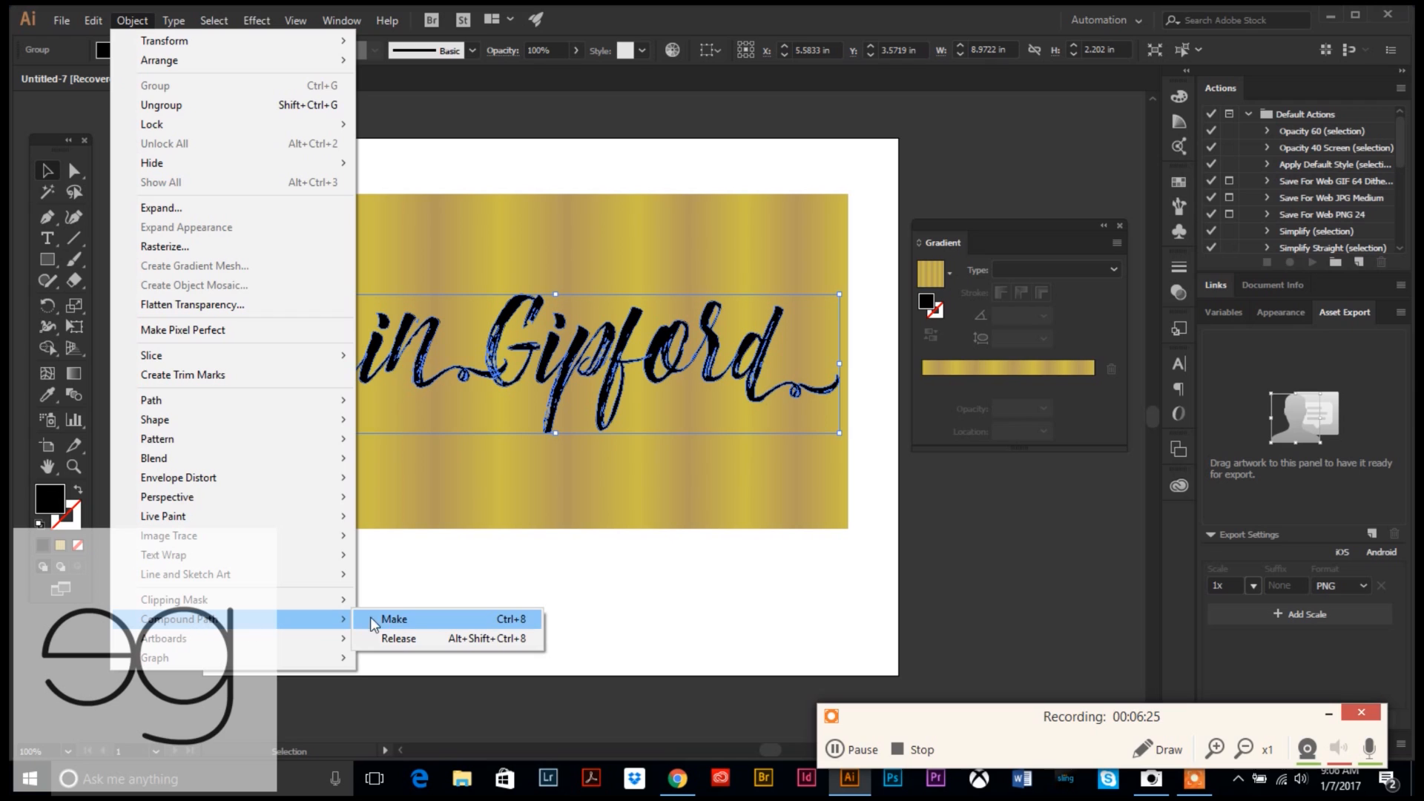
left_click(393, 619)
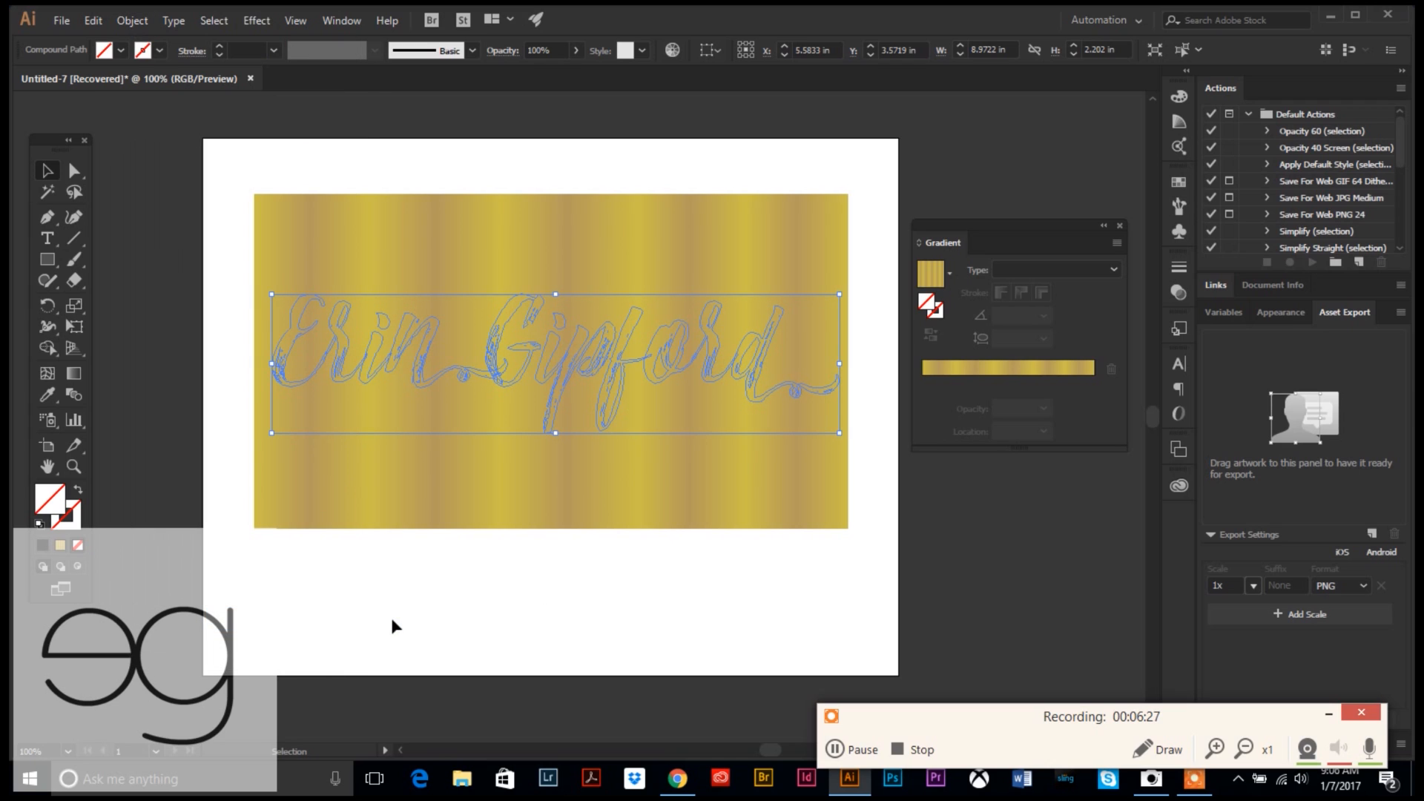
mouse_move(289, 353)
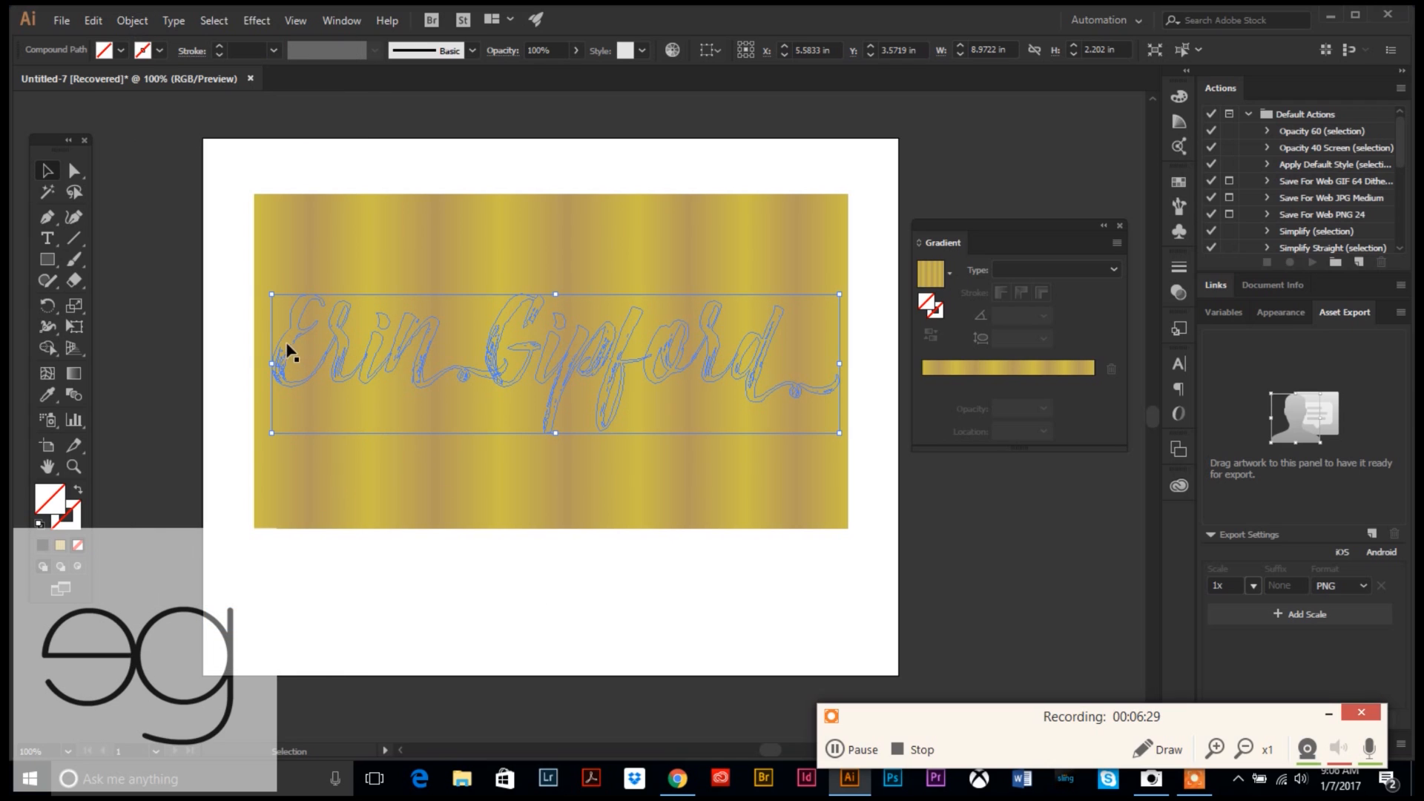
mouse_move(497, 380)
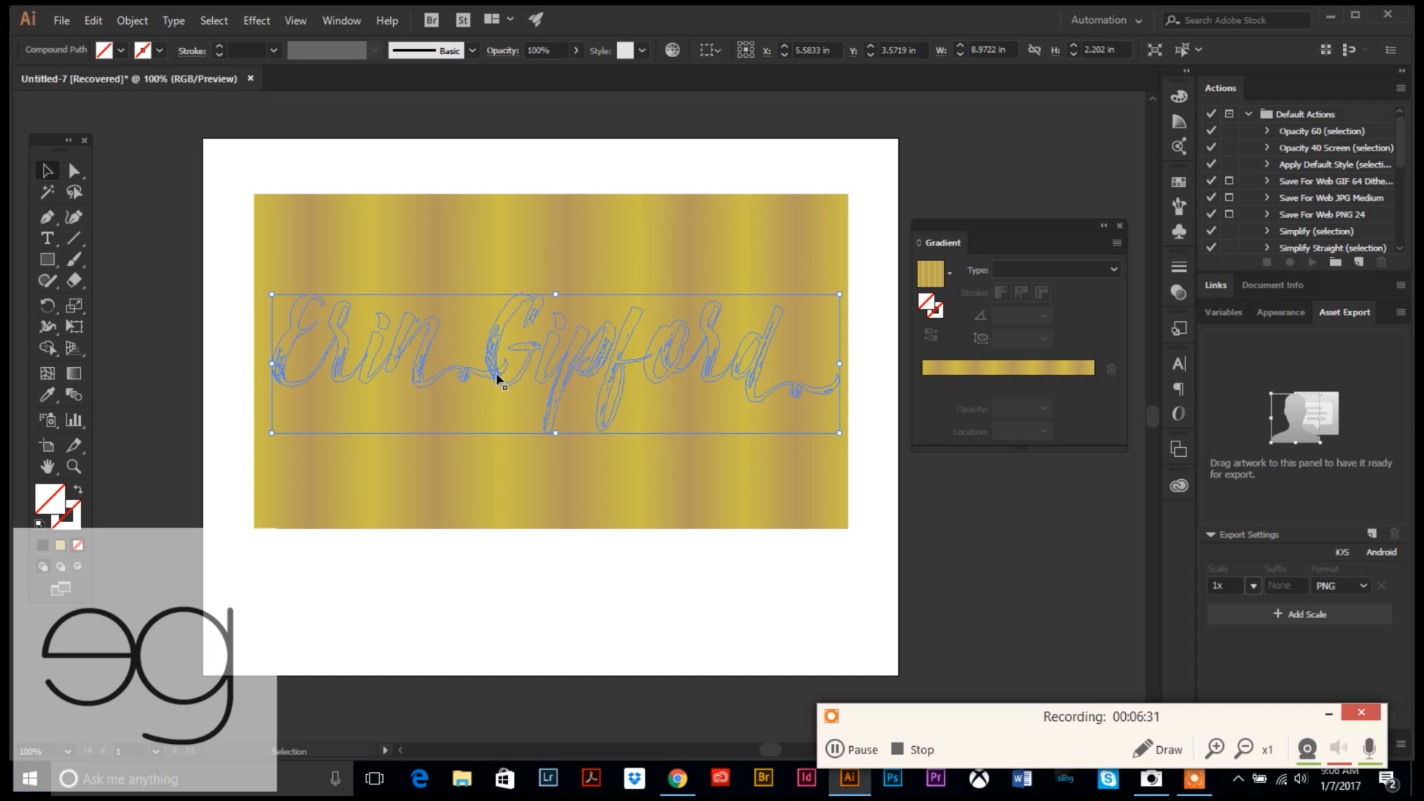
mouse_move(90, 98)
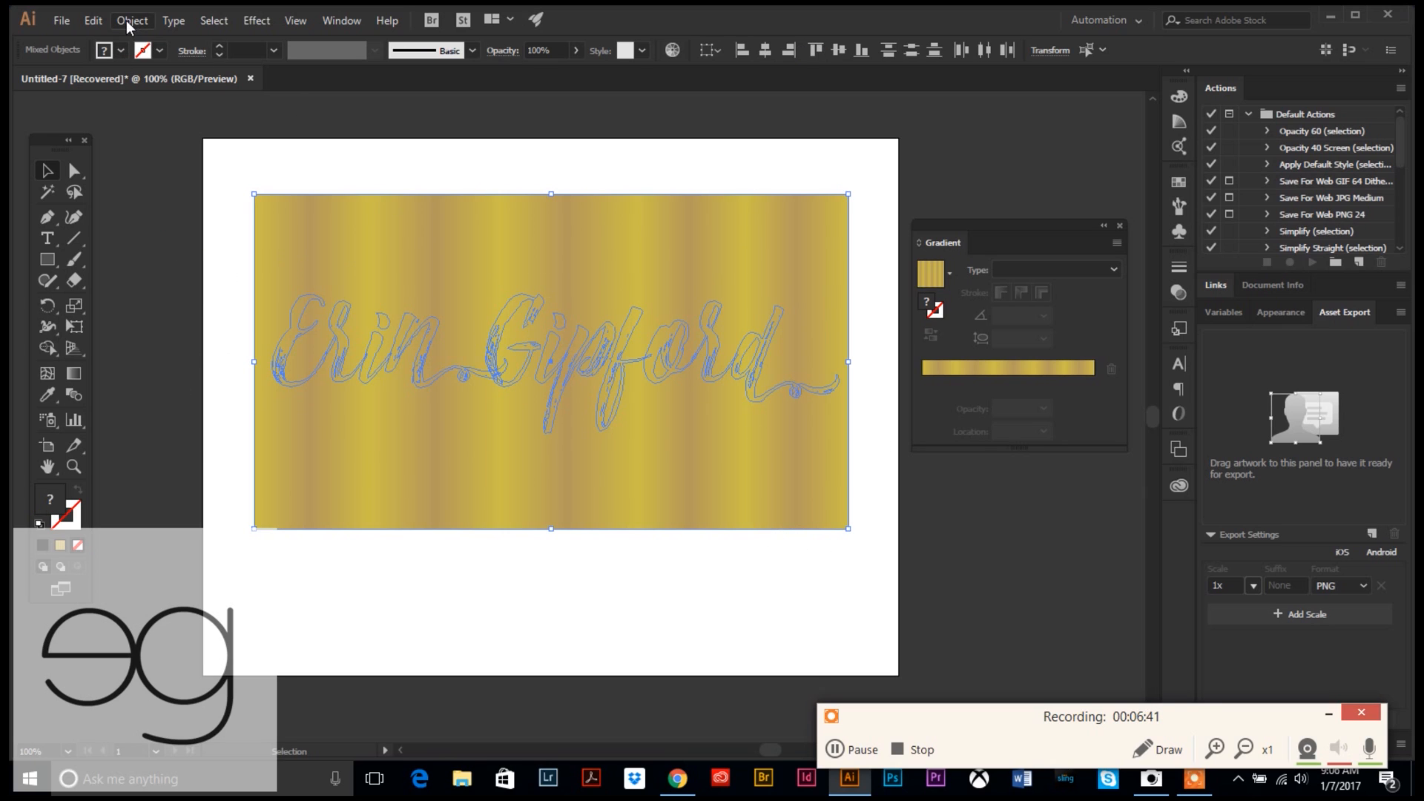
- Make a clipping mask from the lettering and confirm the complex-object warning with Yes
left_click(132, 20)
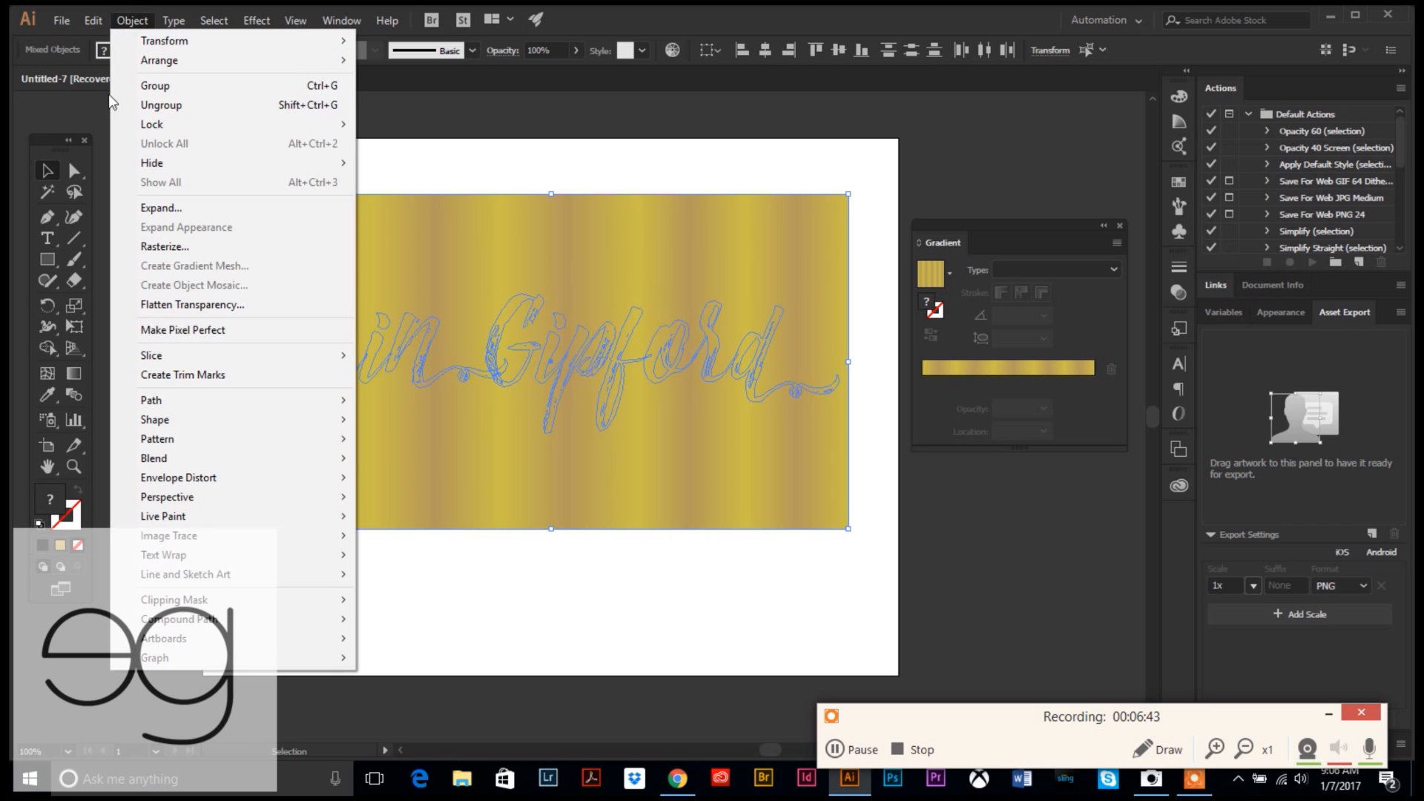
mouse_move(173, 599)
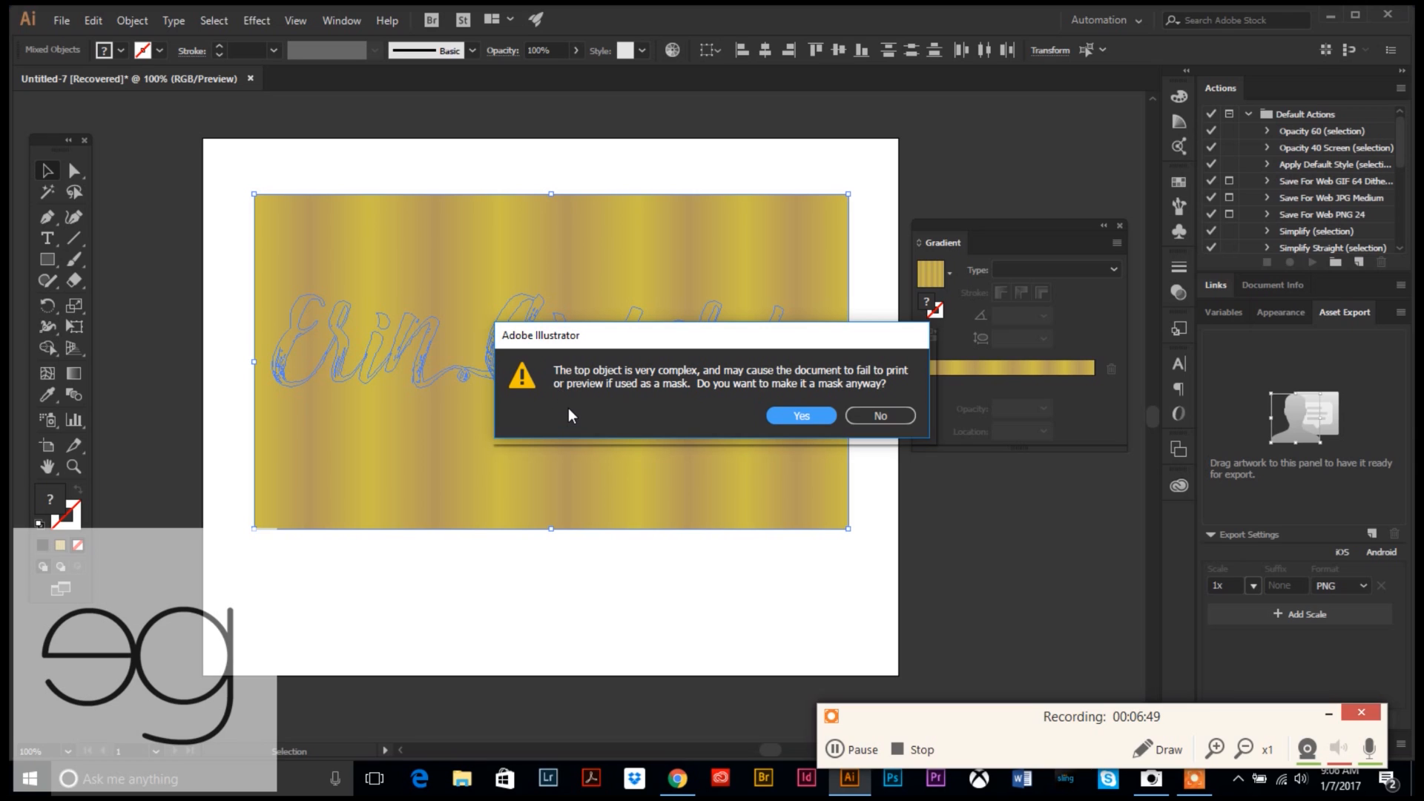
mouse_move(570, 415)
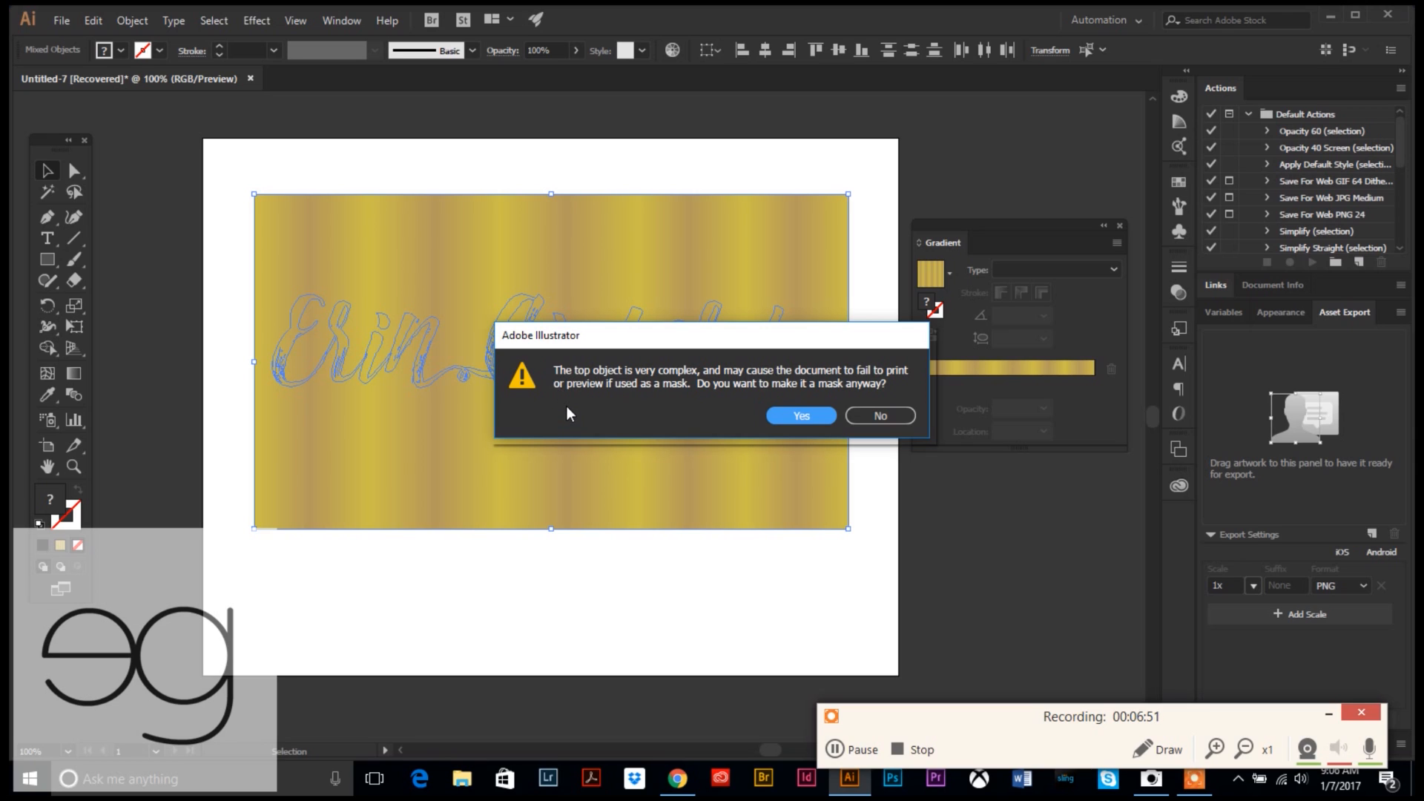
mouse_move(581, 407)
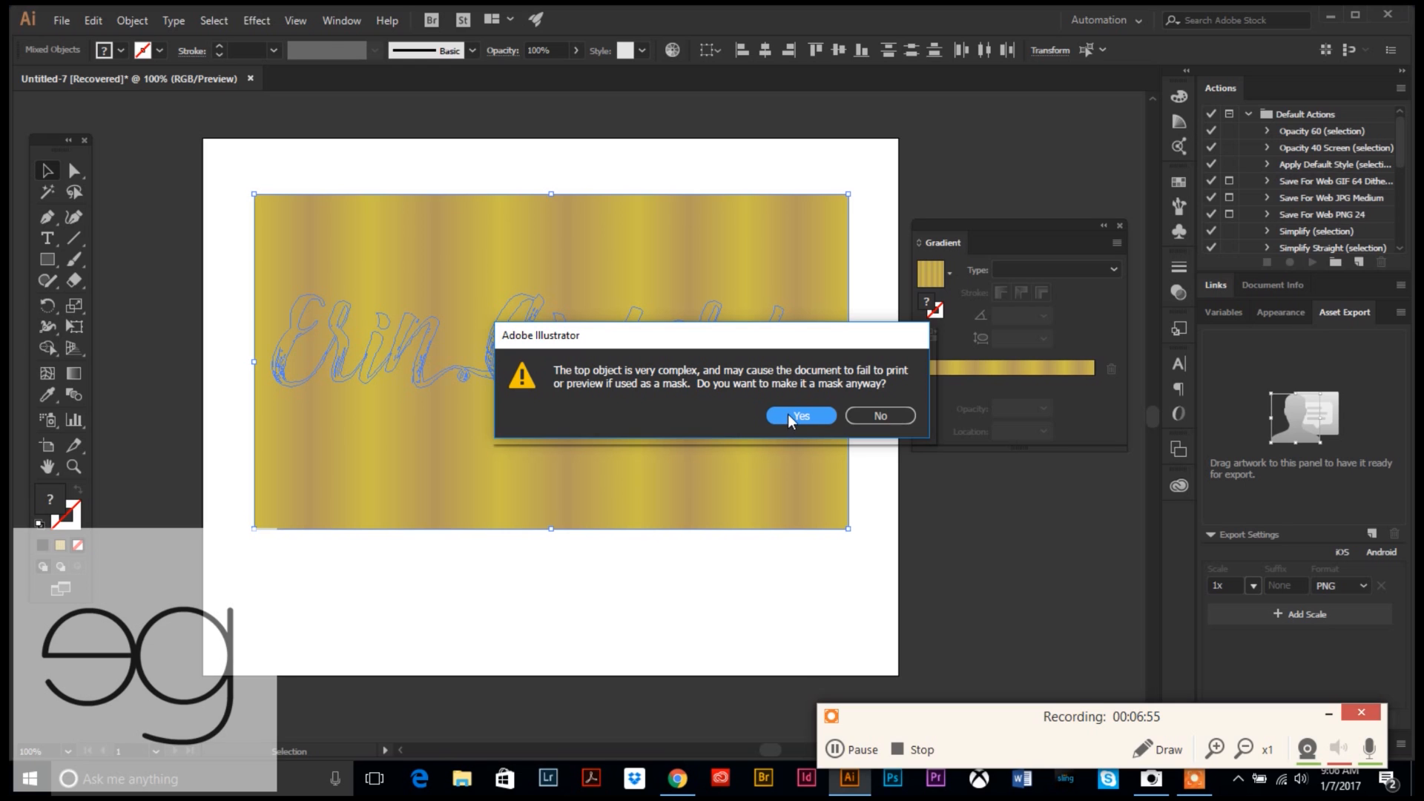
left_click(797, 416)
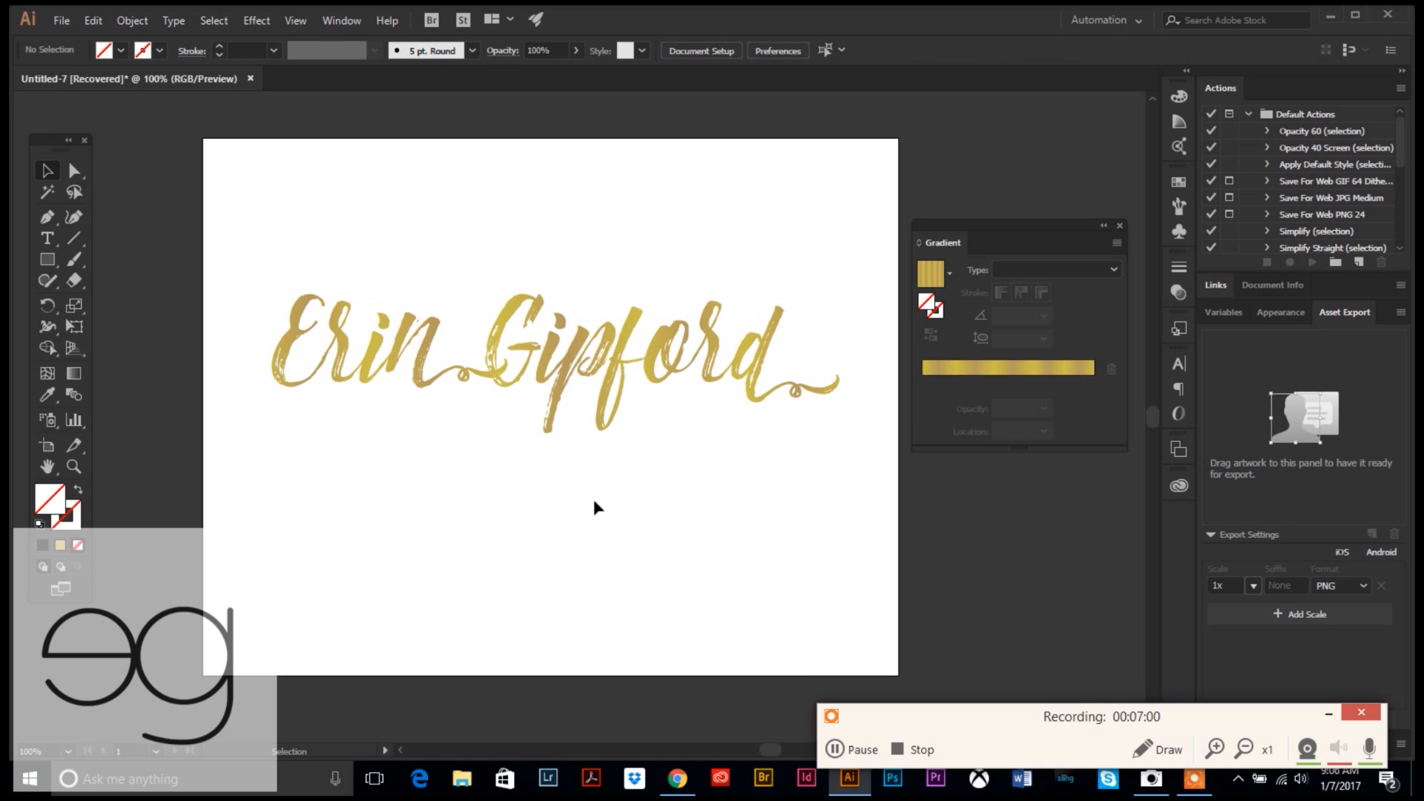
mouse_move(359, 430)
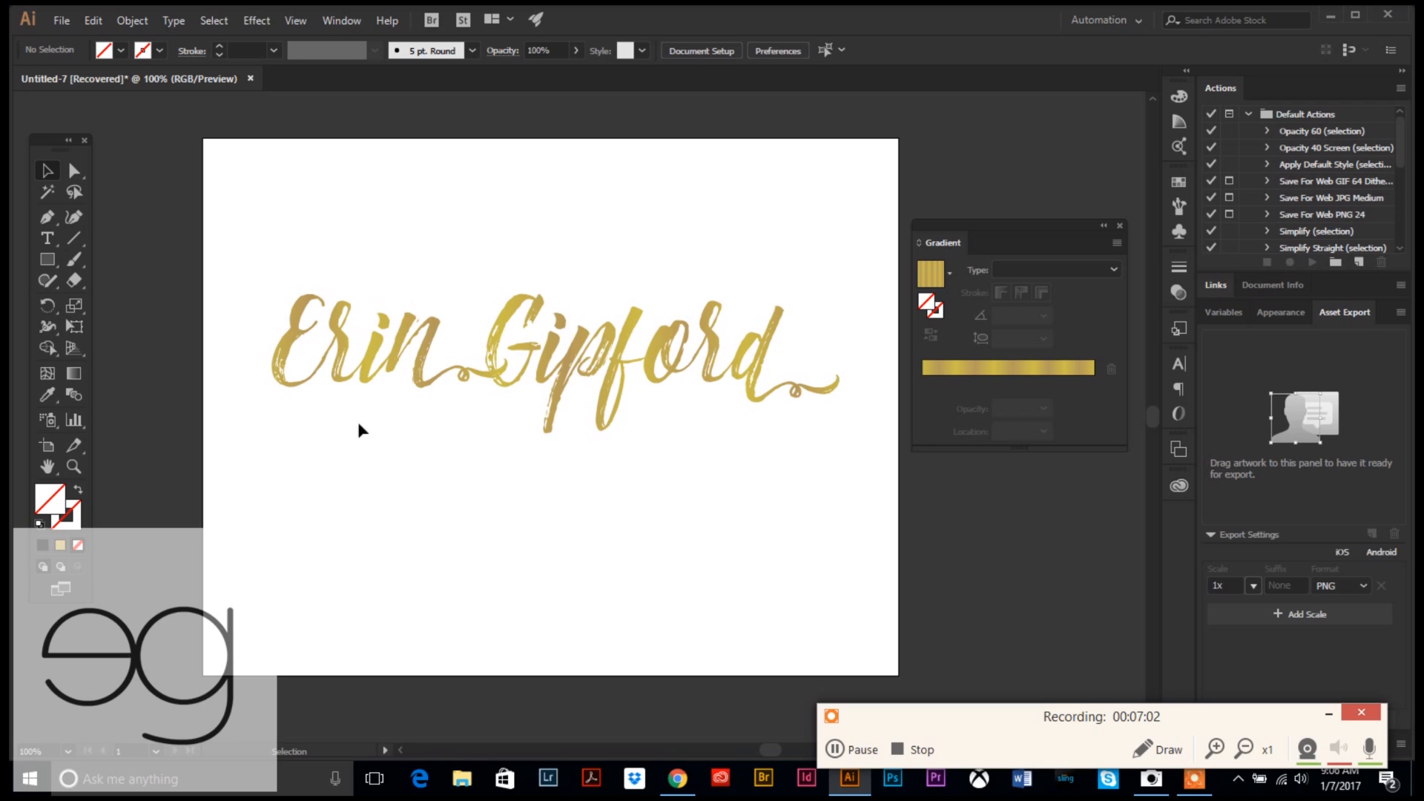
mouse_move(104, 307)
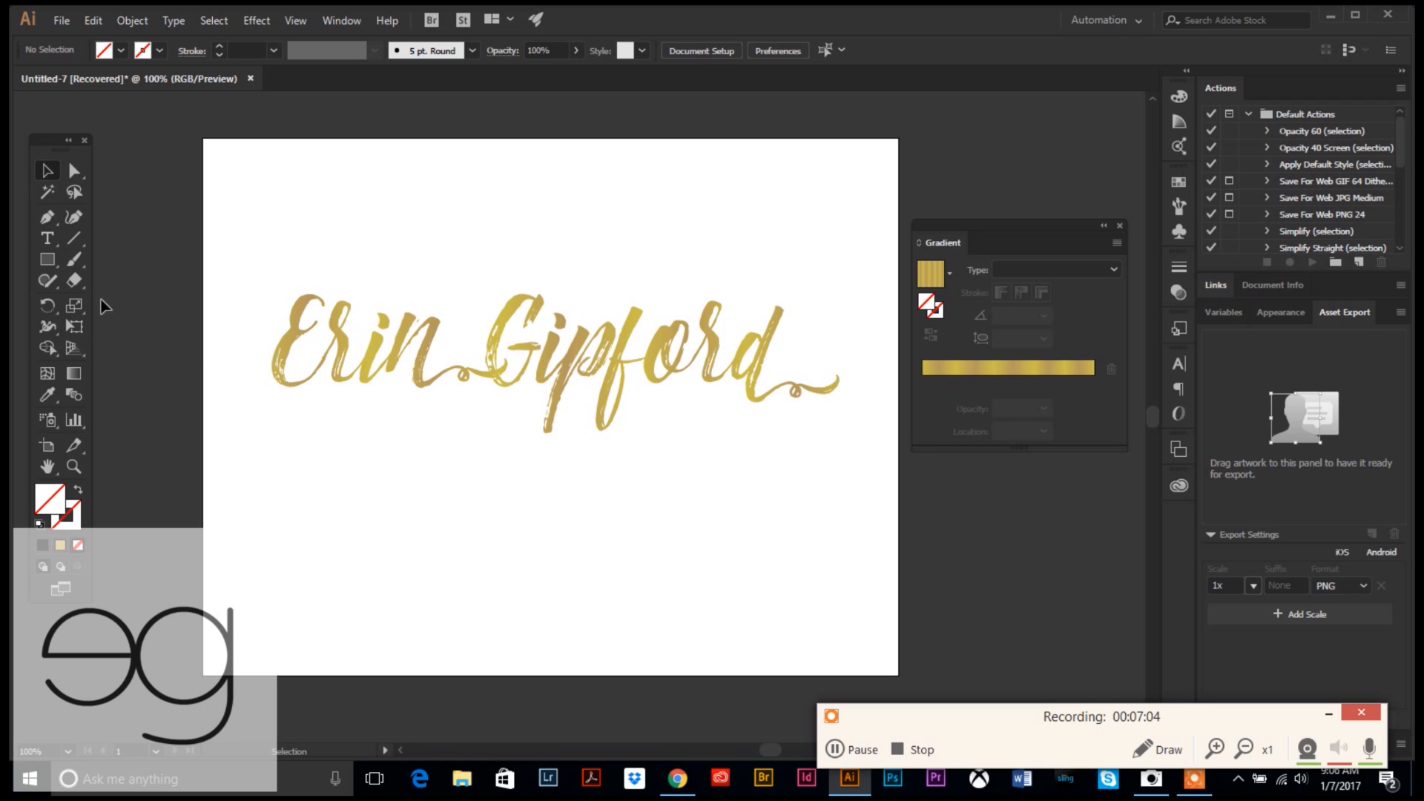
mouse_move(247, 350)
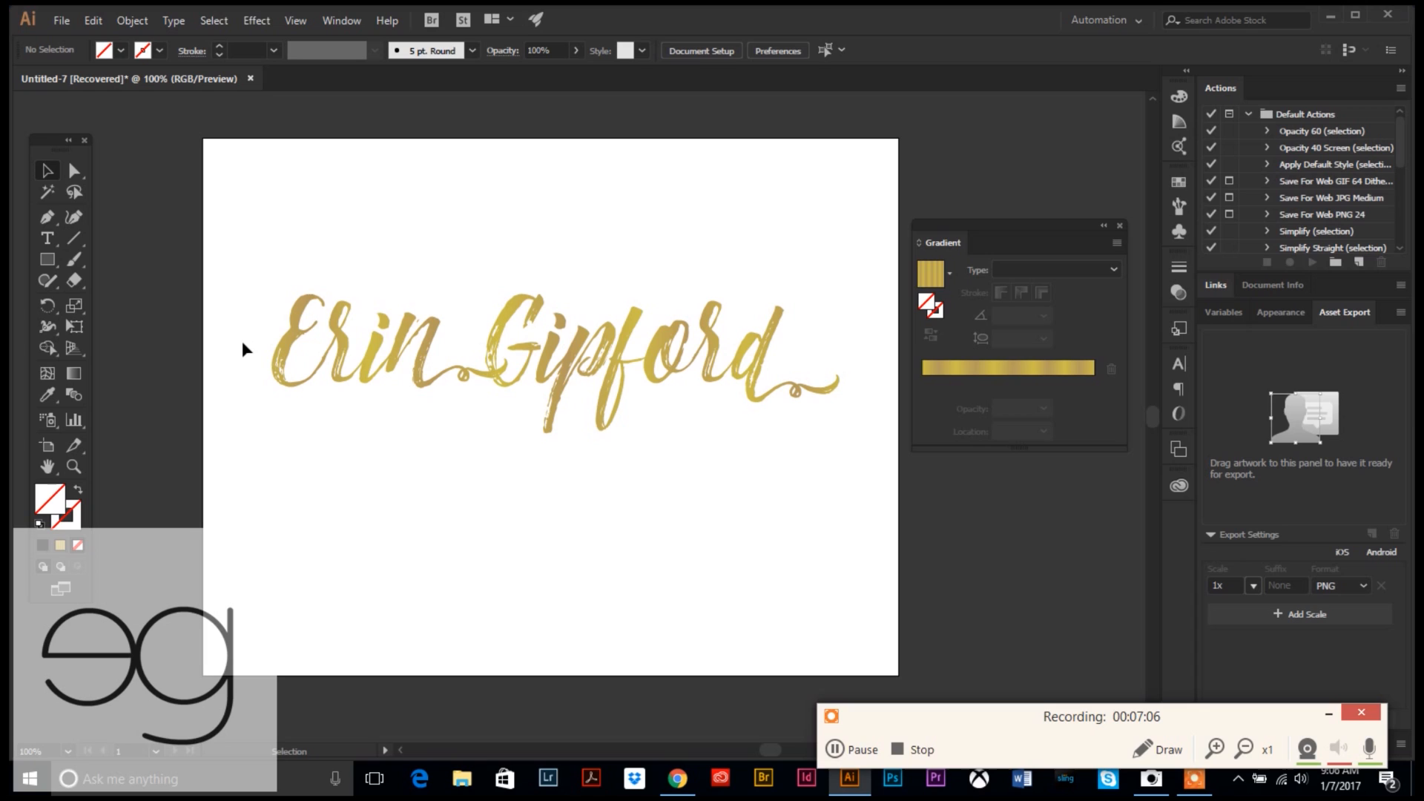
mouse_move(606, 482)
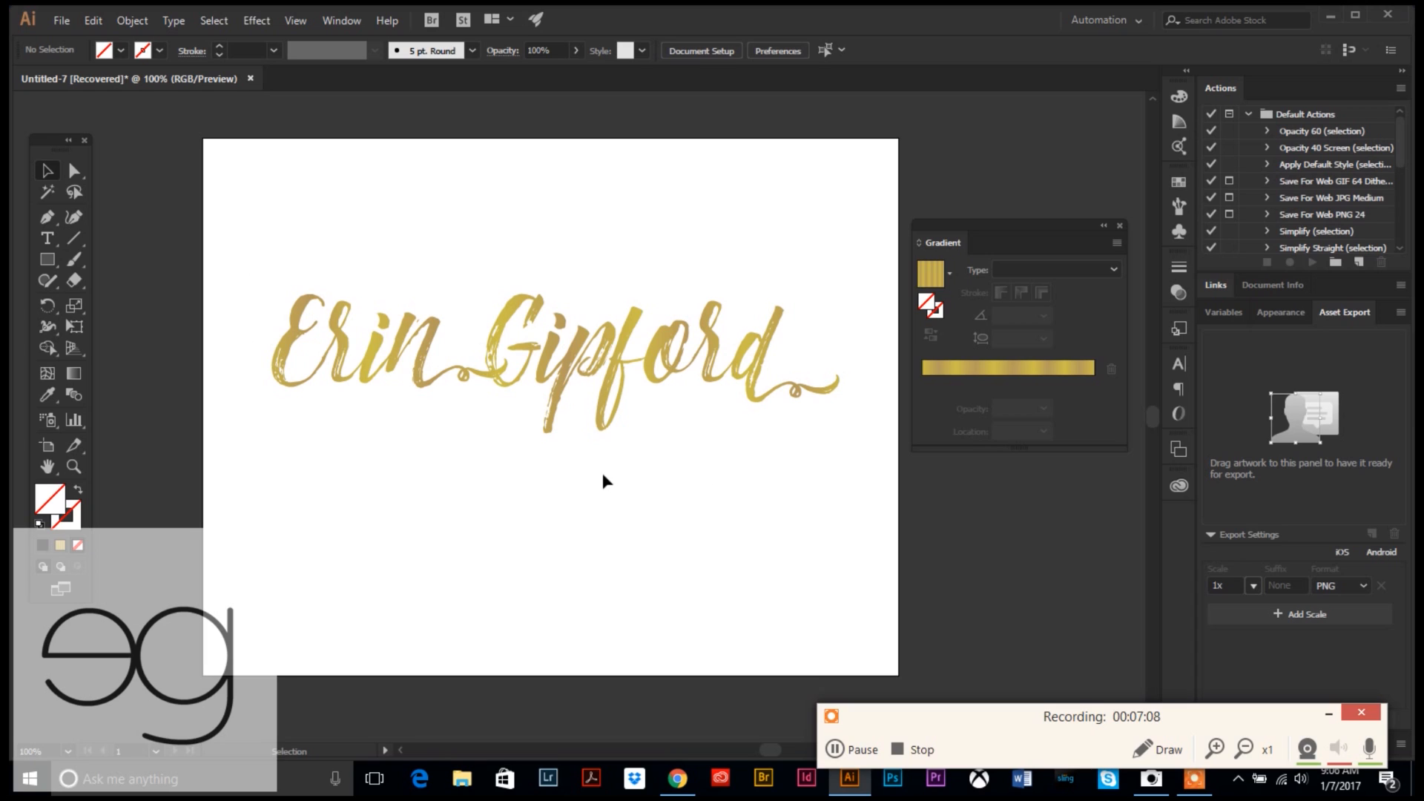
mouse_move(617, 534)
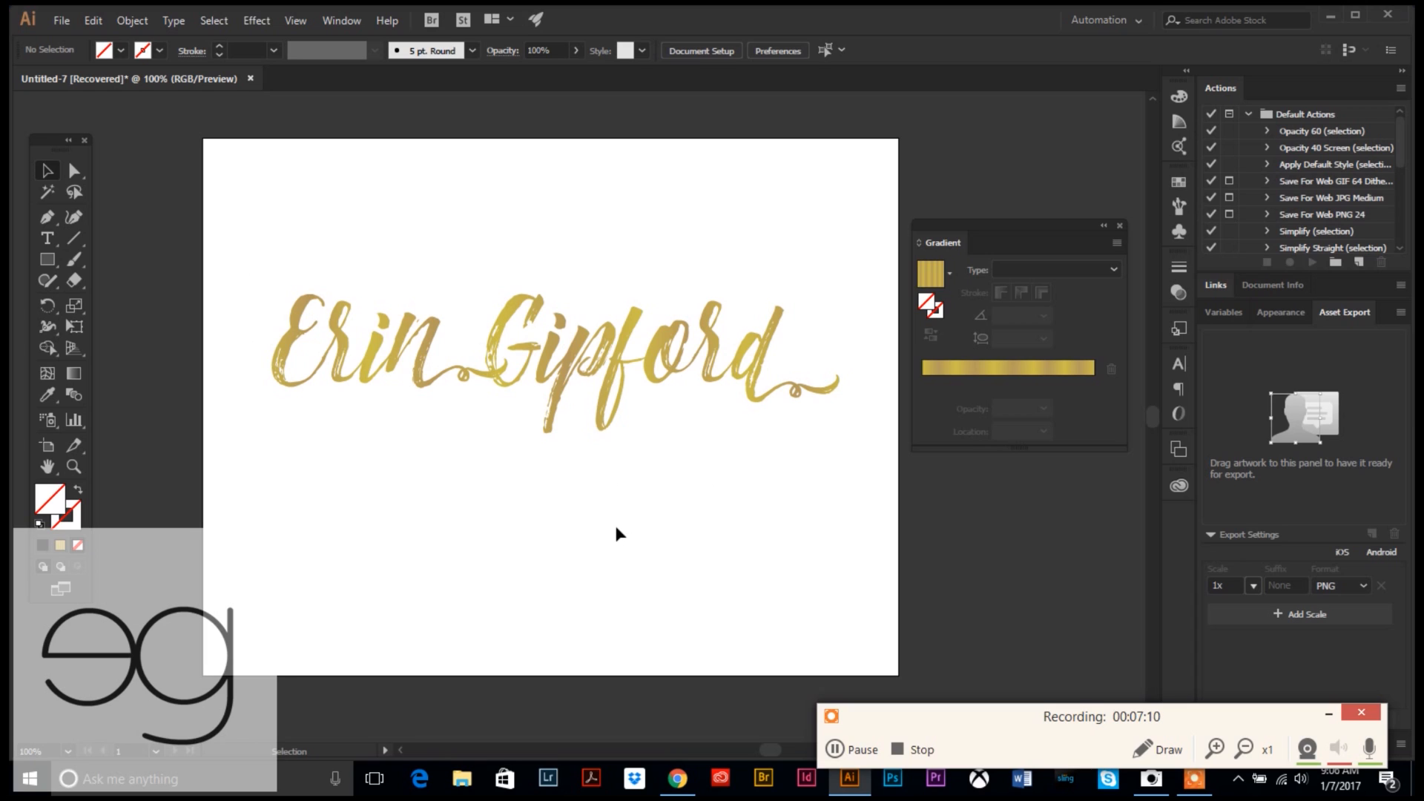
mouse_move(588, 520)
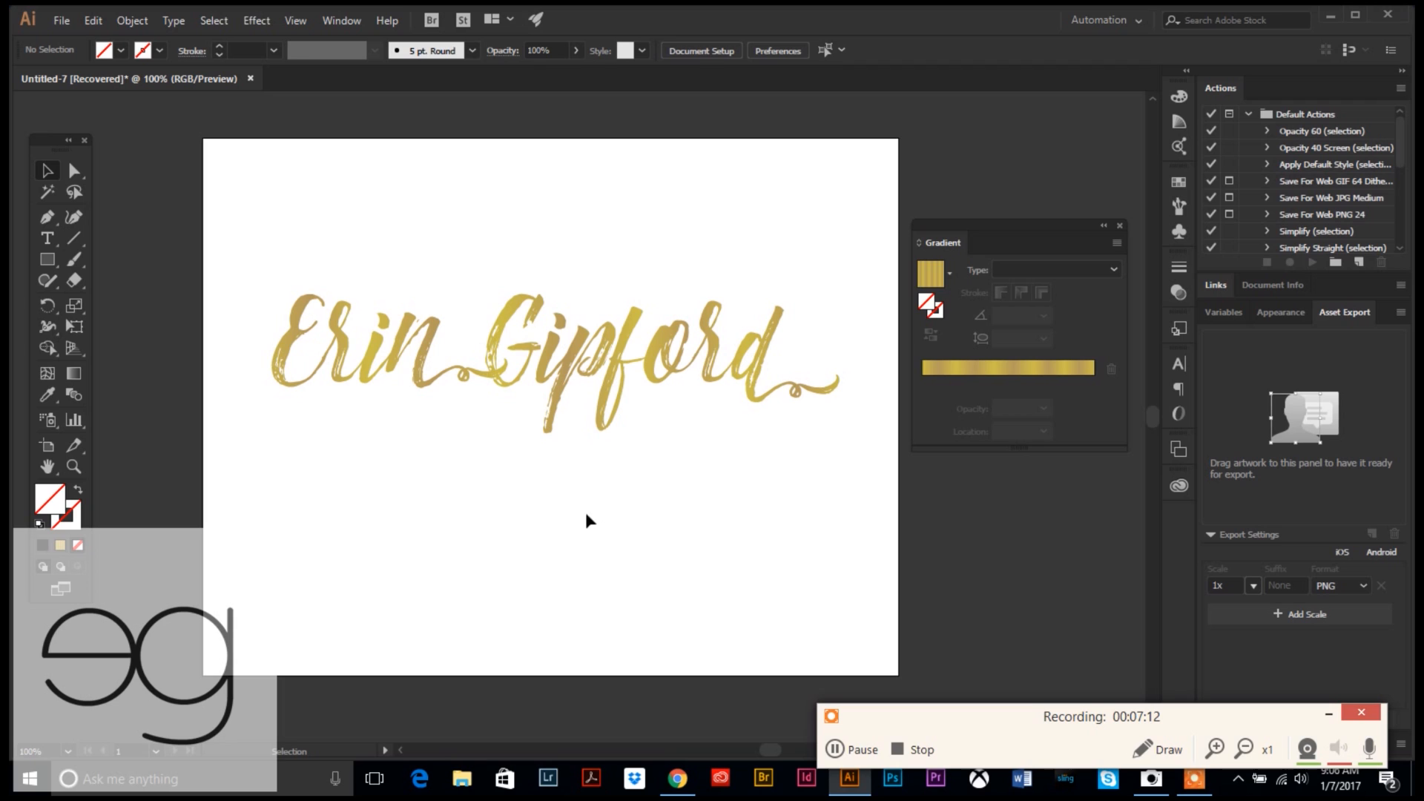
mouse_move(516, 514)
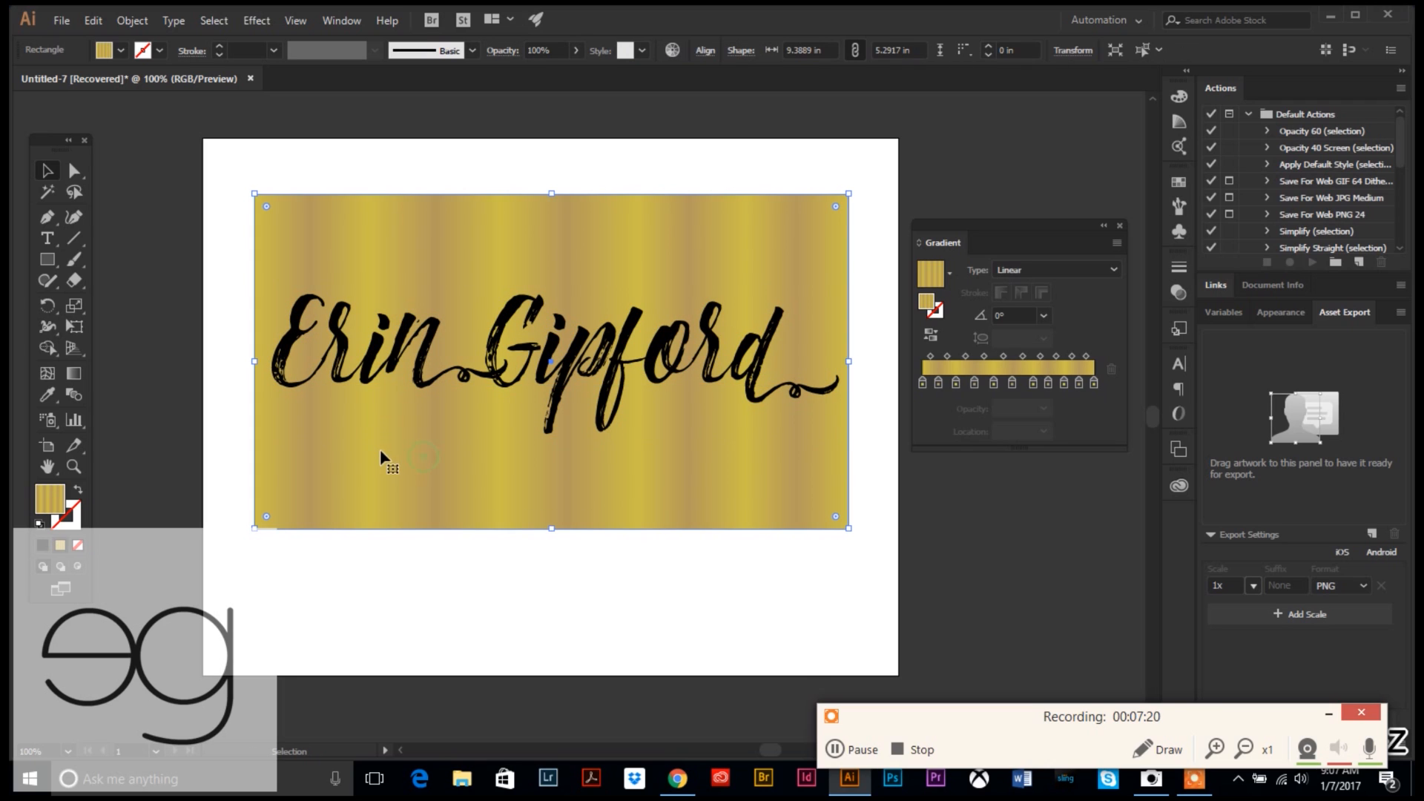
mouse_move(1094, 527)
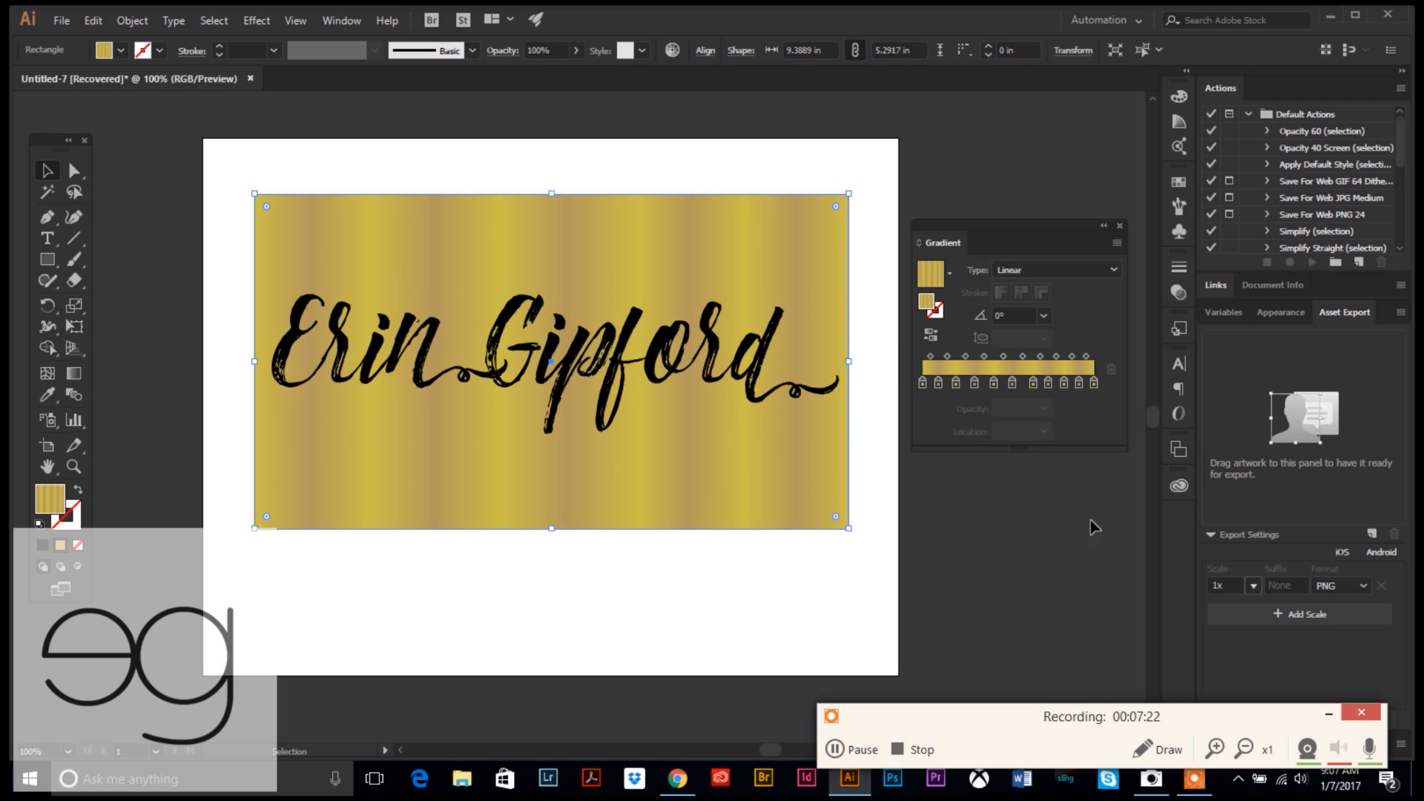
mouse_move(1012, 391)
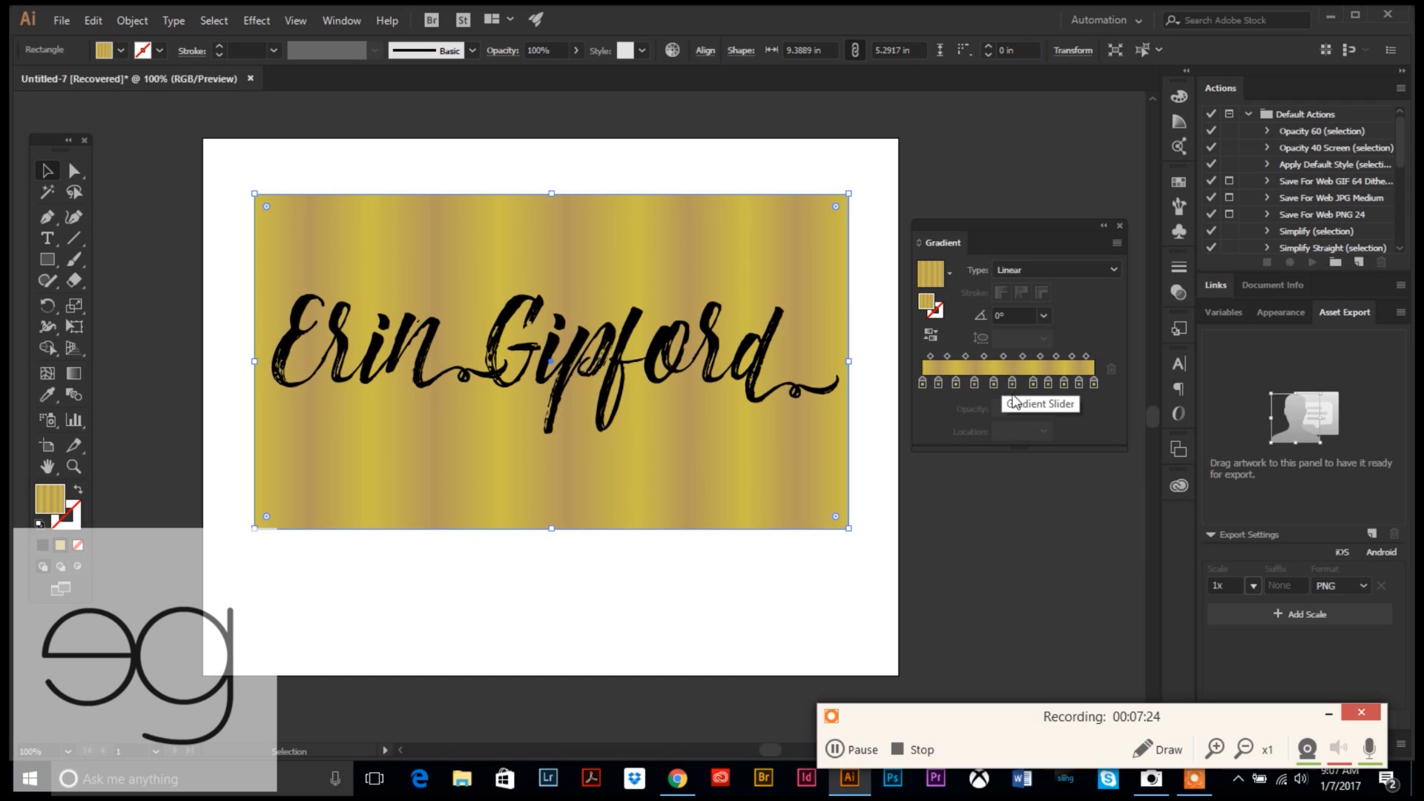
mouse_move(815, 550)
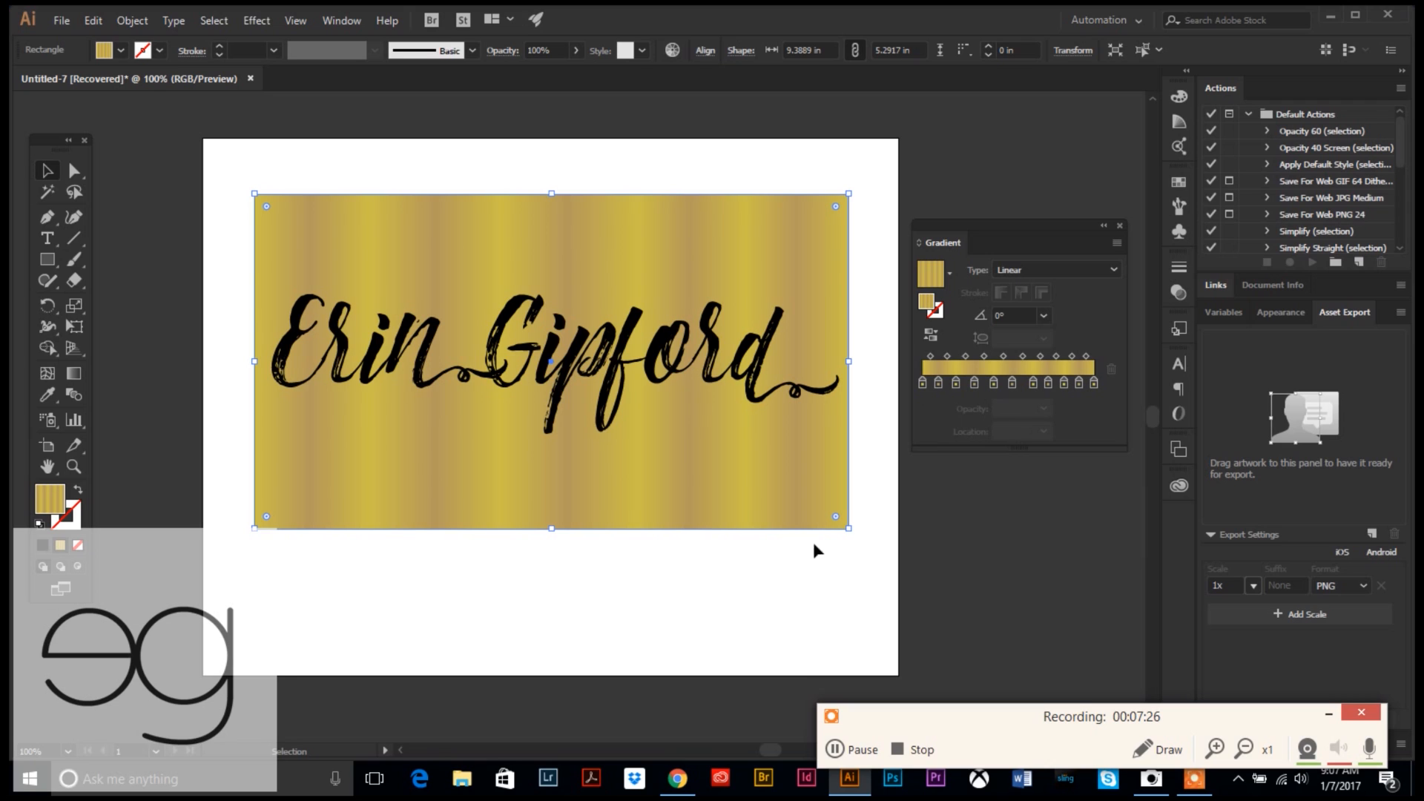
mouse_move(758, 567)
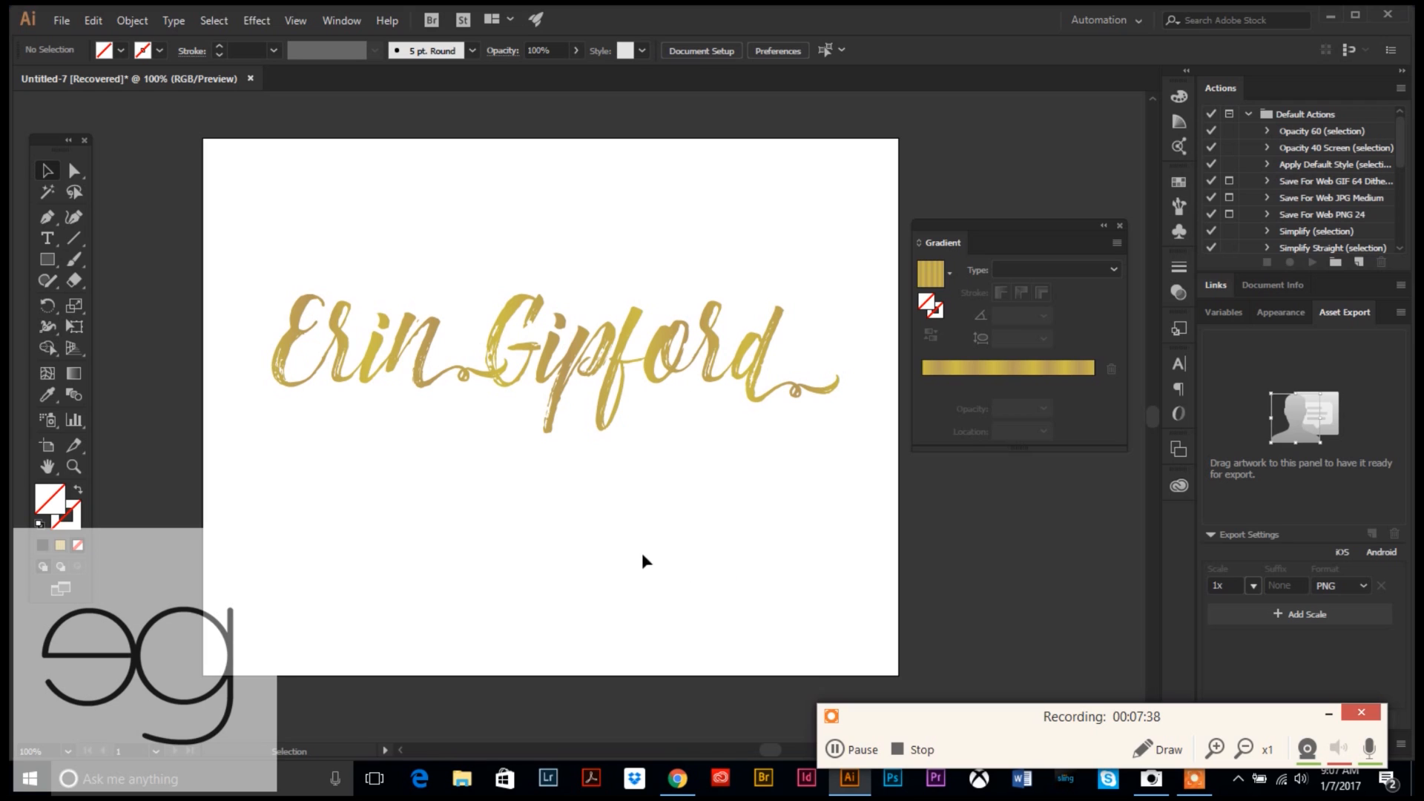
mouse_move(525, 547)
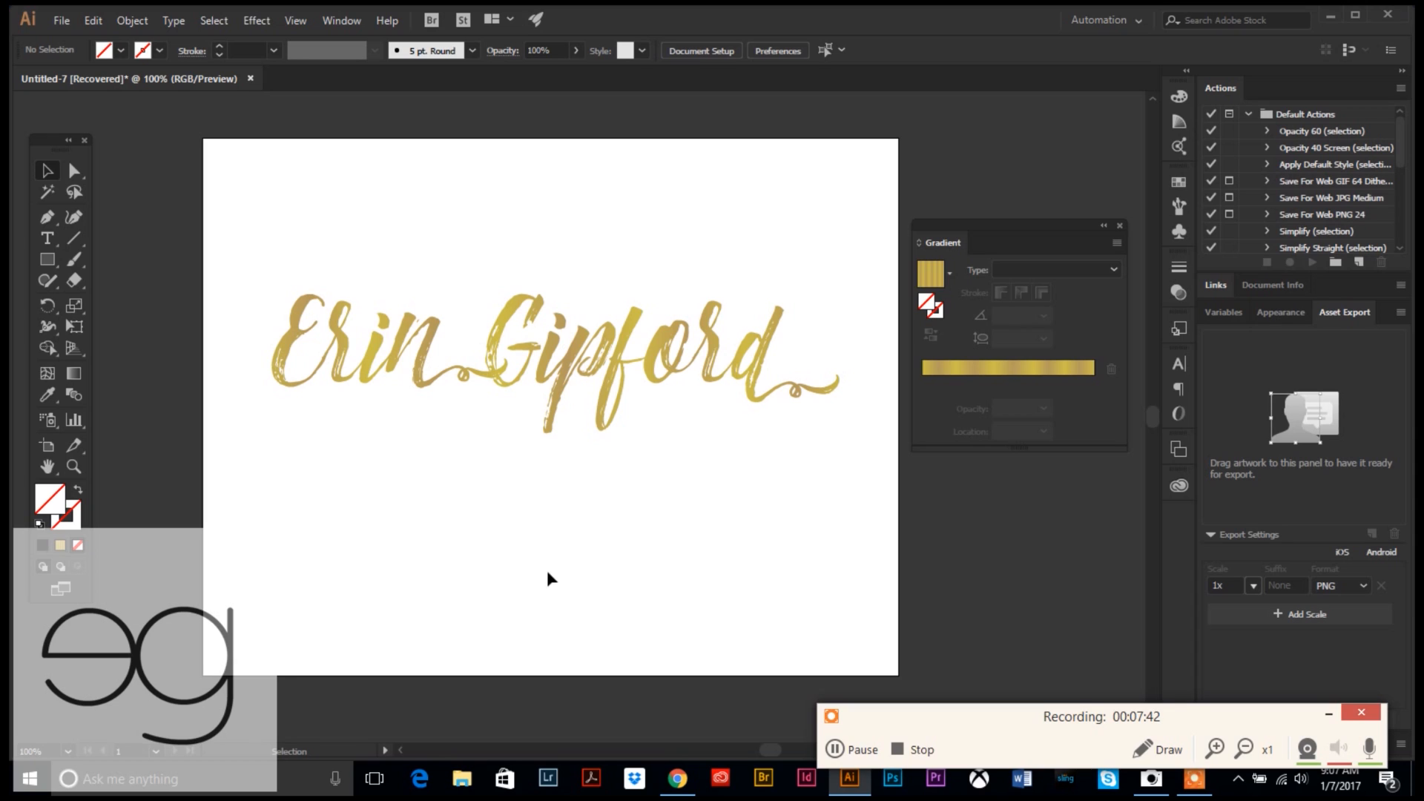
mouse_move(549, 578)
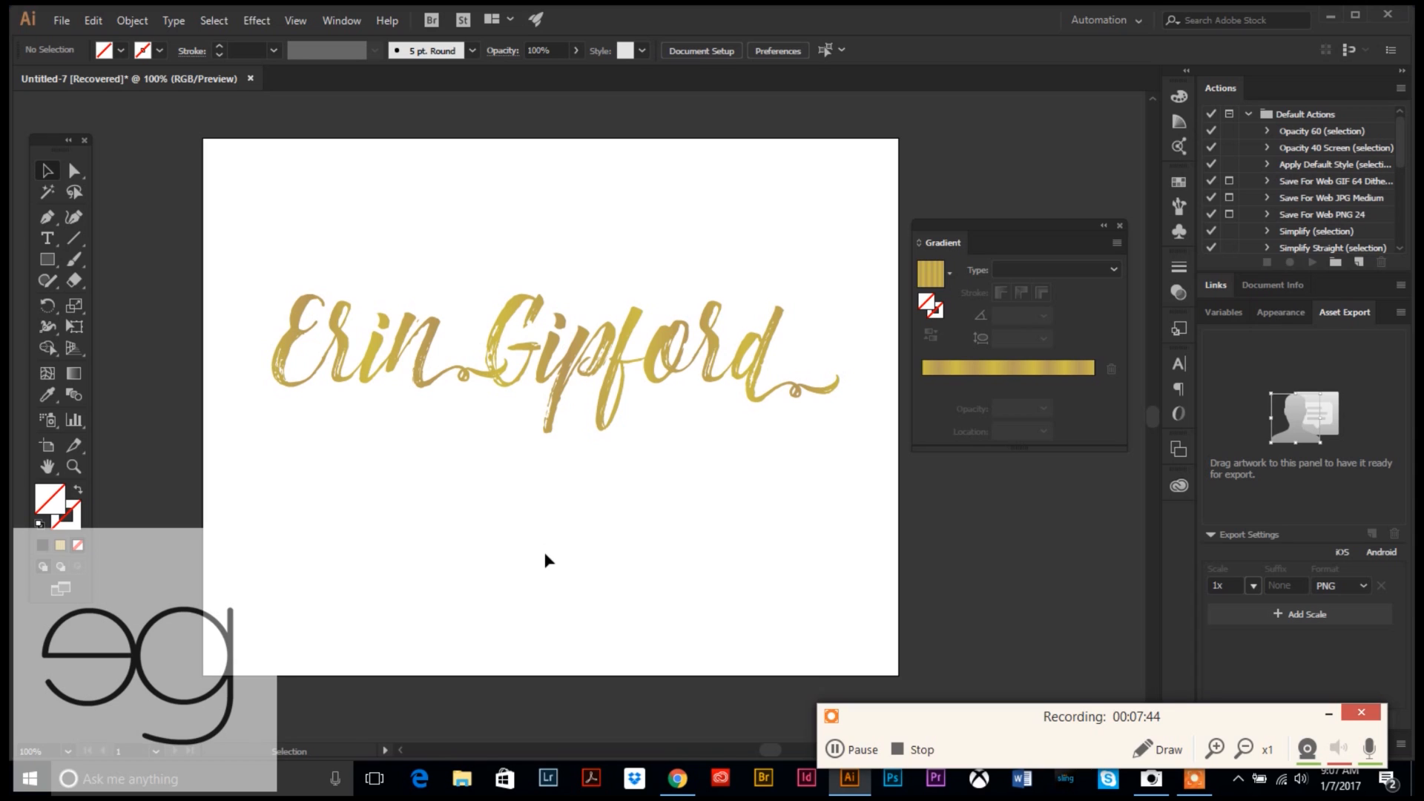
mouse_move(538, 573)
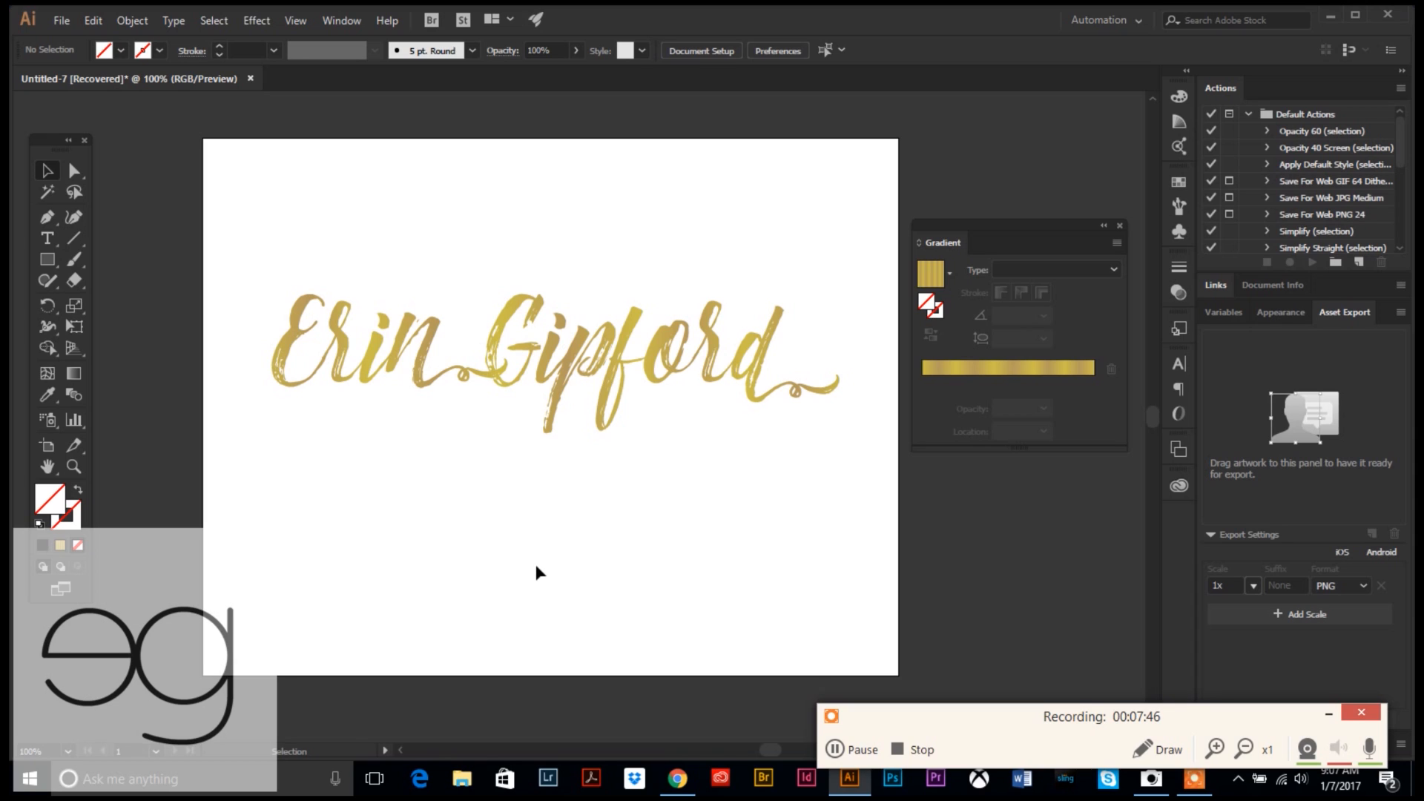